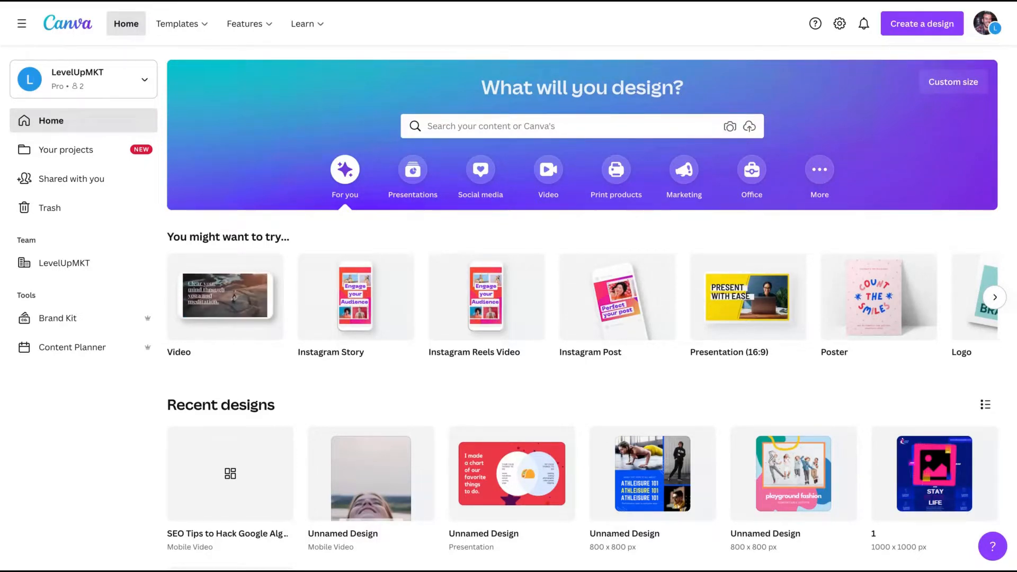
{"action": "mouse_move", "coordinate": [677, 205]}
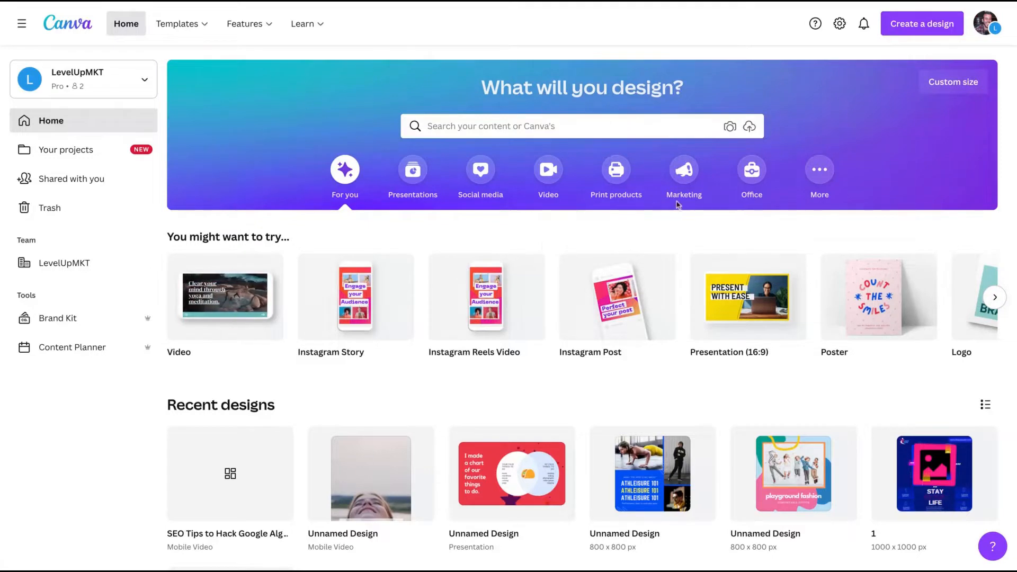
{"action": "mouse_move", "coordinate": [456, 158]}
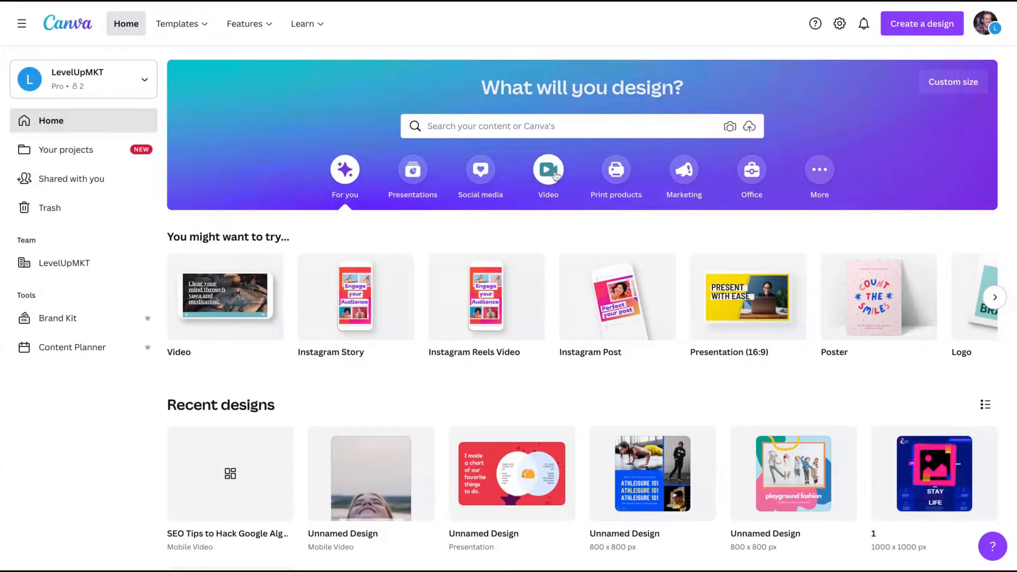
Step: Show the Video formats on the home page and reveal Instagram Reels Video in the carousel
{"action": "left_click", "coordinate": [548, 170]}
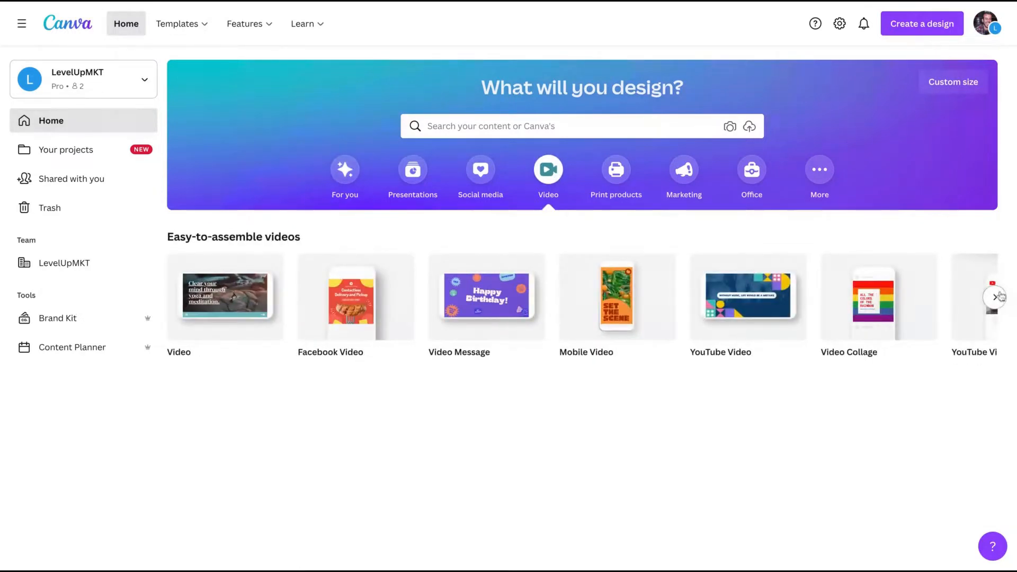
{"action": "left_click", "coordinate": [997, 297]}
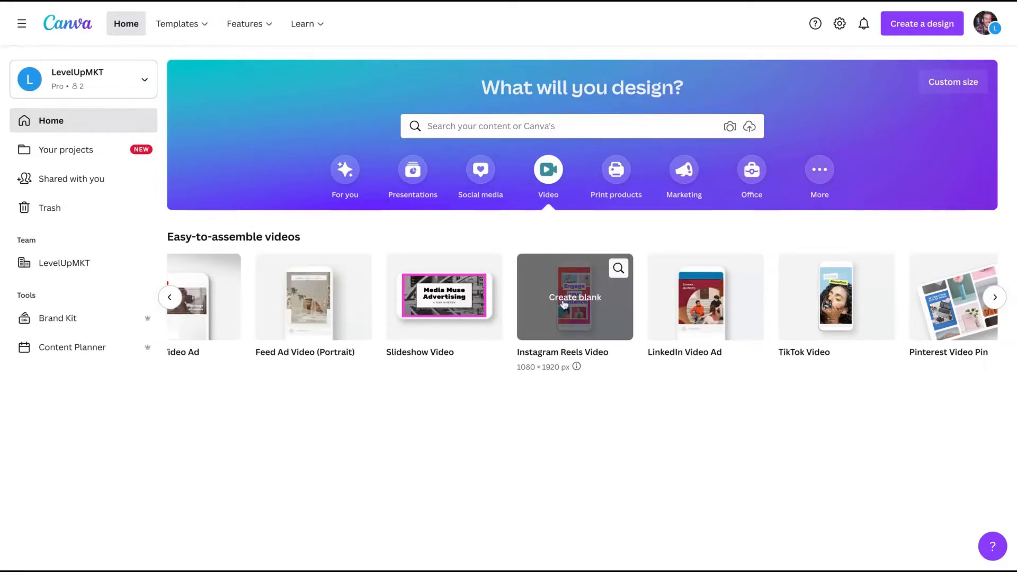
Step: Create a blank Instagram Reels Video and browse up and down the suggested mobile video templates
{"action": "left_click", "coordinate": [574, 296]}
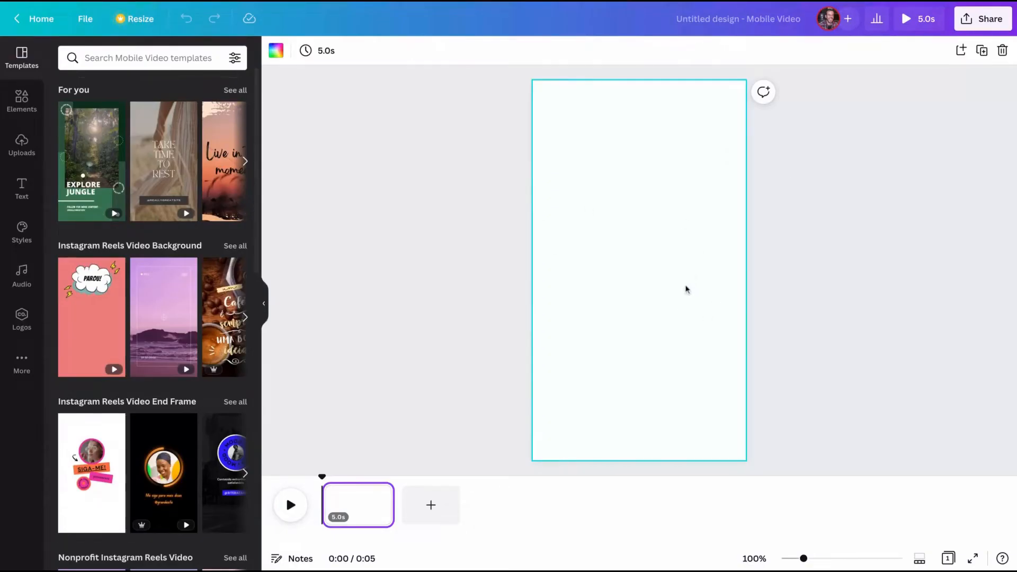
{"action": "mouse_move", "coordinate": [354, 517]}
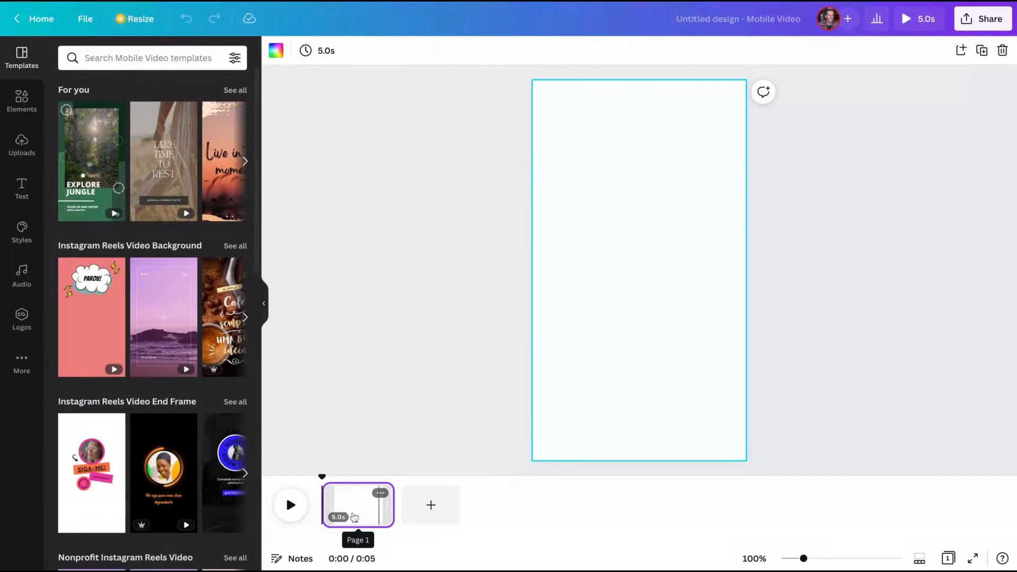
{"action": "mouse_move", "coordinate": [463, 183]}
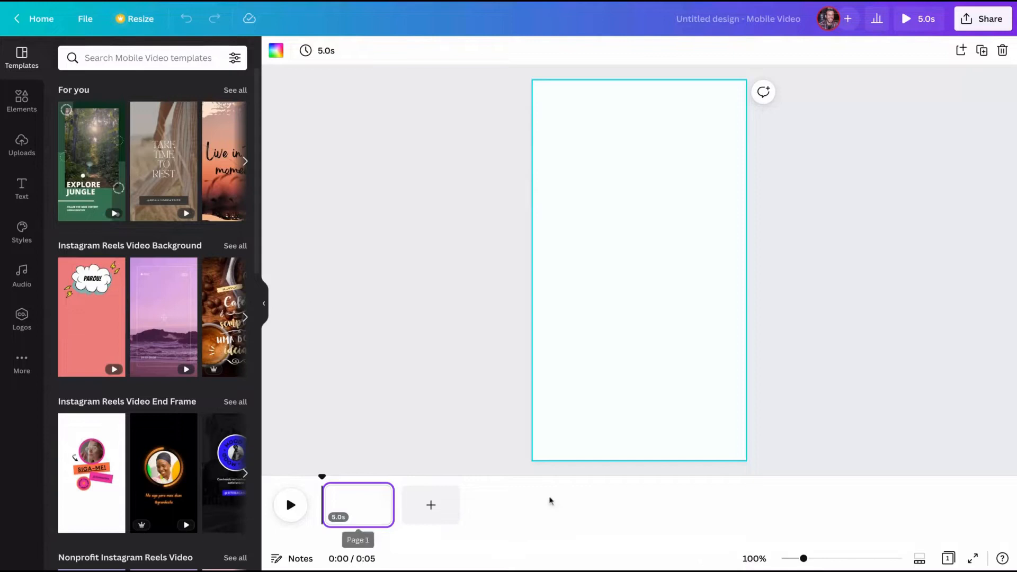
{"action": "mouse_move", "coordinate": [542, 202]}
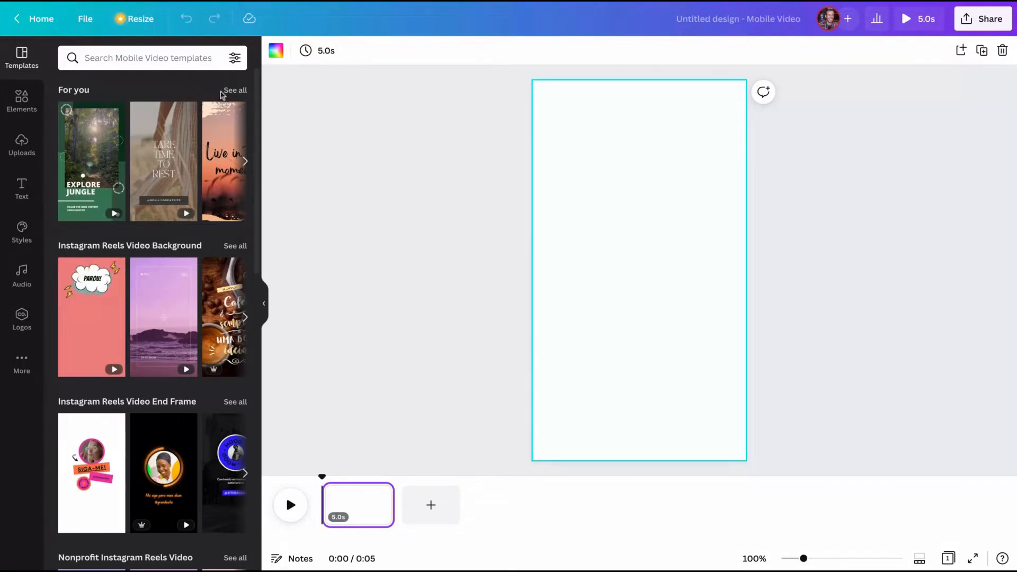
{"action": "mouse_move", "coordinate": [191, 233]}
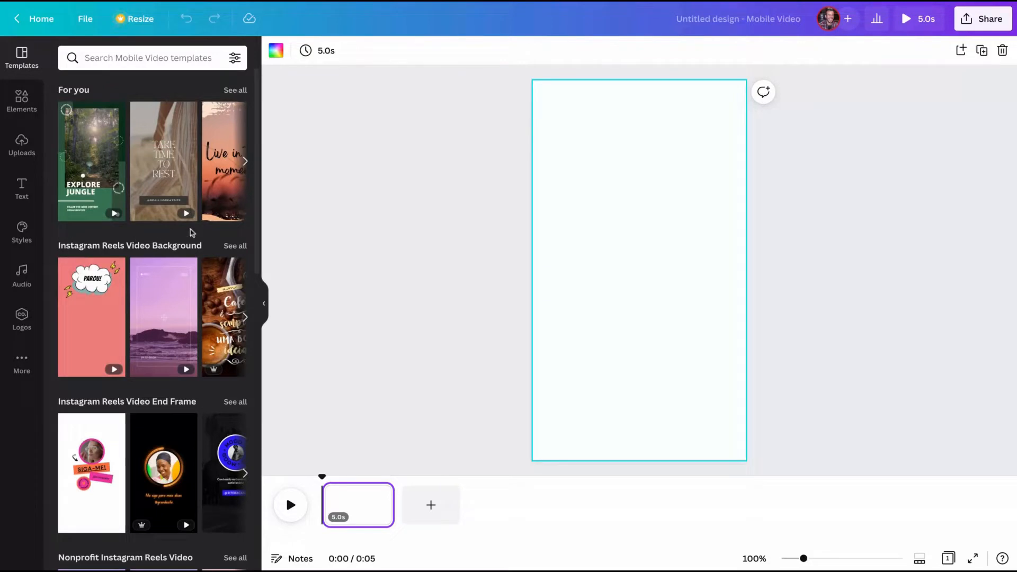
{"action": "mouse_move", "coordinate": [164, 317]}
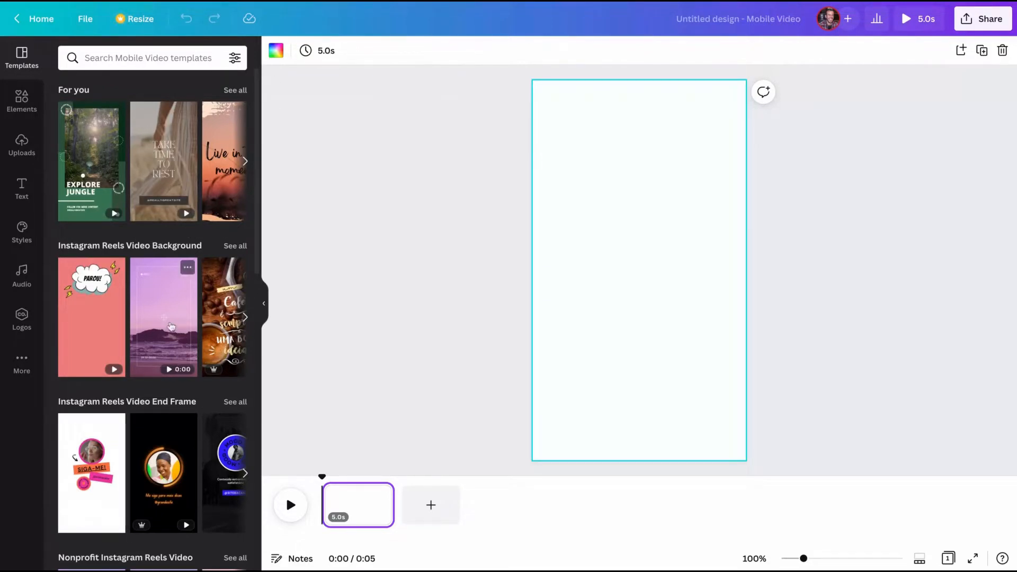
{"action": "scroll", "scroll_direction": "down", "scroll_amount": 3}
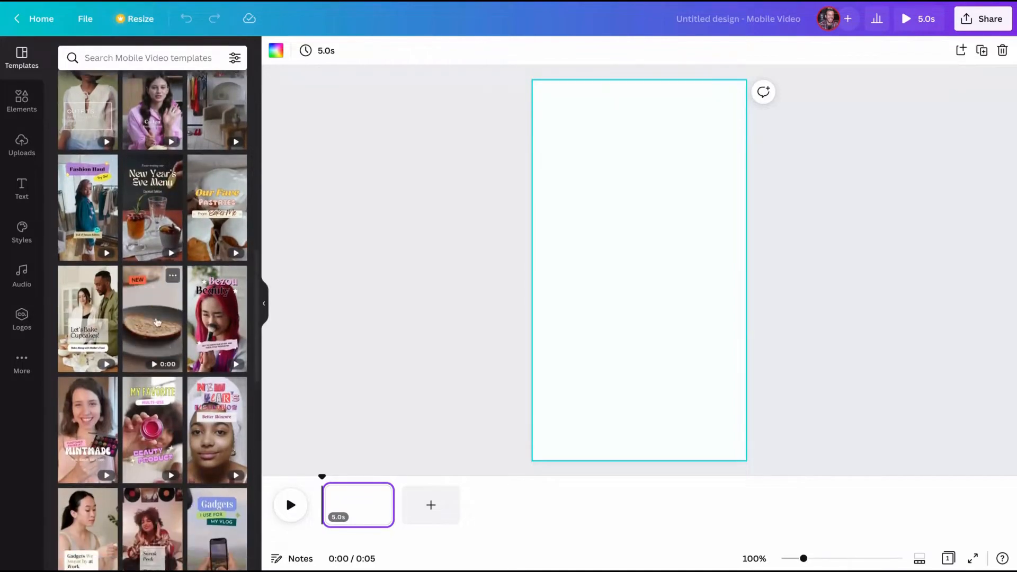
{"action": "scroll", "scroll_direction": "down", "scroll_amount": 3}
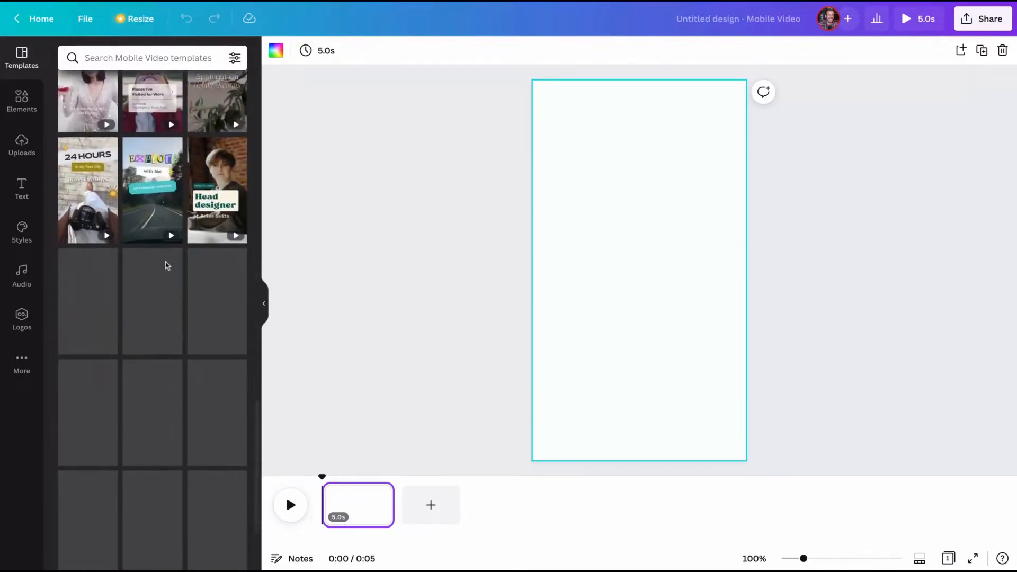
{"action": "scroll", "scroll_direction": "down", "scroll_amount": 3}
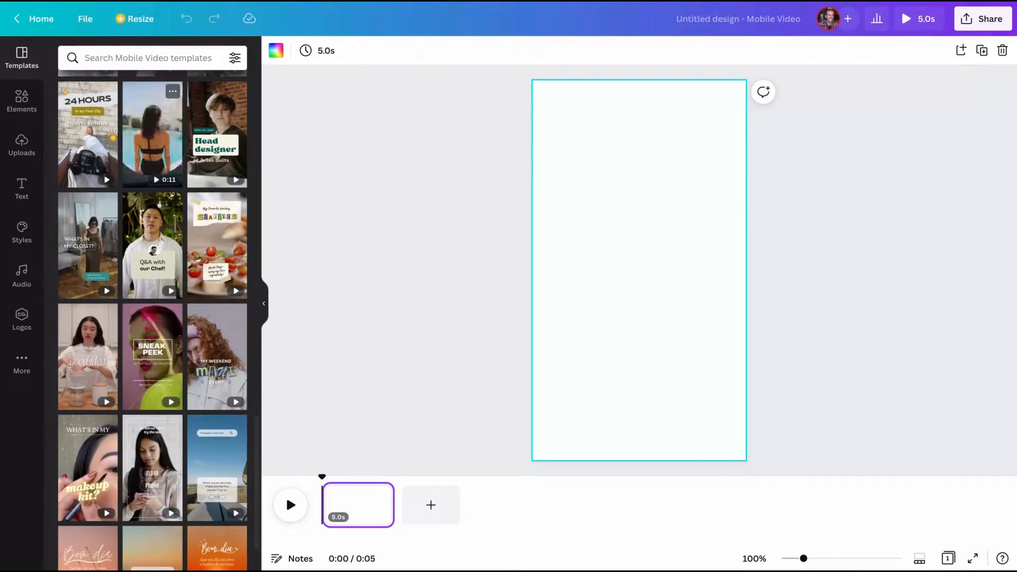
{"action": "scroll", "scroll_direction": "up", "scroll_amount": 3}
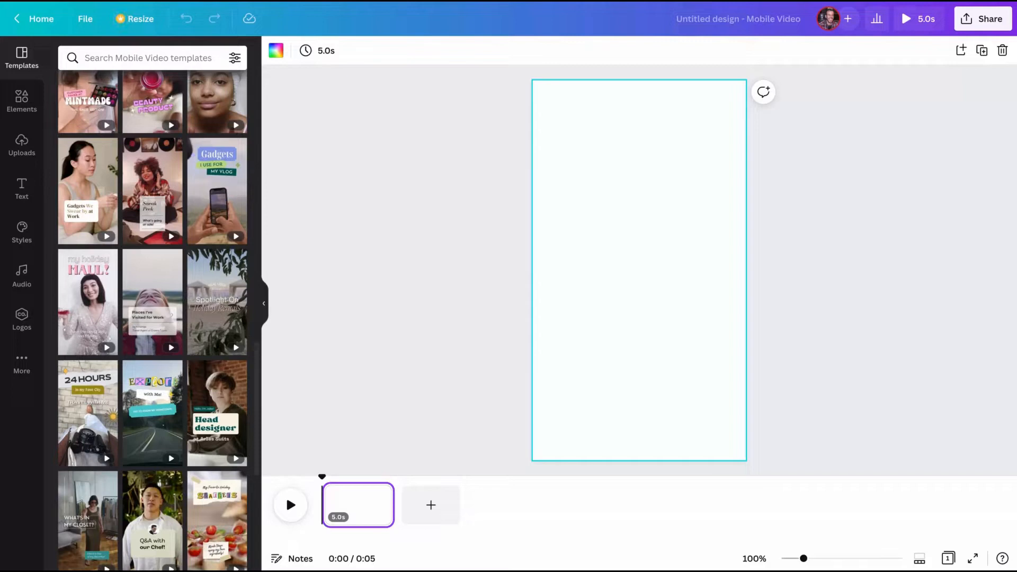
{"action": "scroll", "scroll_direction": "up", "scroll_amount": 3}
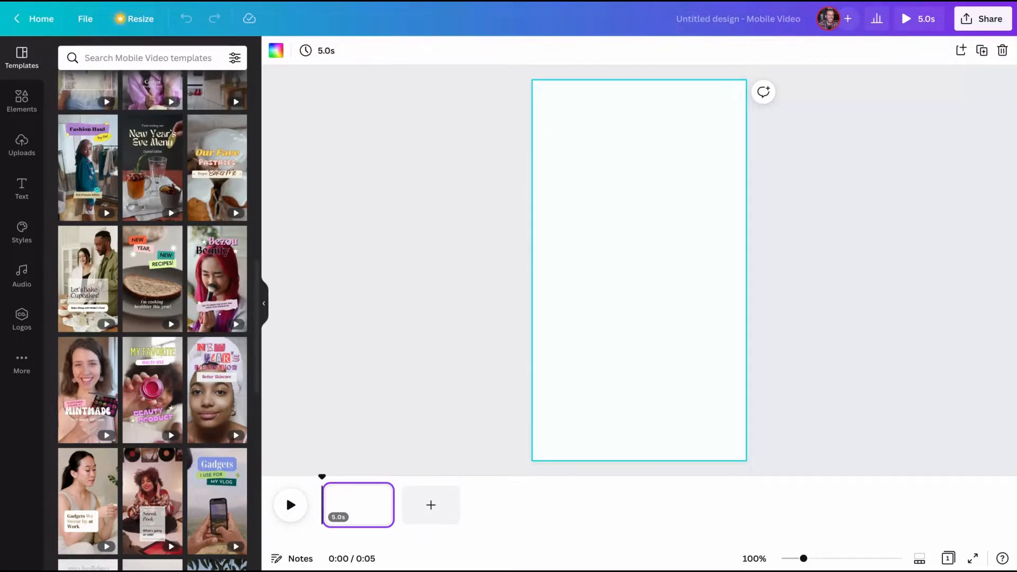
{"action": "mouse_move", "coordinate": [88, 168]}
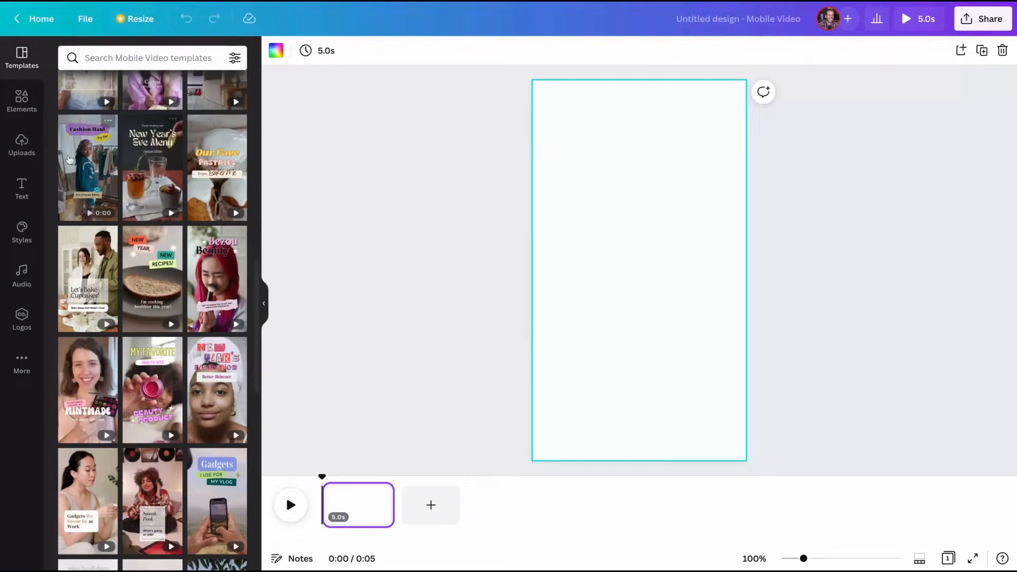
{"action": "mouse_move", "coordinate": [216, 169]}
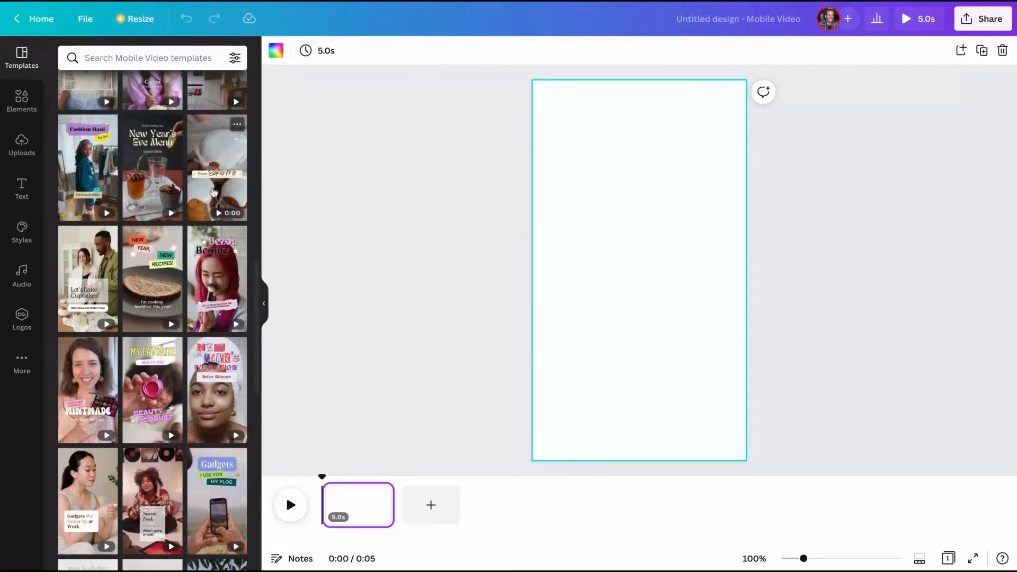
{"action": "scroll", "scroll_direction": "down", "scroll_amount": 3}
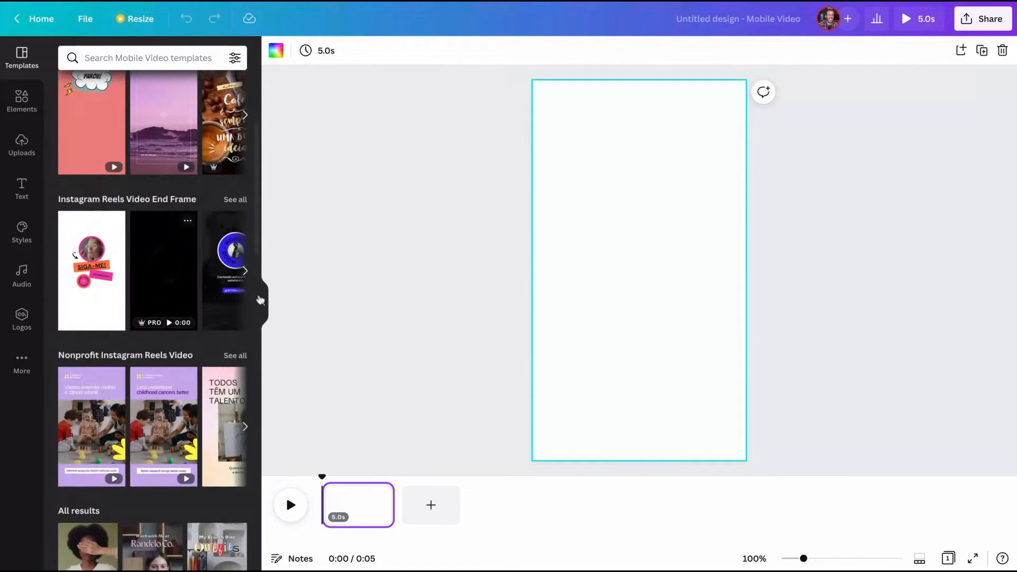
{"action": "scroll", "scroll_direction": "down", "scroll_amount": 3}
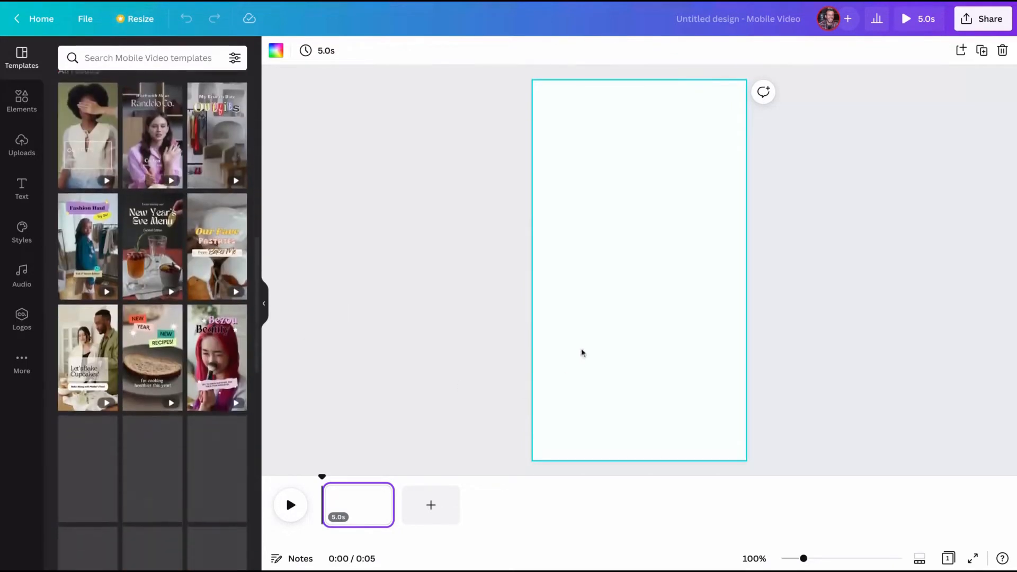
{"action": "scroll", "scroll_direction": "up", "scroll_amount": 3}
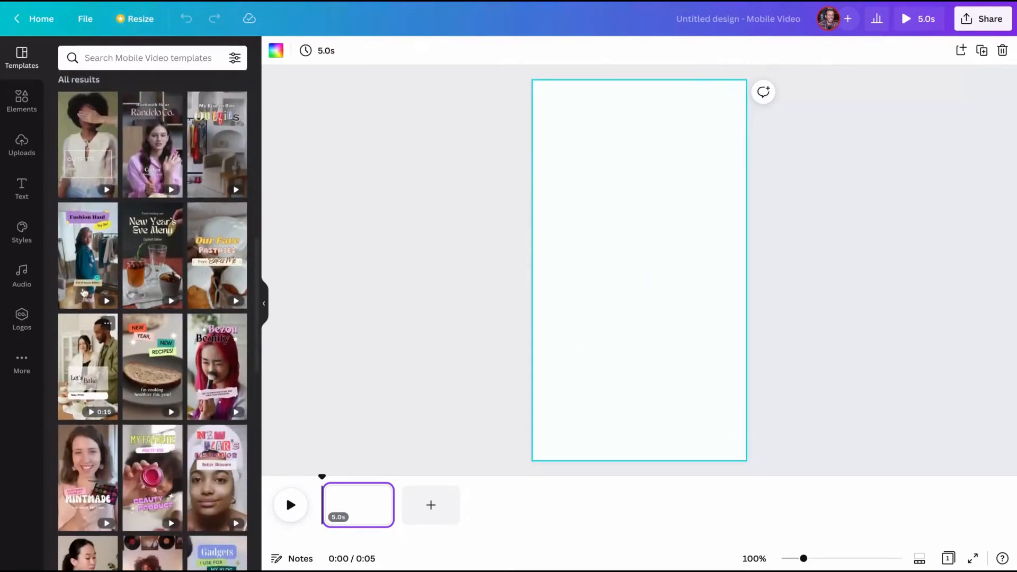
{"action": "scroll", "scroll_direction": "up", "scroll_amount": 3}
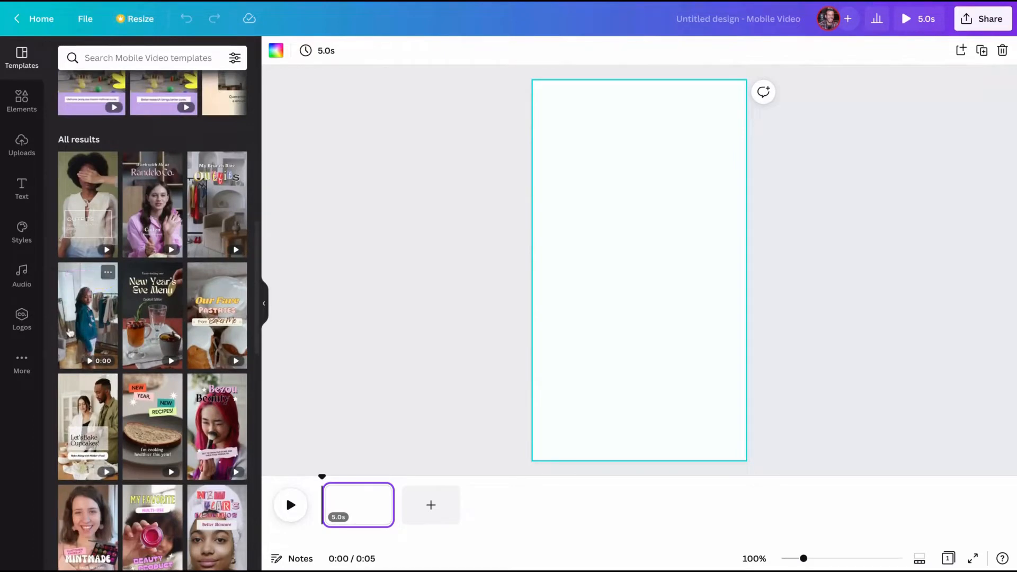
{"action": "scroll", "scroll_direction": "down", "scroll_amount": 3}
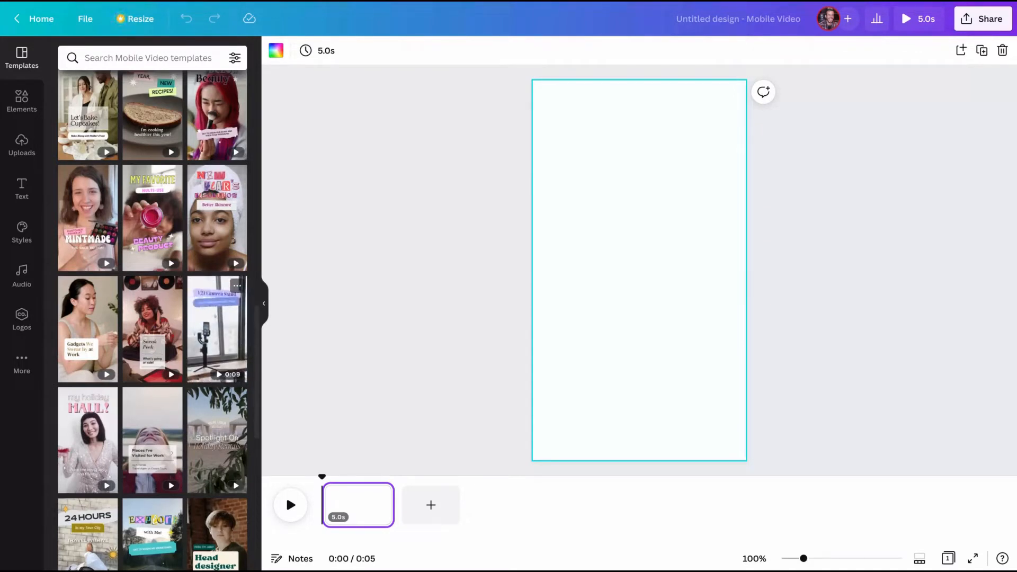
{"action": "mouse_move", "coordinate": [149, 429]}
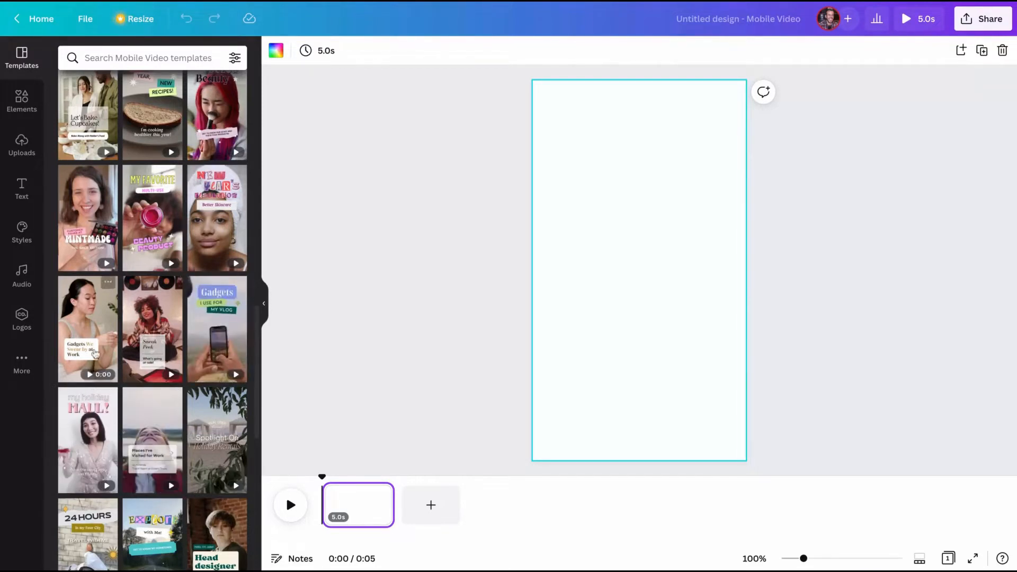
{"action": "mouse_move", "coordinate": [152, 440]}
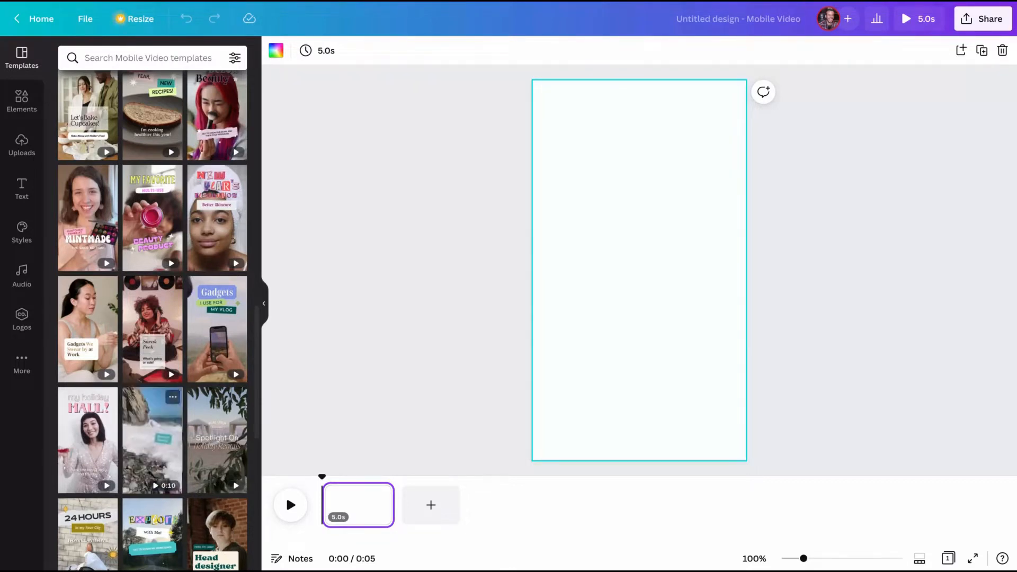
{"action": "mouse_move", "coordinate": [152, 428]}
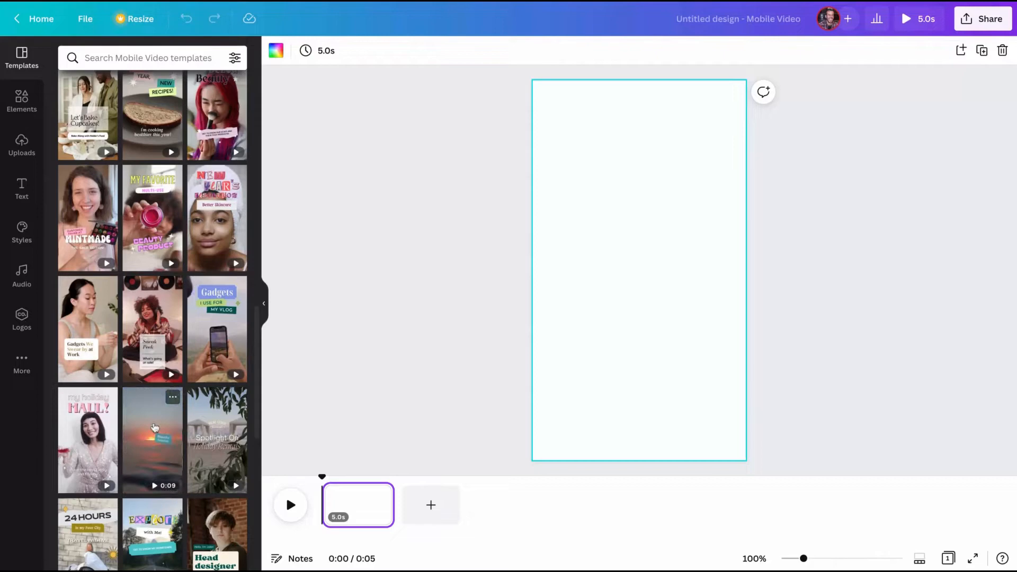
{"action": "left_click", "coordinate": [153, 440]}
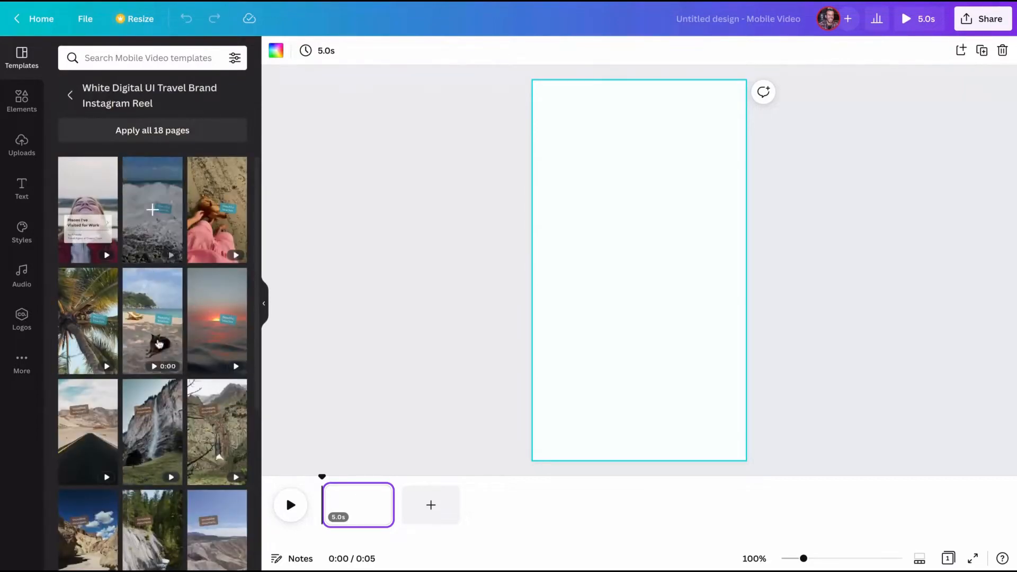
{"action": "scroll", "scroll_direction": "down", "scroll_amount": 3}
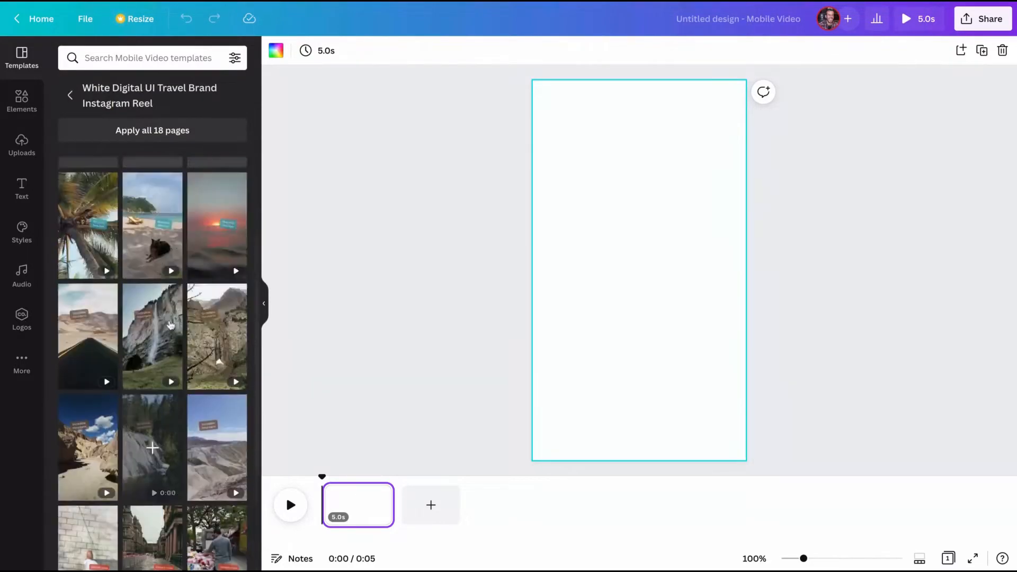
{"action": "scroll", "scroll_direction": "up", "scroll_amount": 3}
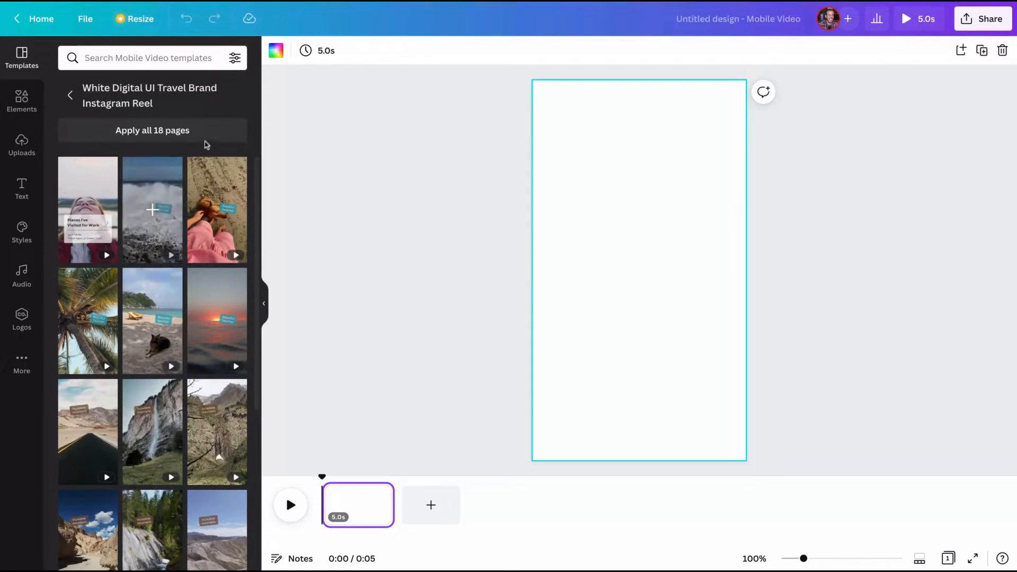
{"action": "mouse_move", "coordinate": [225, 123]}
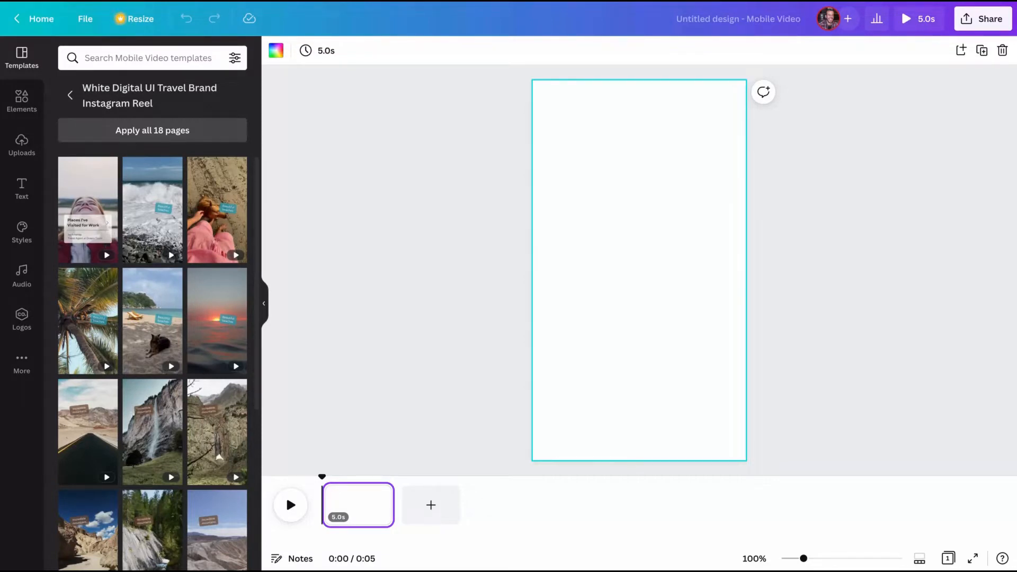
{"action": "mouse_move", "coordinate": [152, 209]}
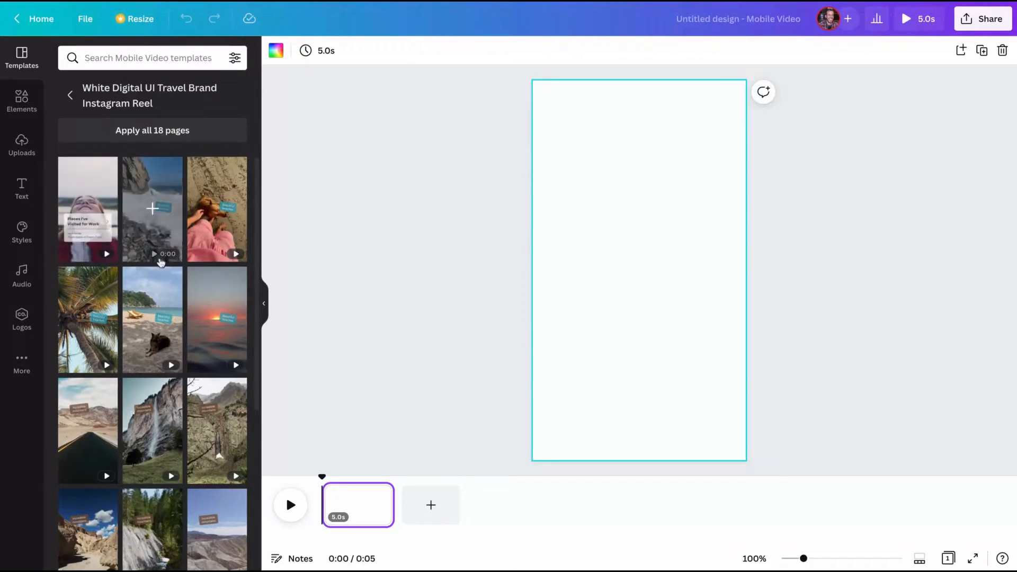
Step: Apply the woman-video title page and begin rewriting its headline as '3 SEO TIPS TO'
{"action": "left_click", "coordinate": [88, 208]}
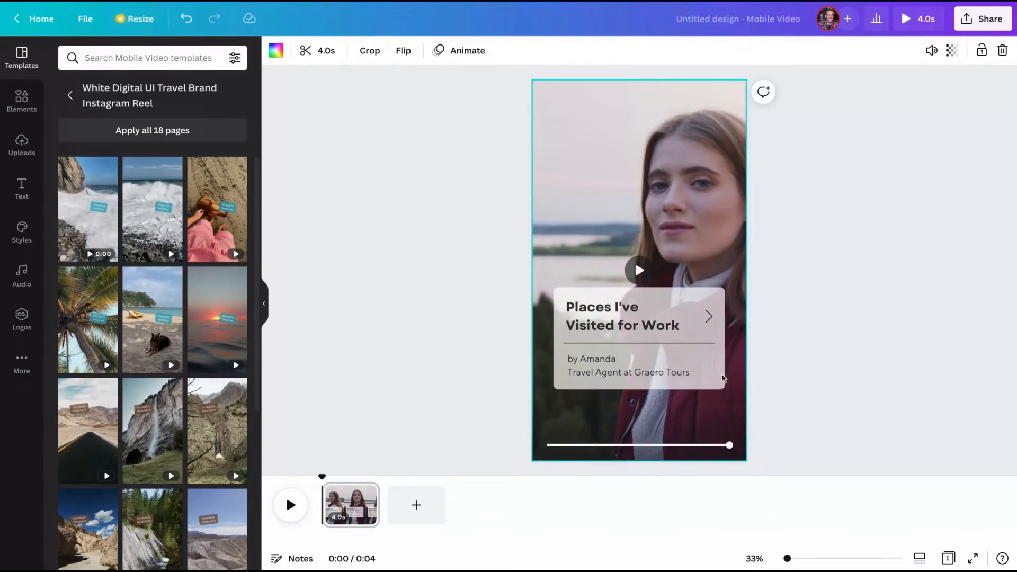
{"action": "mouse_move", "coordinate": [152, 208]}
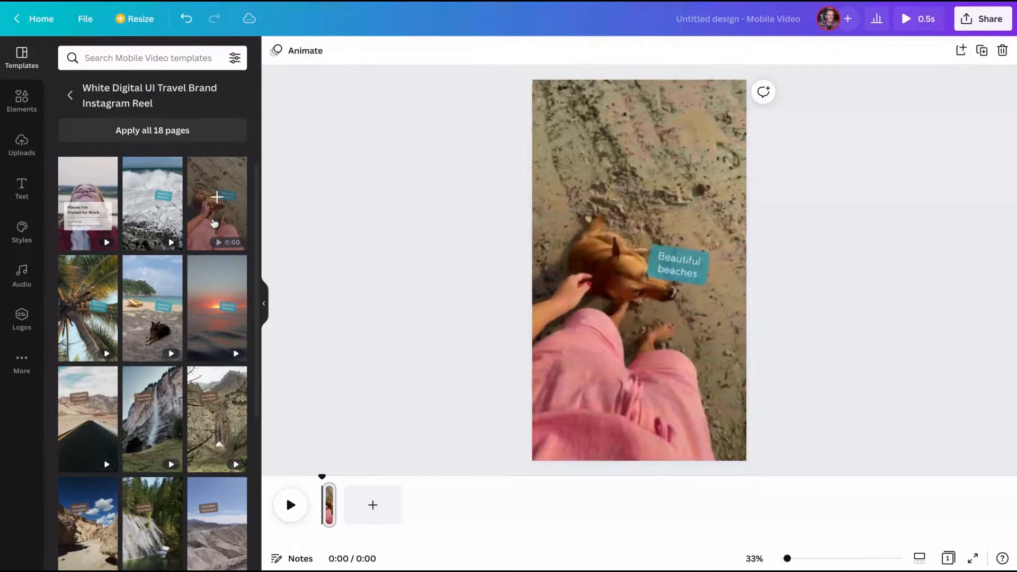
{"action": "left_click", "coordinate": [88, 203]}
{"action": "type", "text": "3 SEO TIPS TO"}
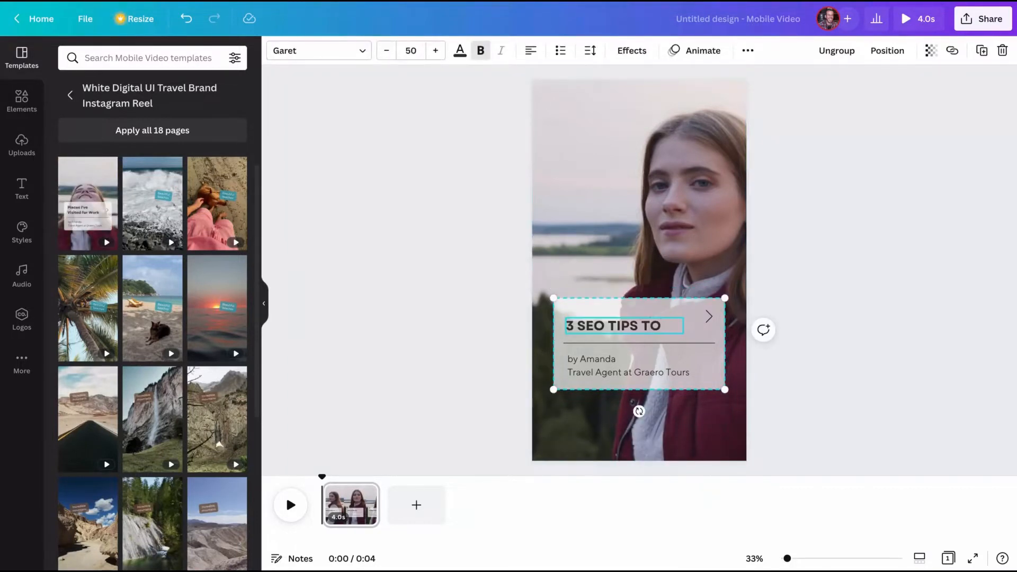
Step: Finish the title '3 SEO TIPS TO HACK GOOGLE ALGORITHM' and make its type slightly smaller
{"action": "key", "text": "Backspace"}
{"action": "type", "text": " HACK GOOGLE ALGORITHM"}
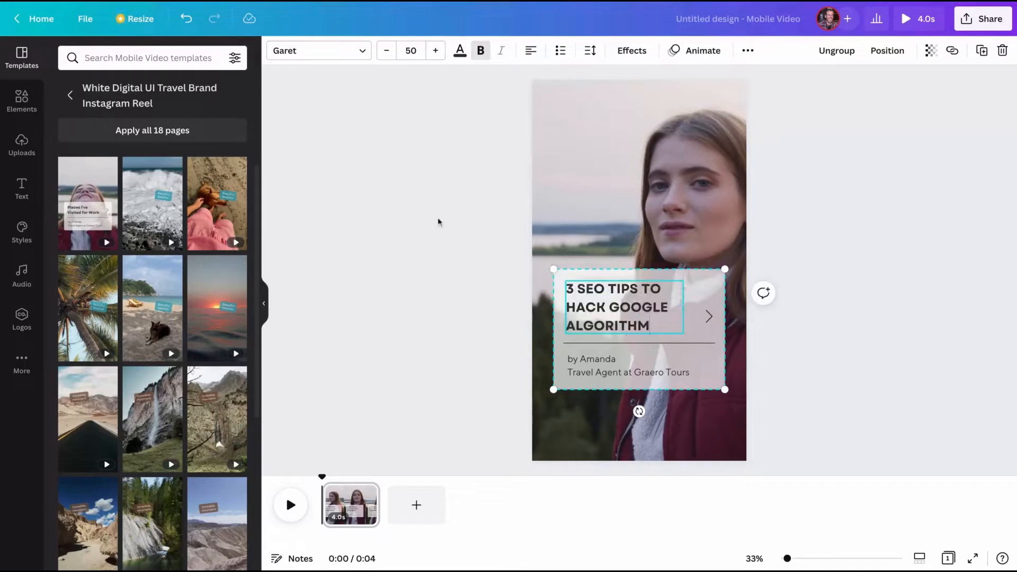
{"action": "left_click", "coordinate": [386, 49]}
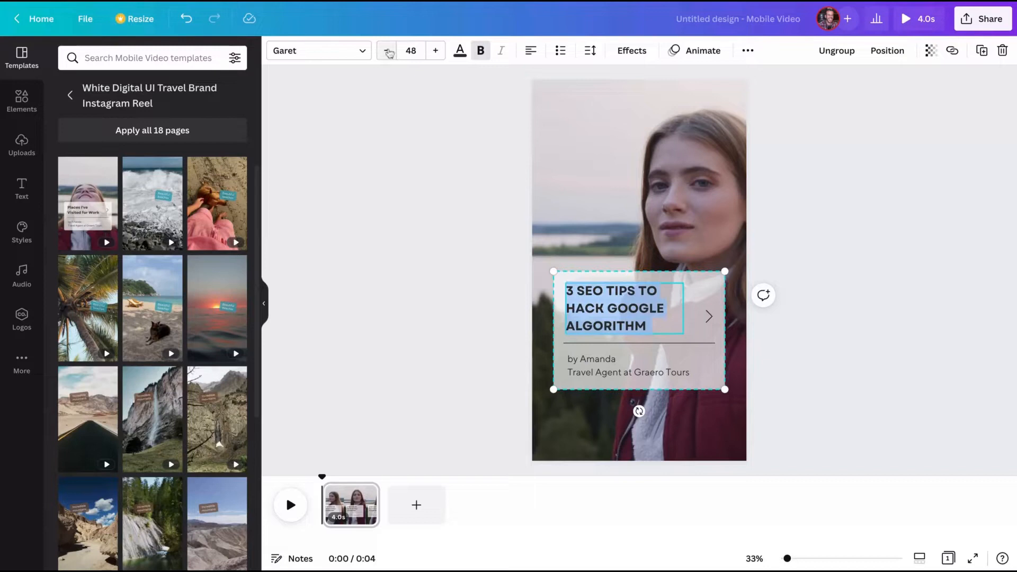
Step: Change the byline to 'by Igor' and 'techtrendszone.com'
{"action": "left_click", "coordinate": [628, 366]}
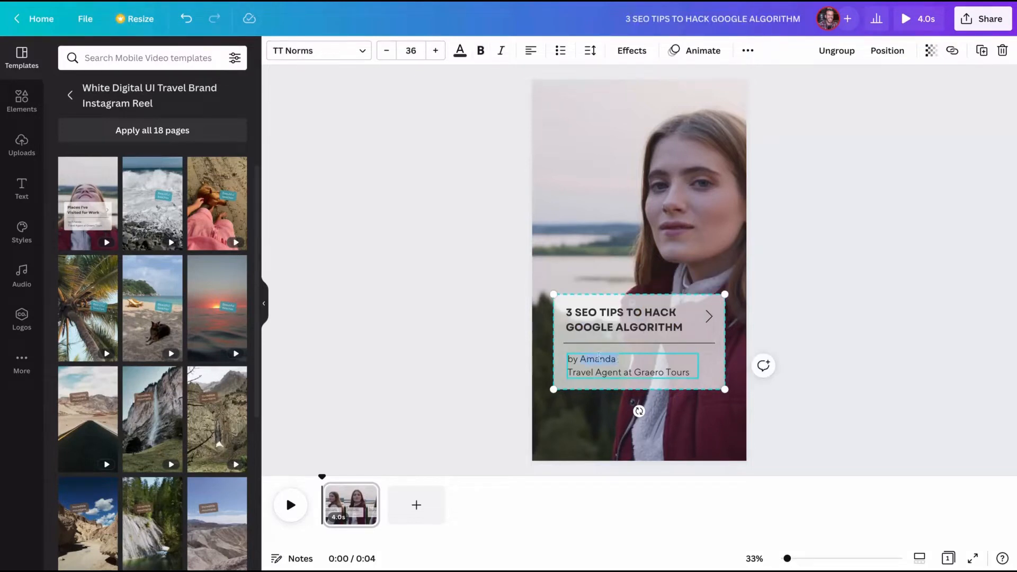
{"action": "type", "text": "Igor"}
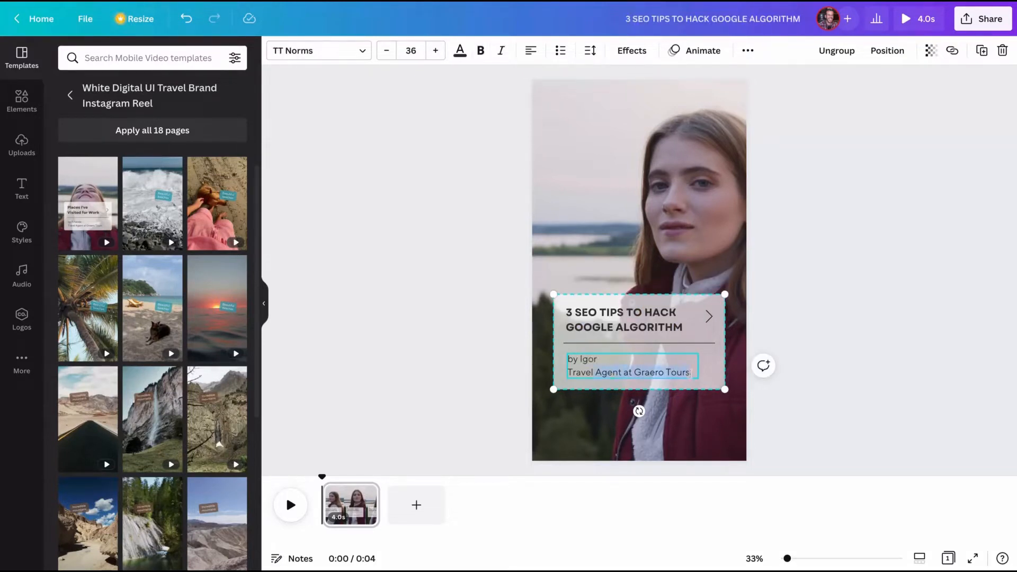
{"action": "type", "text": "techtrendszone.com"}
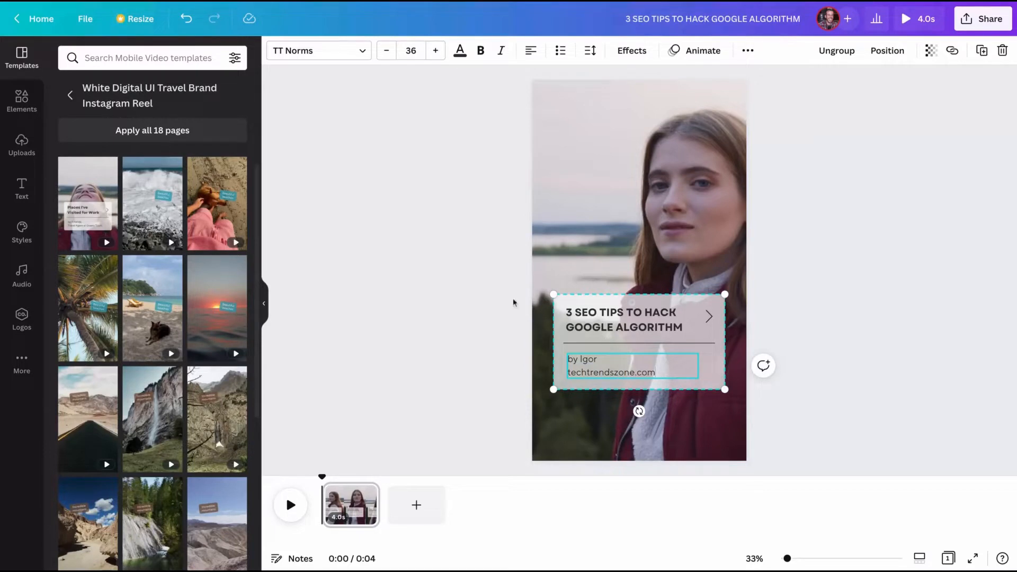
{"action": "mouse_move", "coordinate": [869, 337]}
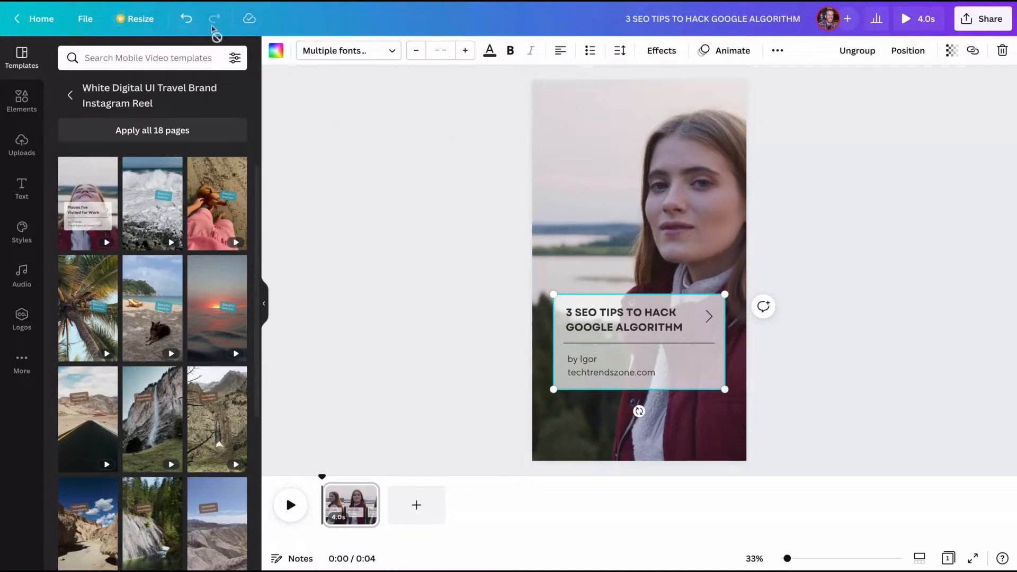
{"action": "left_click", "coordinate": [276, 51]}
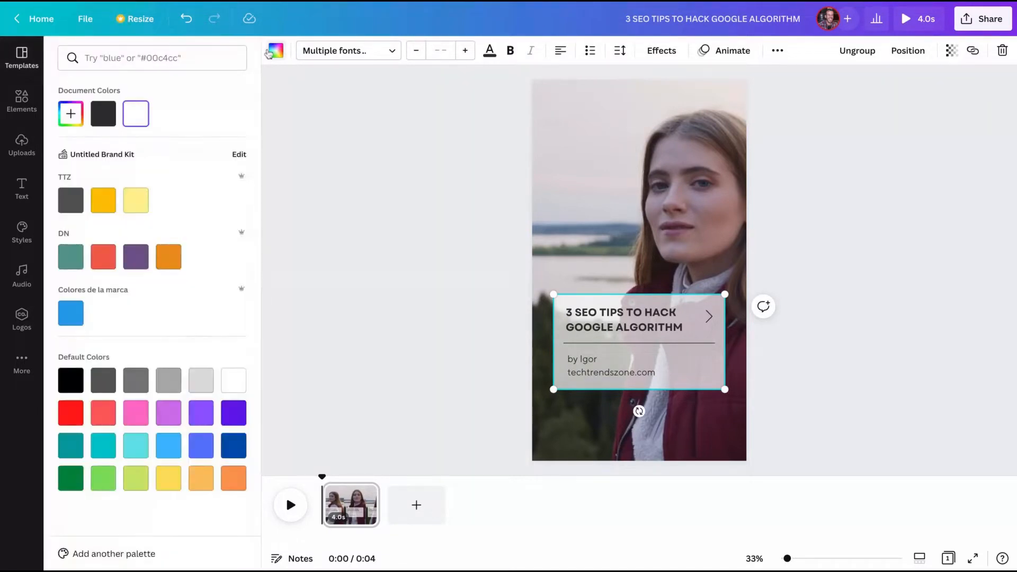
{"action": "mouse_move", "coordinate": [425, 215]}
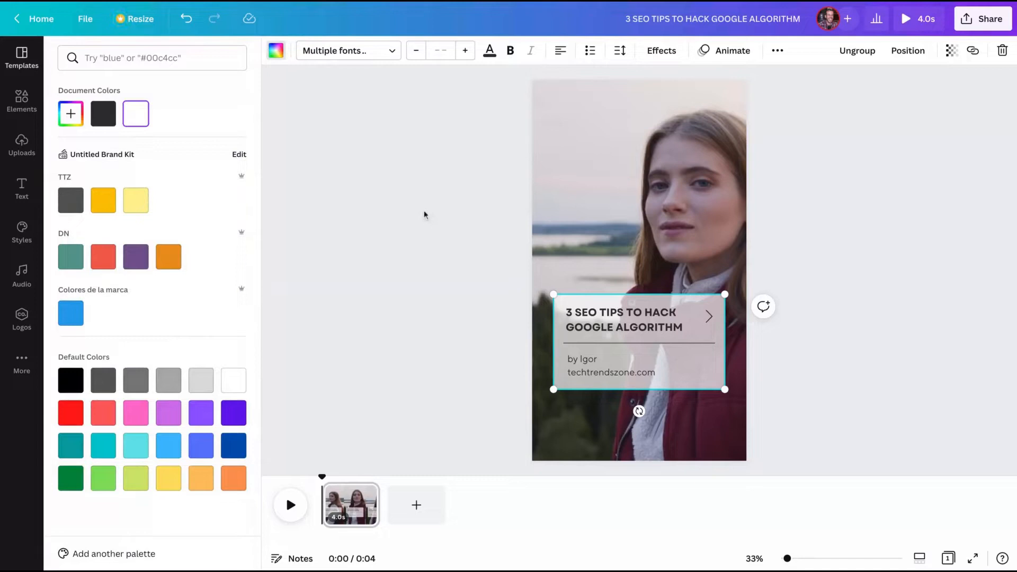
Step: Colour the title card yellow-orange from the brand kit and return to the templates
{"action": "left_click", "coordinate": [102, 200]}
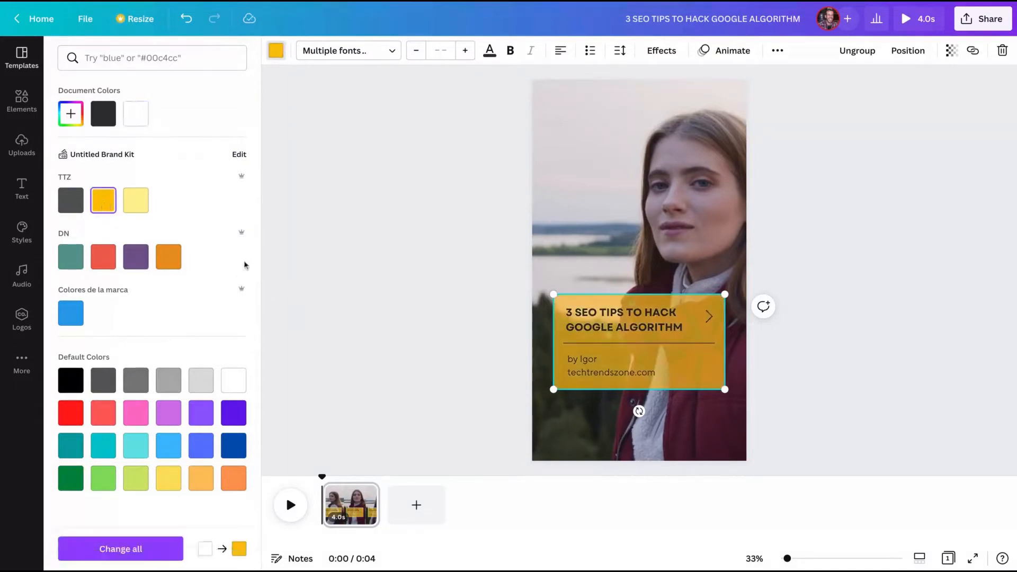
{"action": "left_click", "coordinate": [21, 58]}
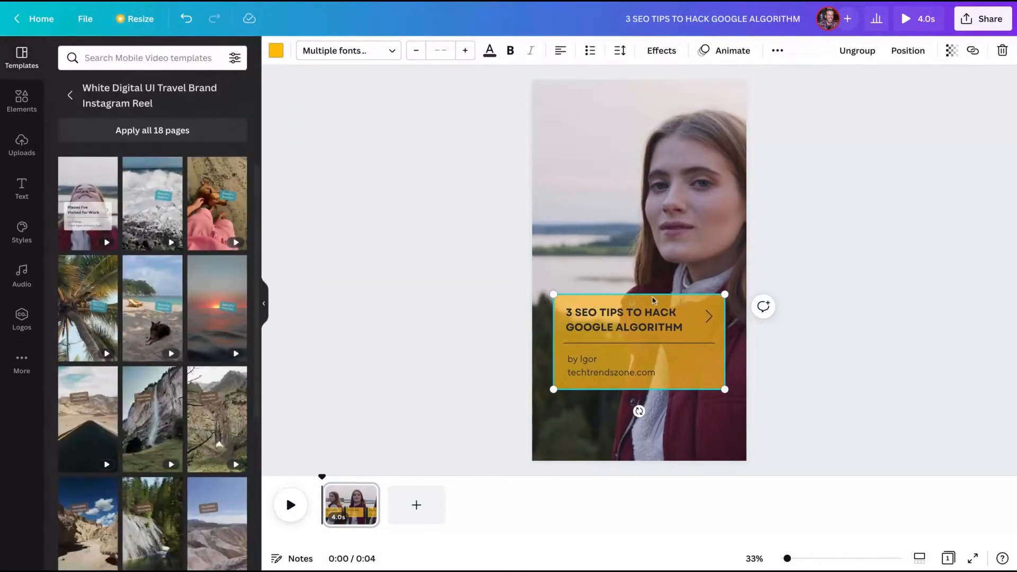
{"action": "mouse_move", "coordinate": [590, 349]}
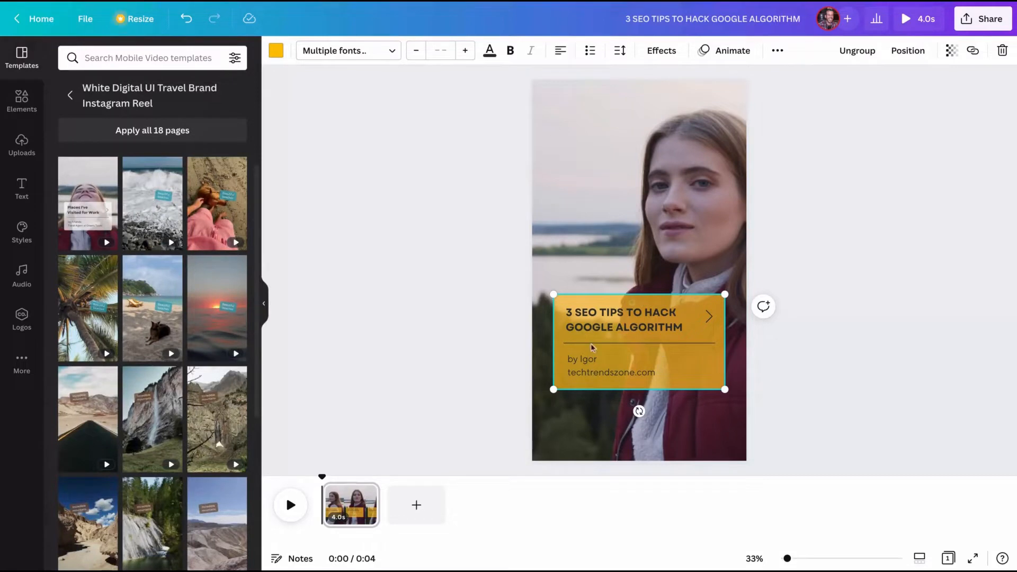
{"action": "mouse_move", "coordinate": [643, 318]}
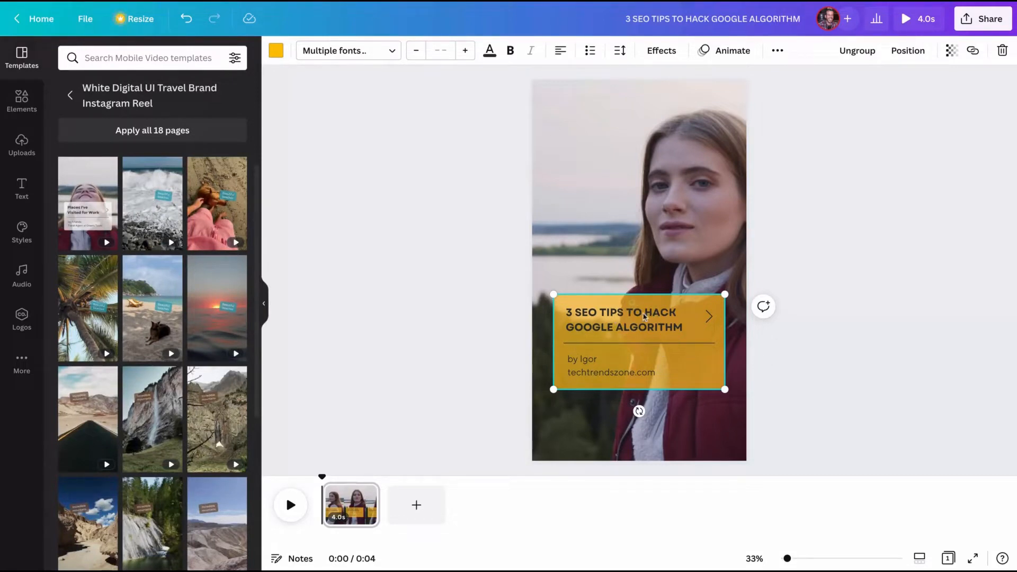
{"action": "mouse_move", "coordinate": [628, 303]}
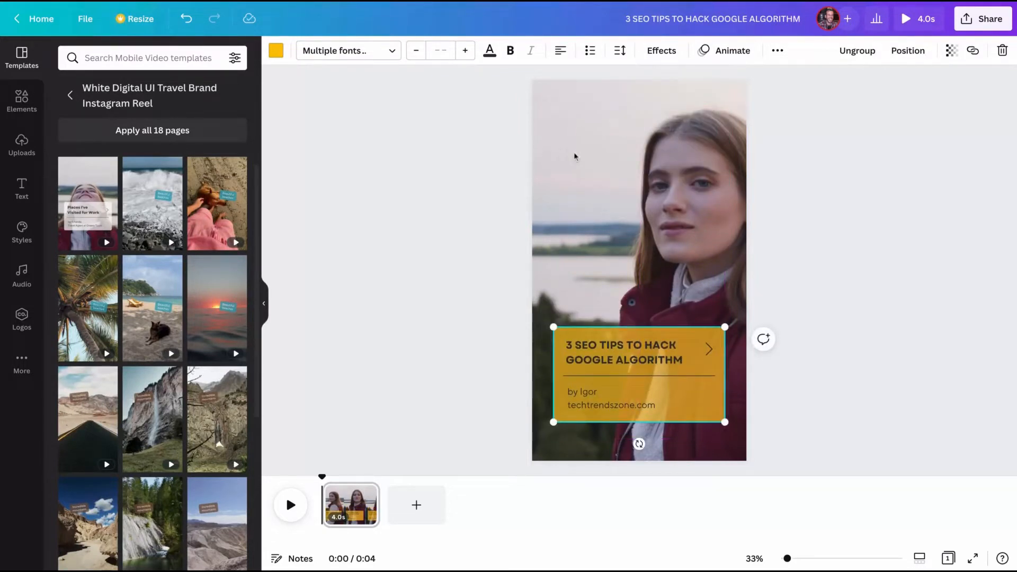
{"action": "mouse_move", "coordinate": [585, 401]}
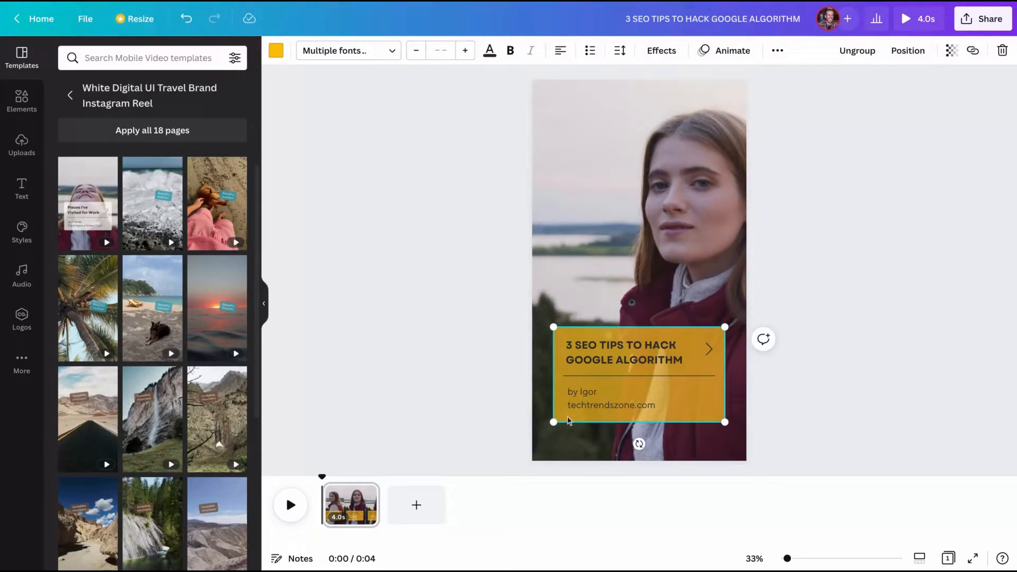
{"action": "mouse_move", "coordinate": [472, 421]}
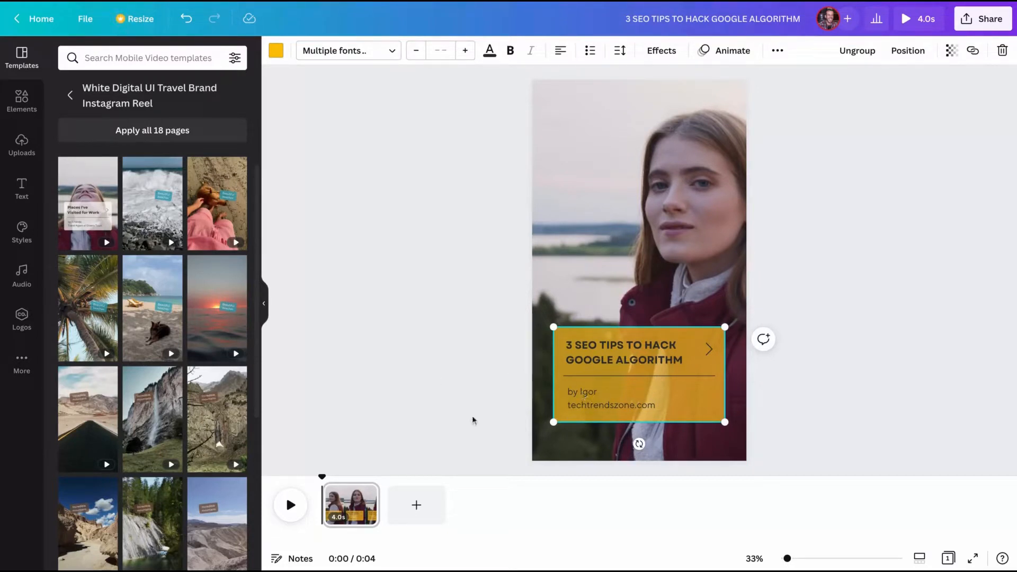
{"action": "mouse_move", "coordinate": [631, 271]}
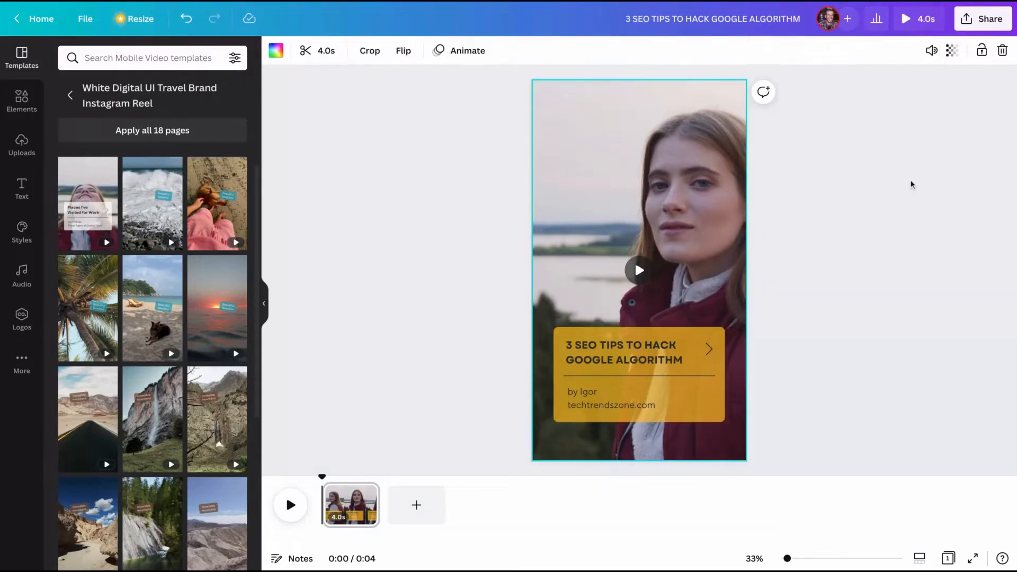
{"action": "mouse_move", "coordinate": [733, 150]}
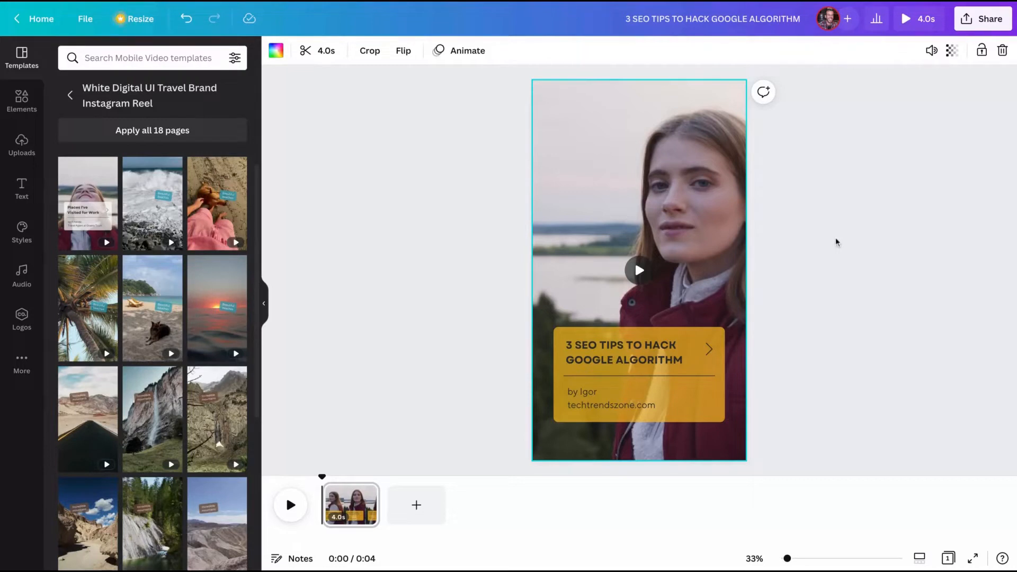
{"action": "mouse_move", "coordinate": [1003, 51]}
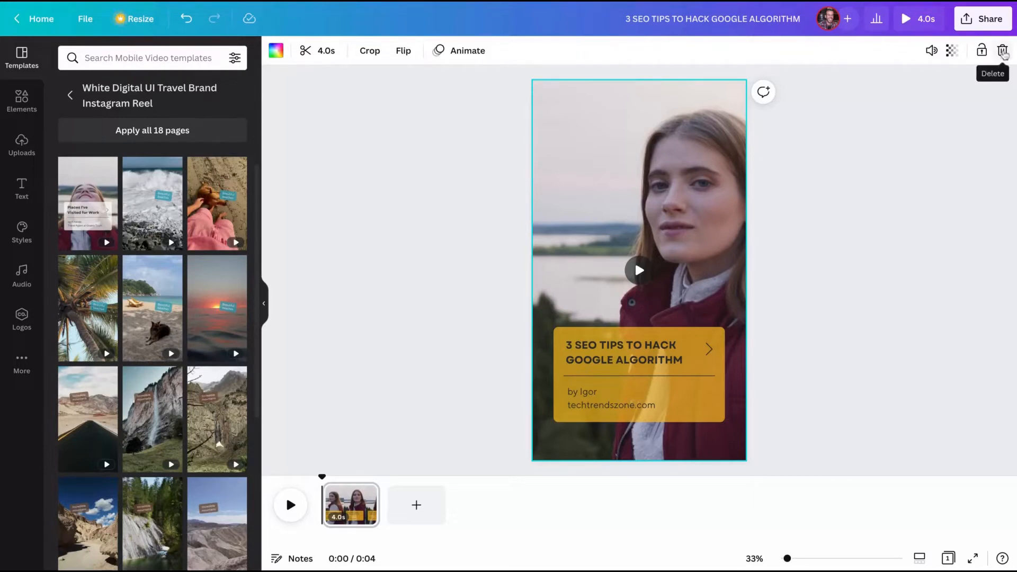
{"action": "left_click", "coordinate": [1003, 51]}
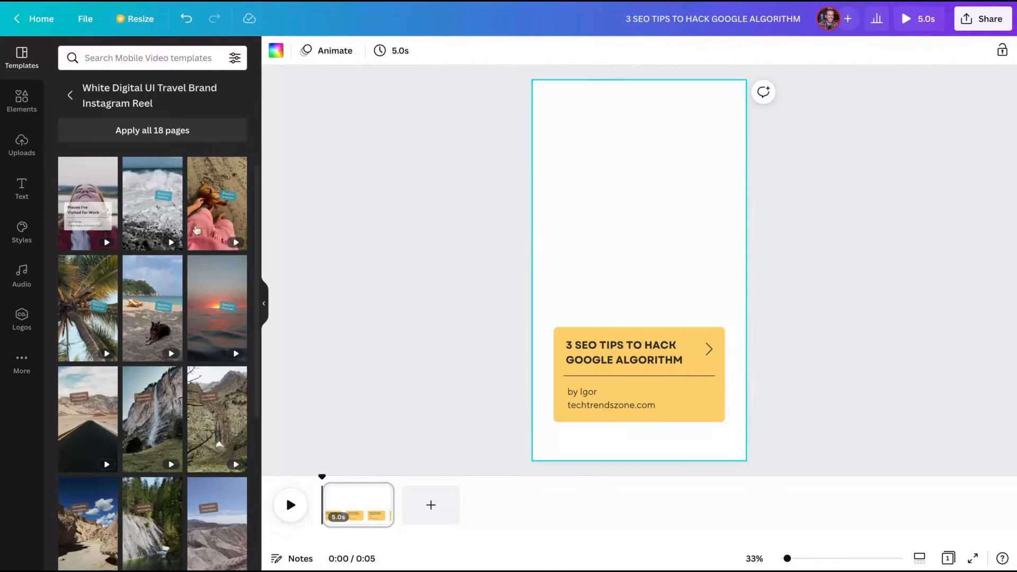
{"action": "mouse_move", "coordinate": [614, 192]}
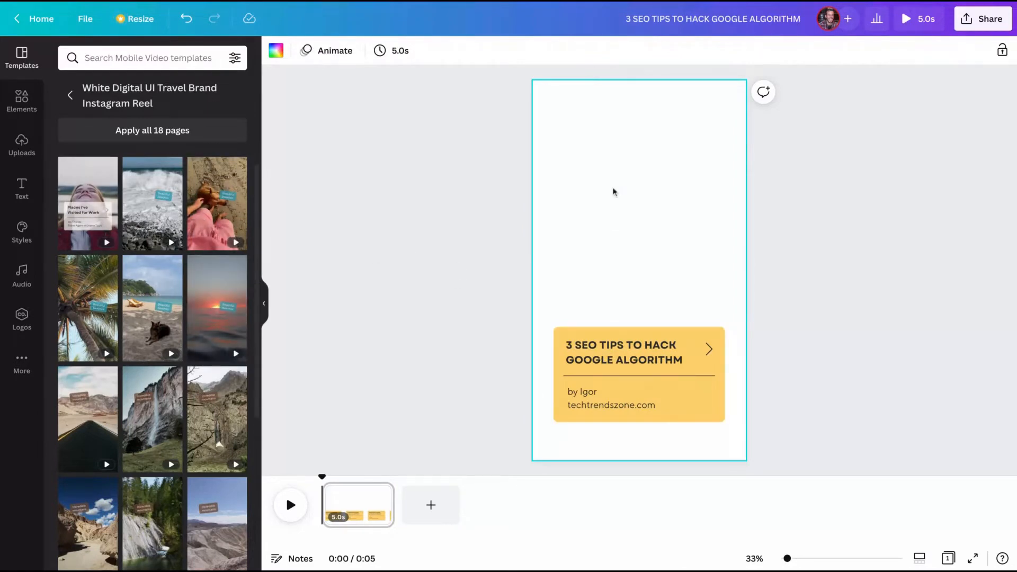
{"action": "mouse_move", "coordinate": [270, 287]}
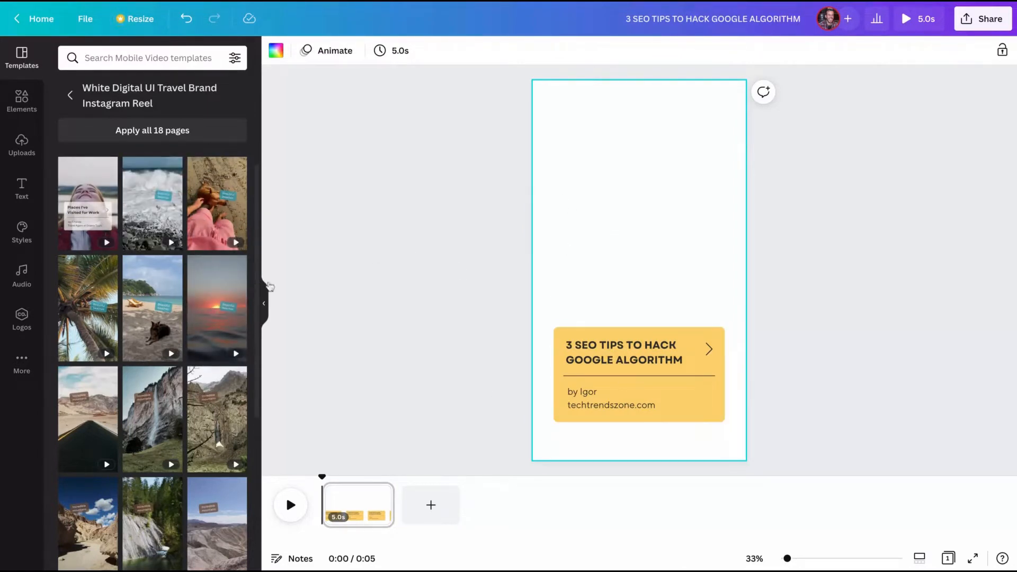
{"action": "mouse_move", "coordinate": [814, 311]}
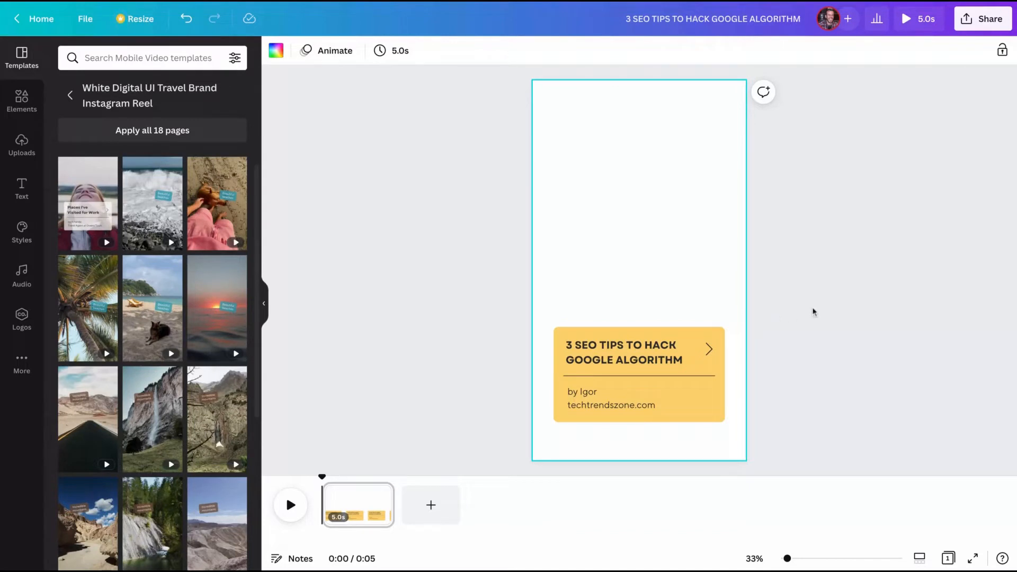
{"action": "mouse_move", "coordinate": [674, 293]}
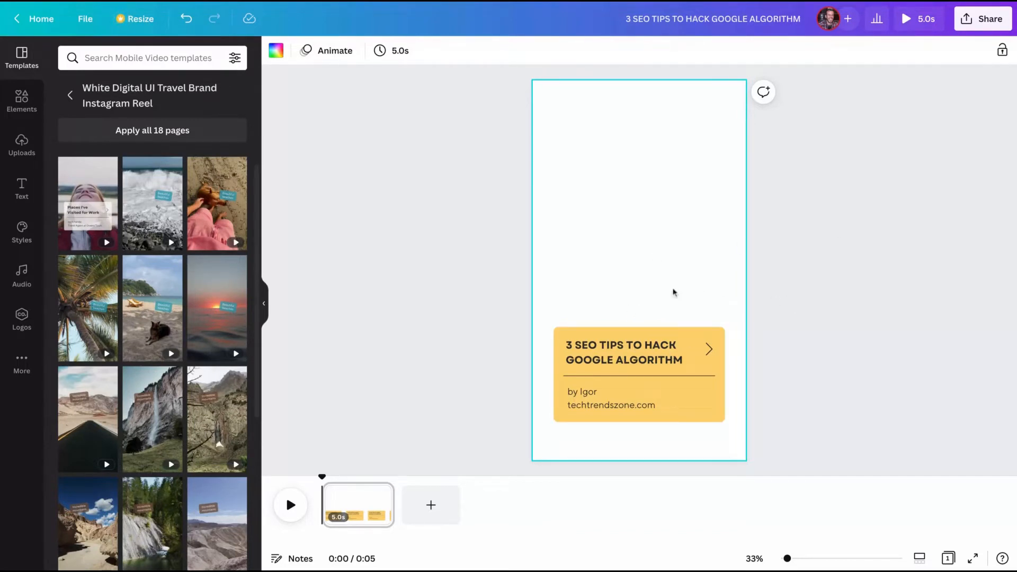
{"action": "mouse_move", "coordinate": [503, 253]}
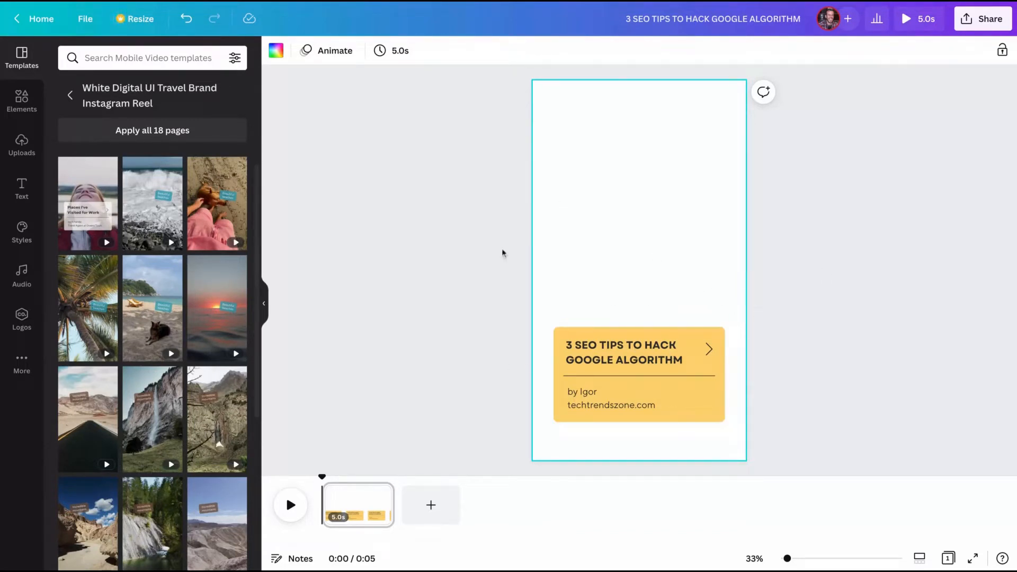
{"action": "mouse_move", "coordinate": [943, 227]}
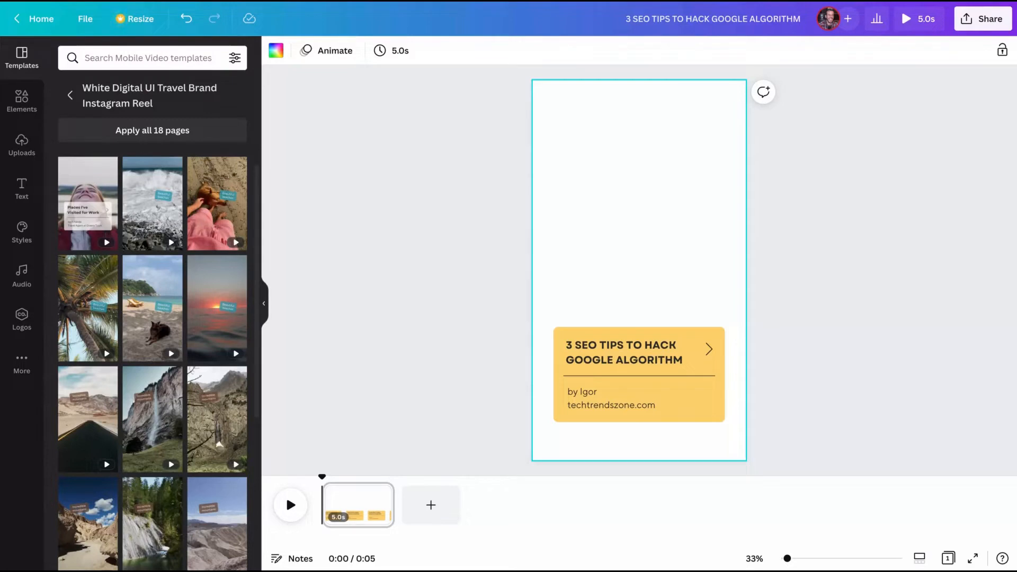
{"action": "mouse_move", "coordinate": [439, 167]}
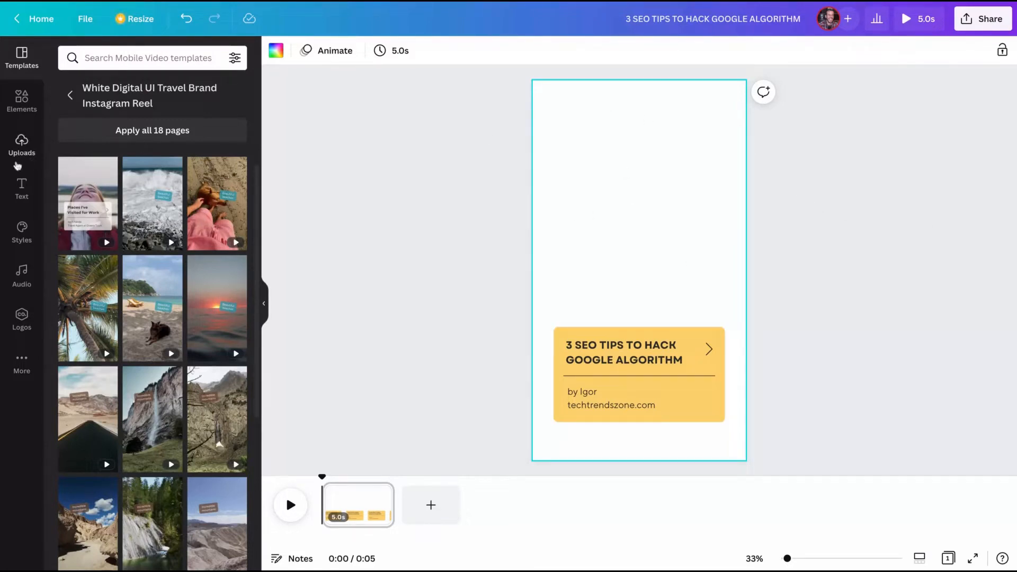
Step: Search Canva's stock video library for 'SEO' clips
{"action": "left_click", "coordinate": [21, 145]}
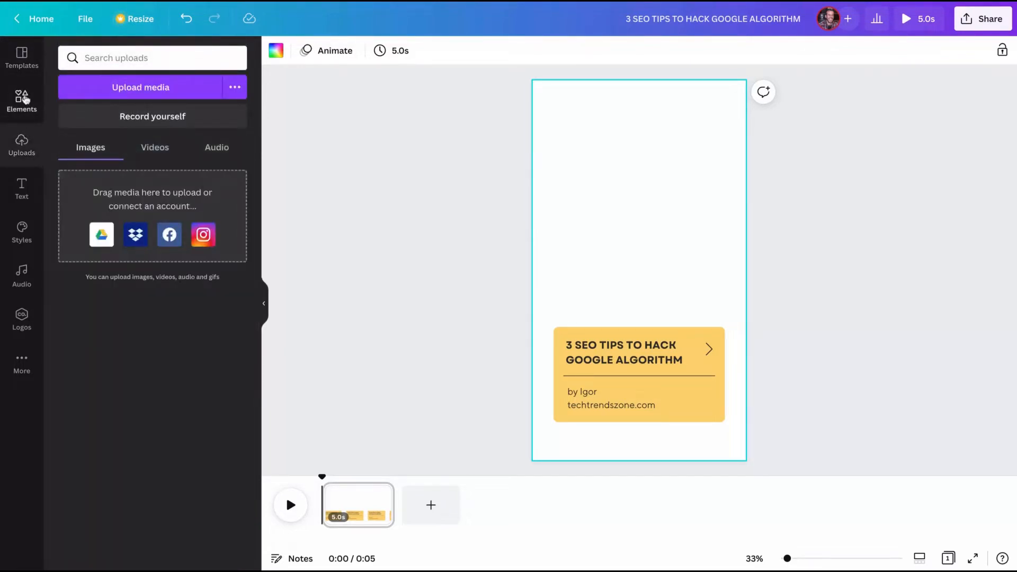
{"action": "left_click", "coordinate": [21, 101]}
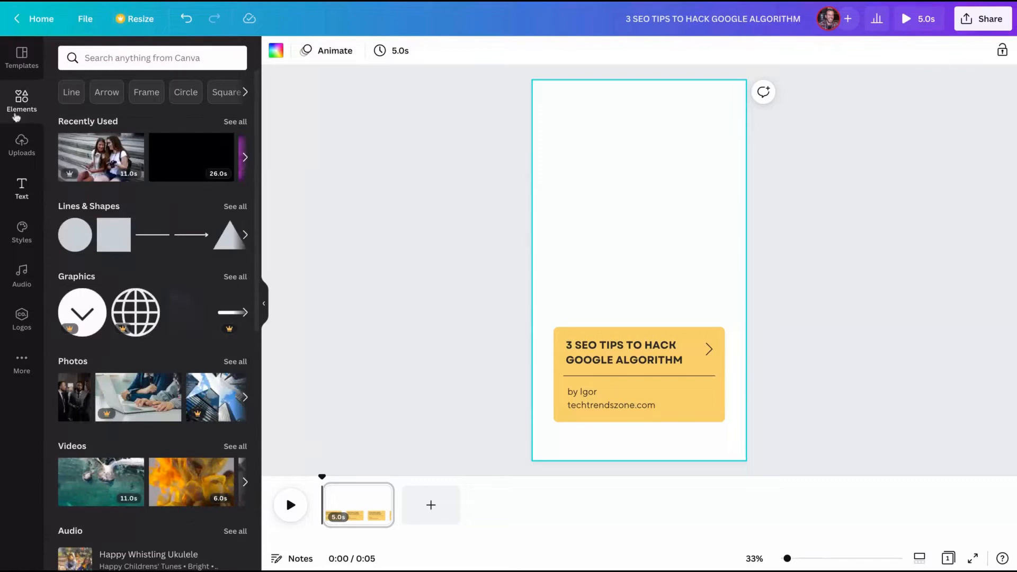
{"action": "left_click", "coordinate": [235, 446]}
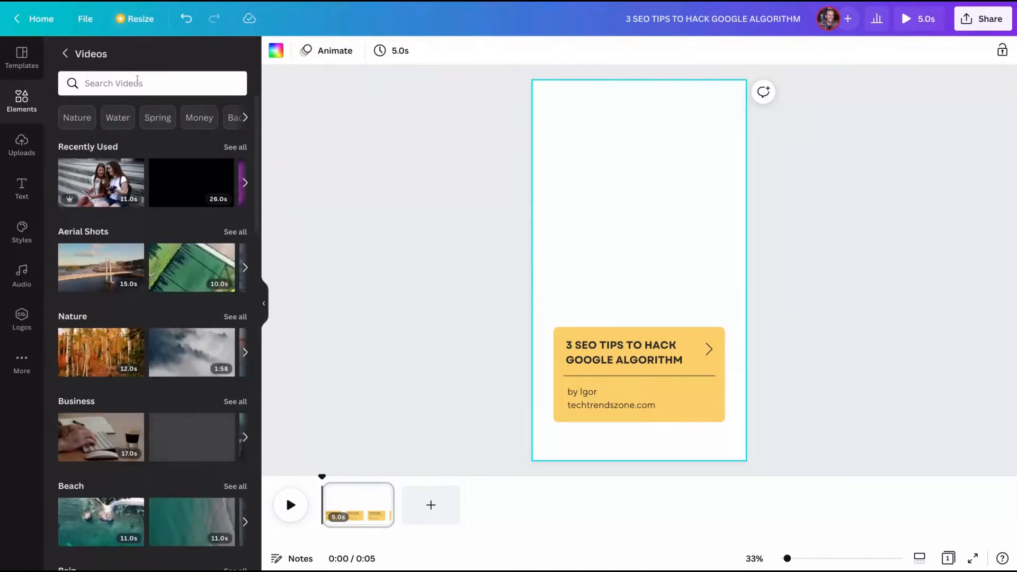
{"action": "left_click", "coordinate": [152, 83]}
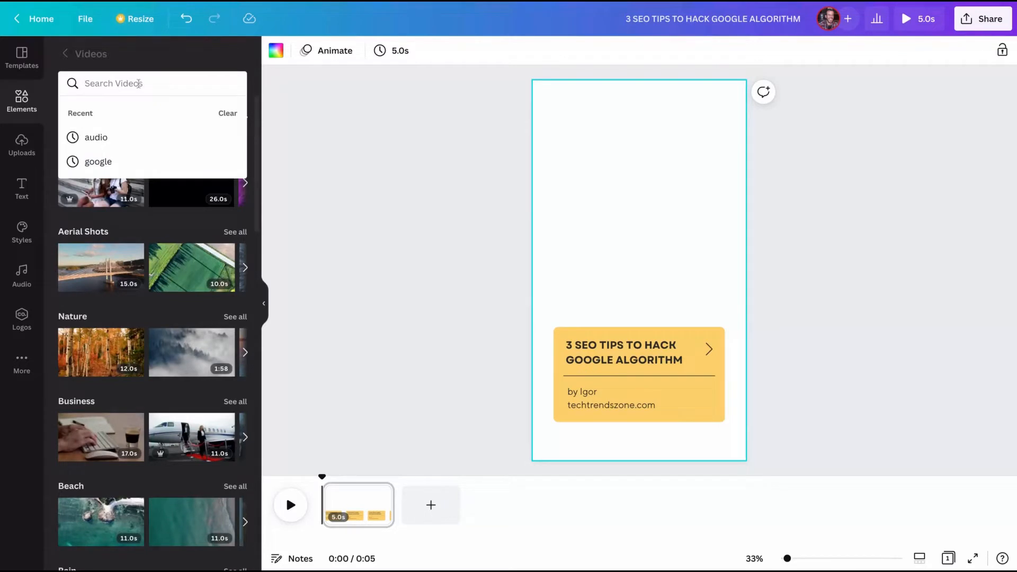
{"action": "type", "text": "SEO"}
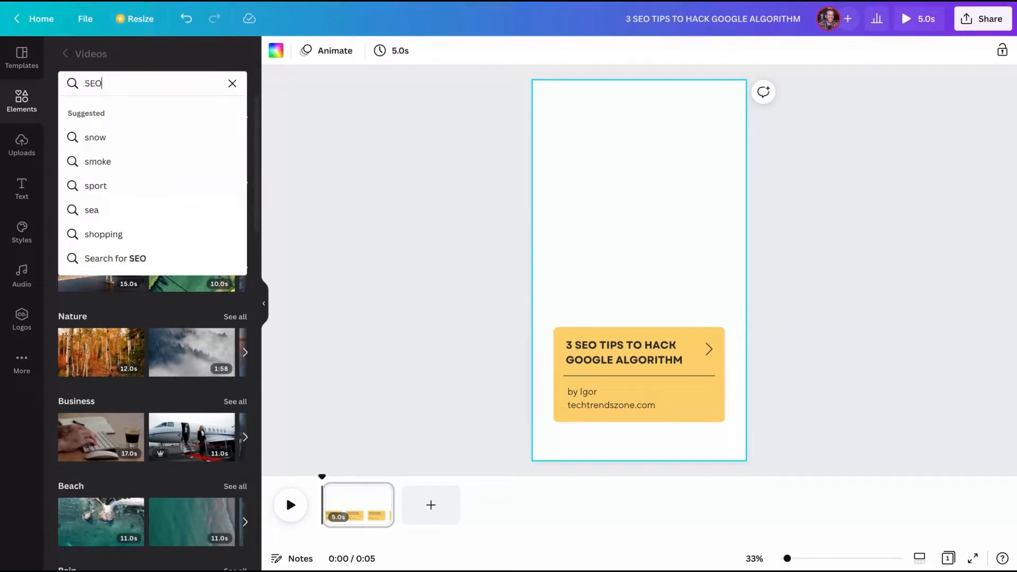
{"action": "left_click", "coordinate": [115, 259]}
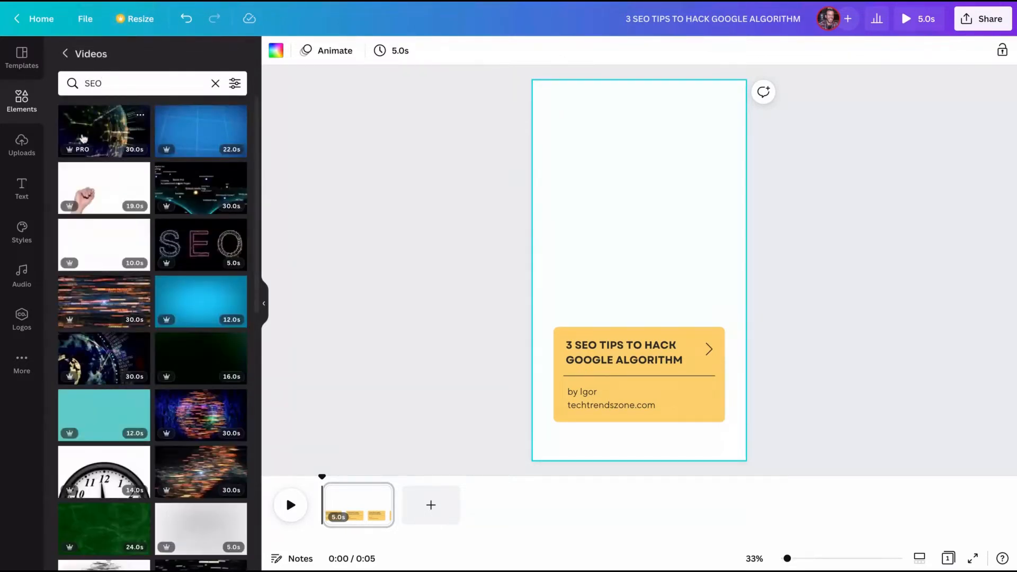
Step: Try the globe network SEO clip as page background, then search for 'google' clips instead
{"action": "left_click", "coordinate": [103, 130]}
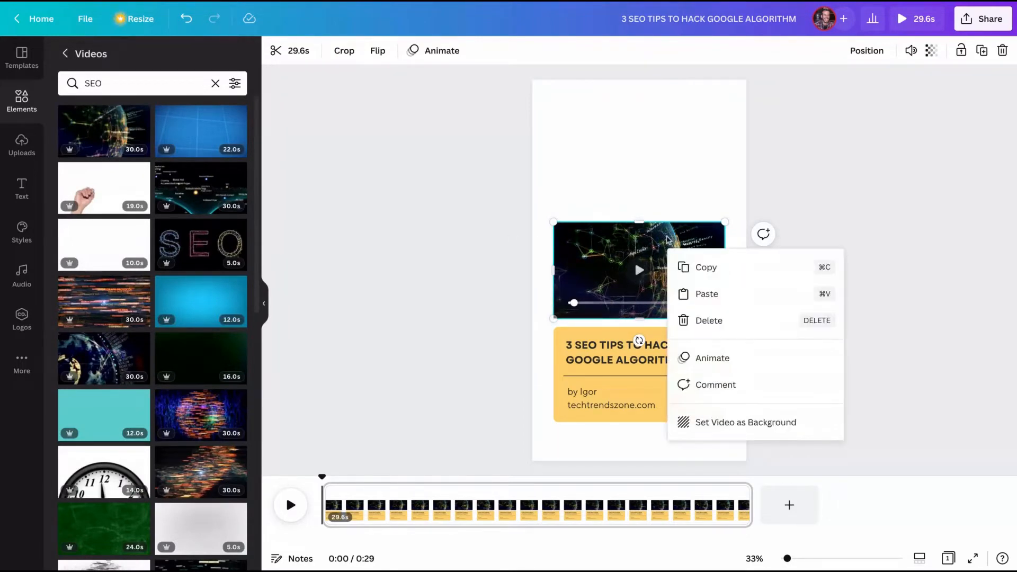
{"action": "mouse_move", "coordinate": [715, 429]}
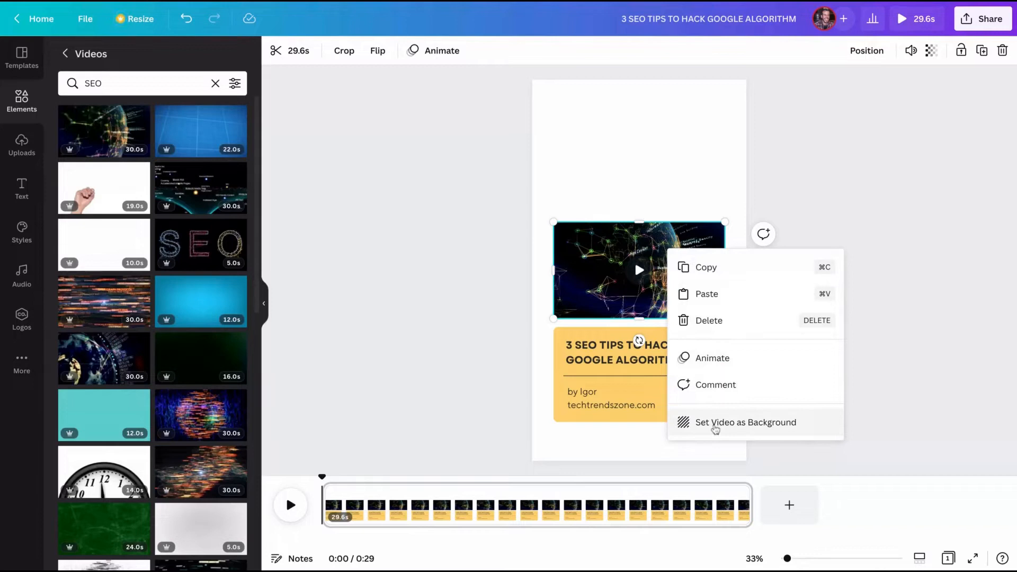
{"action": "left_click", "coordinate": [746, 423]}
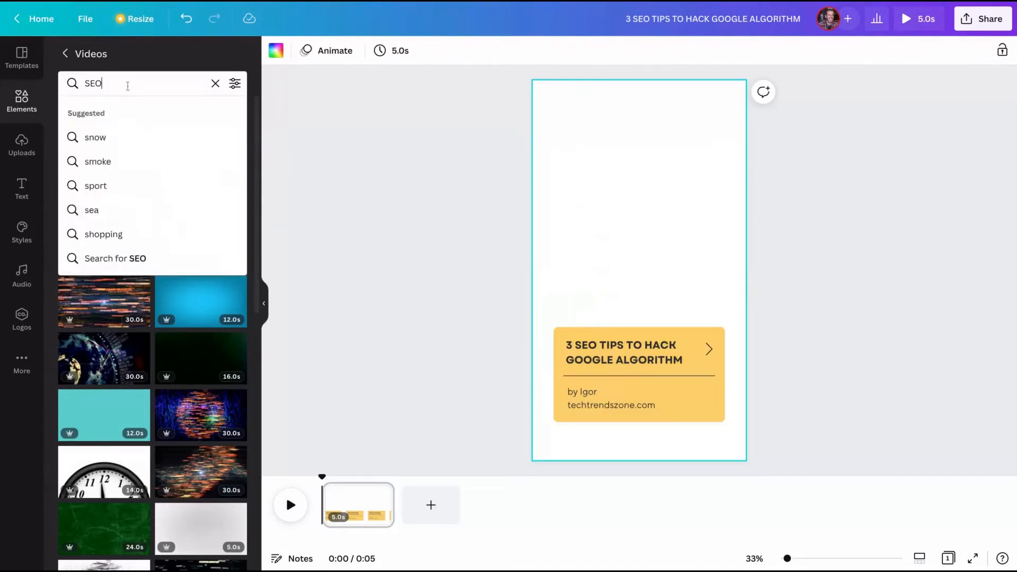
{"action": "type", "text": "google"}
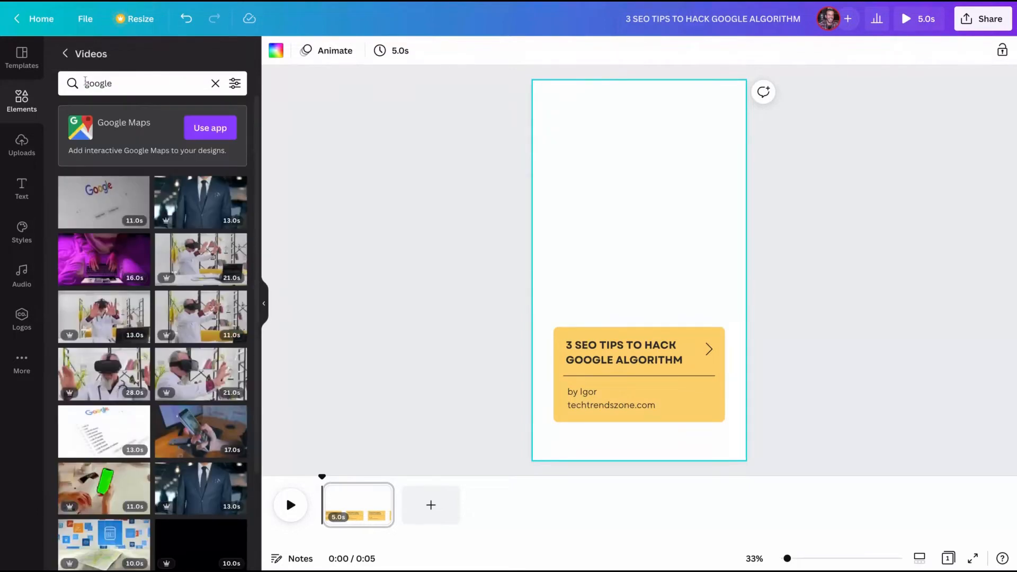
Step: Set the purple laptop-typing clip as the page background and move the title card to the top
{"action": "left_click", "coordinate": [104, 258]}
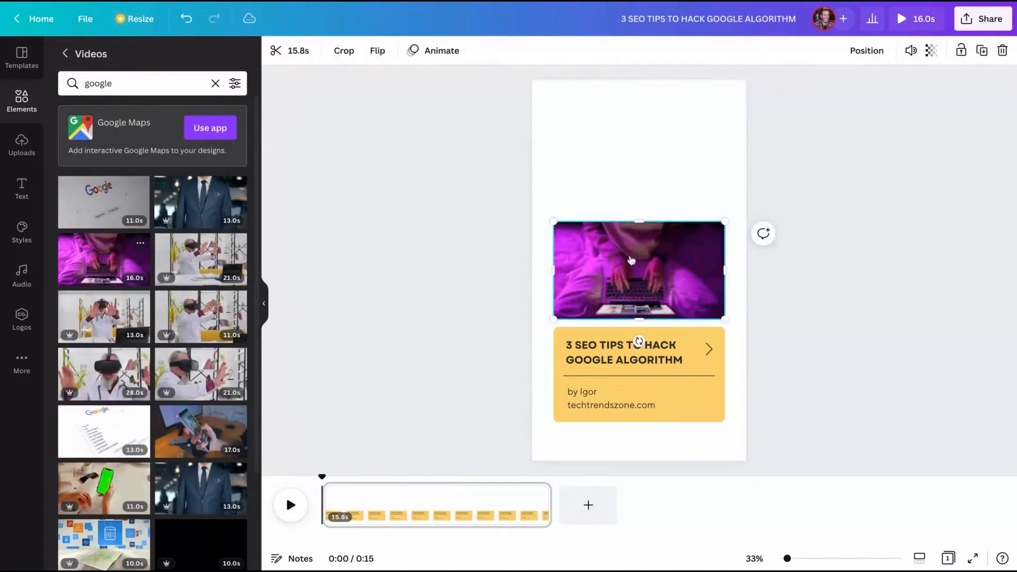
{"action": "key", "text": "delete"}
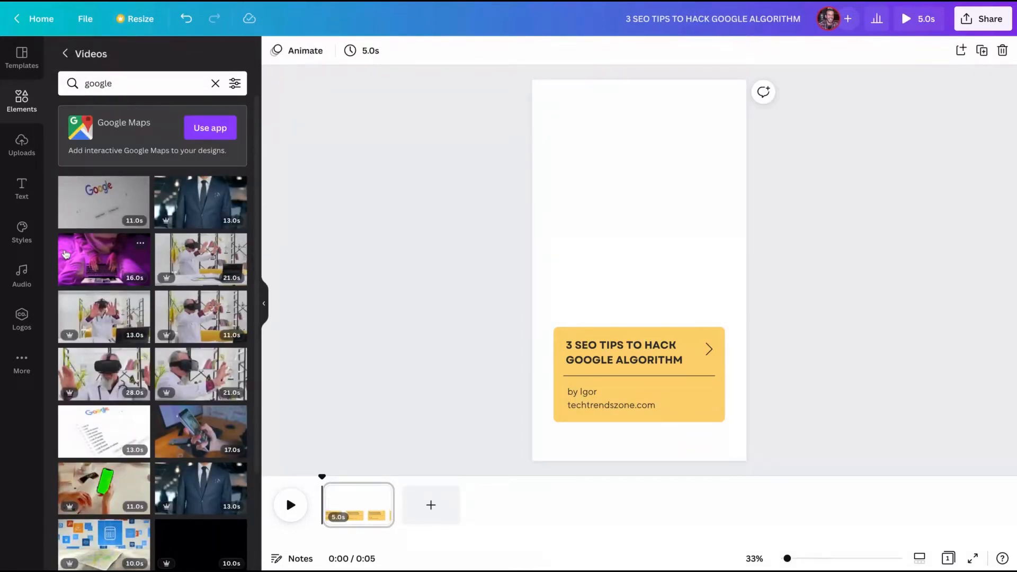
{"action": "left_click", "coordinate": [103, 258]}
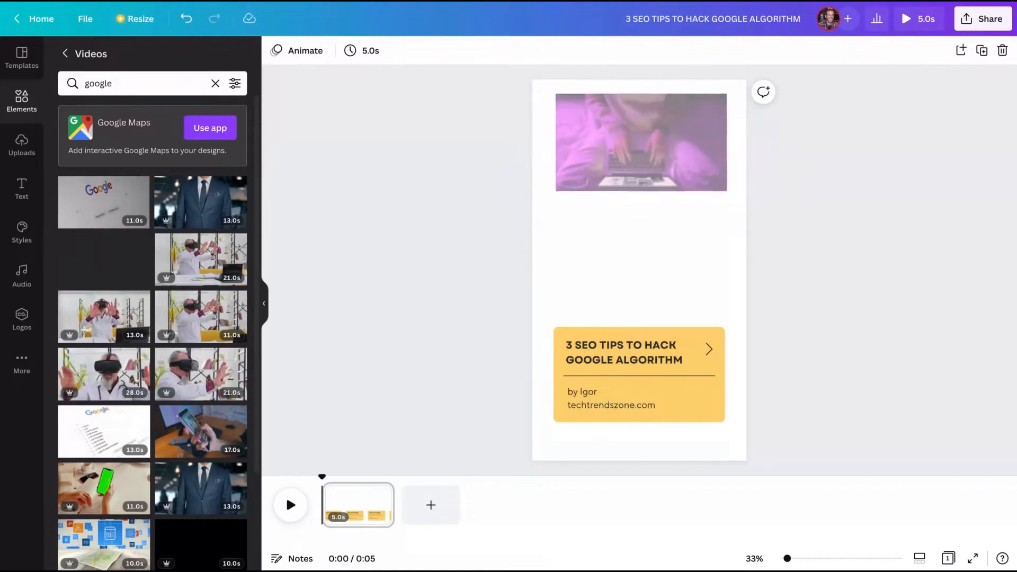
{"action": "left_click", "coordinate": [103, 259]}
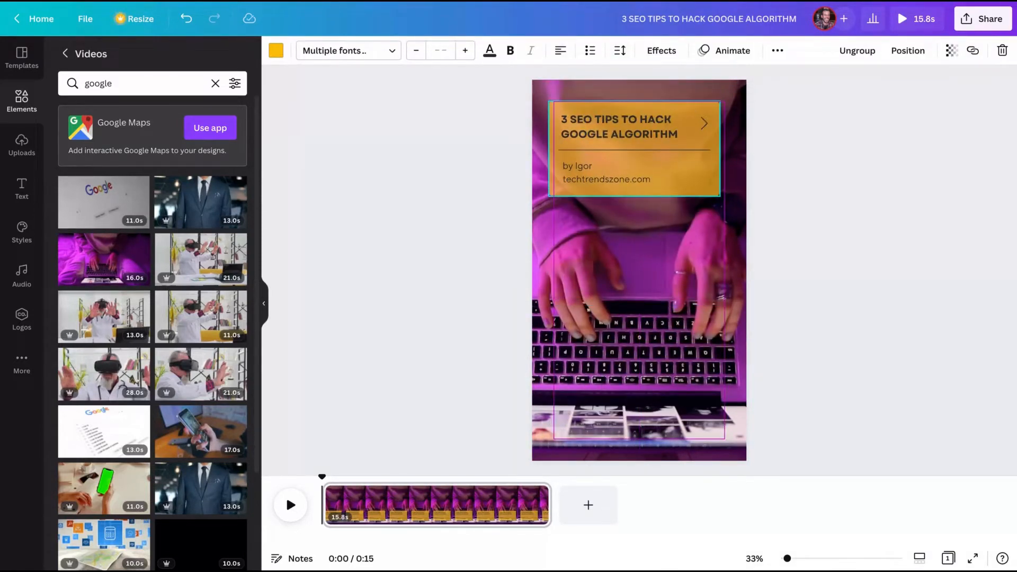
{"action": "left_click", "coordinate": [636, 149]}
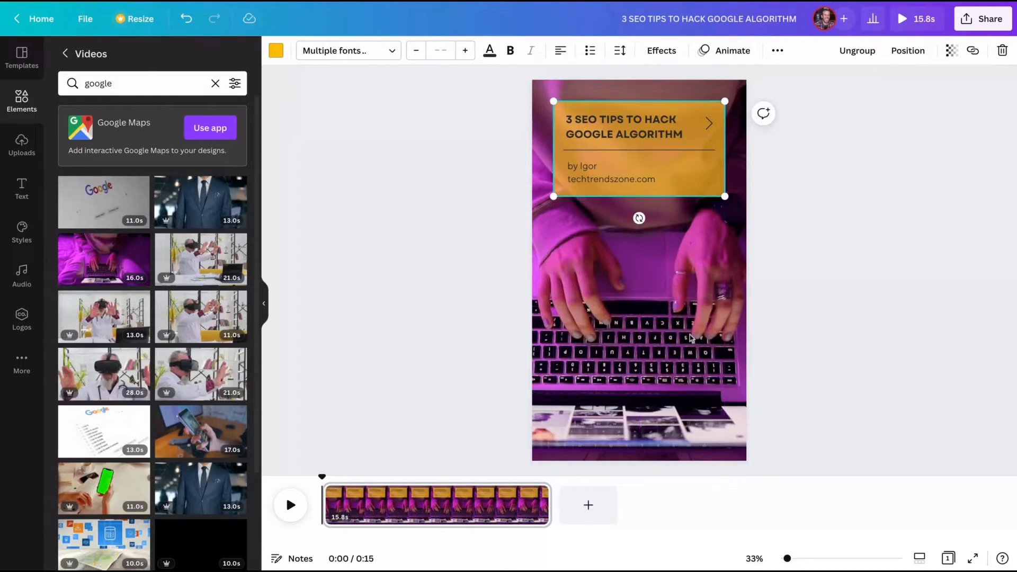
{"action": "mouse_move", "coordinate": [492, 376]}
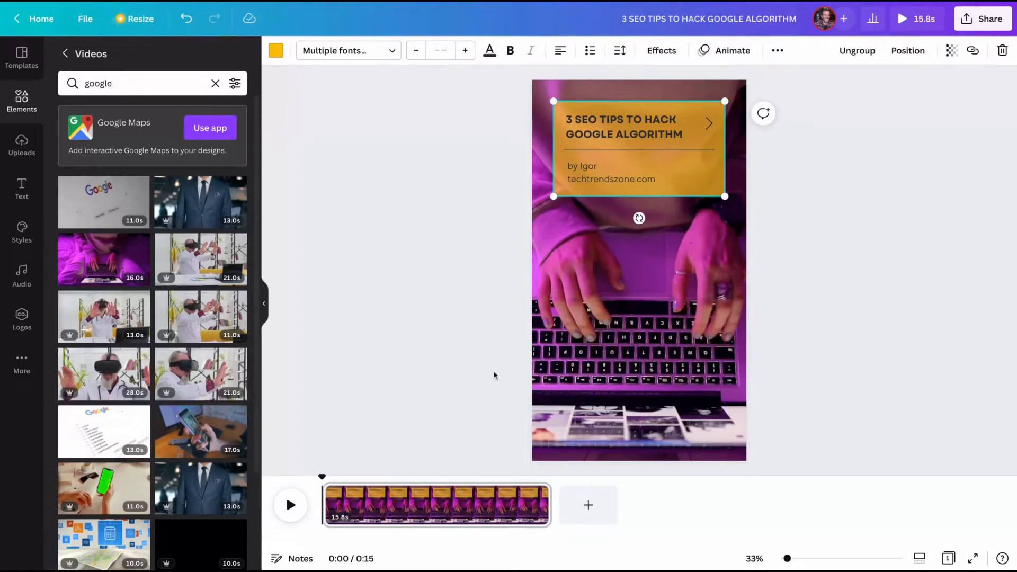
{"action": "mouse_move", "coordinate": [663, 269]}
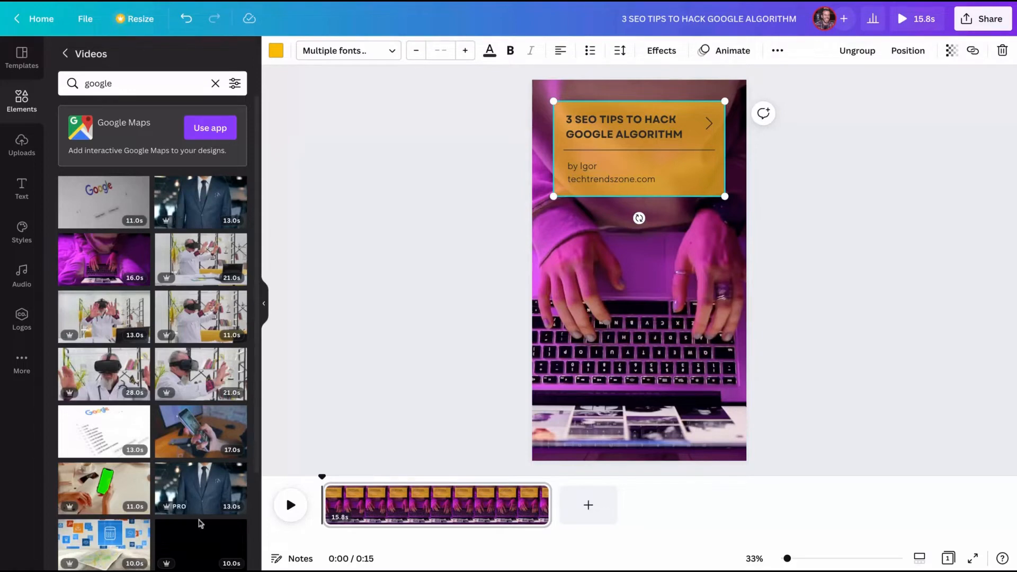
{"action": "mouse_move", "coordinate": [22, 318]}
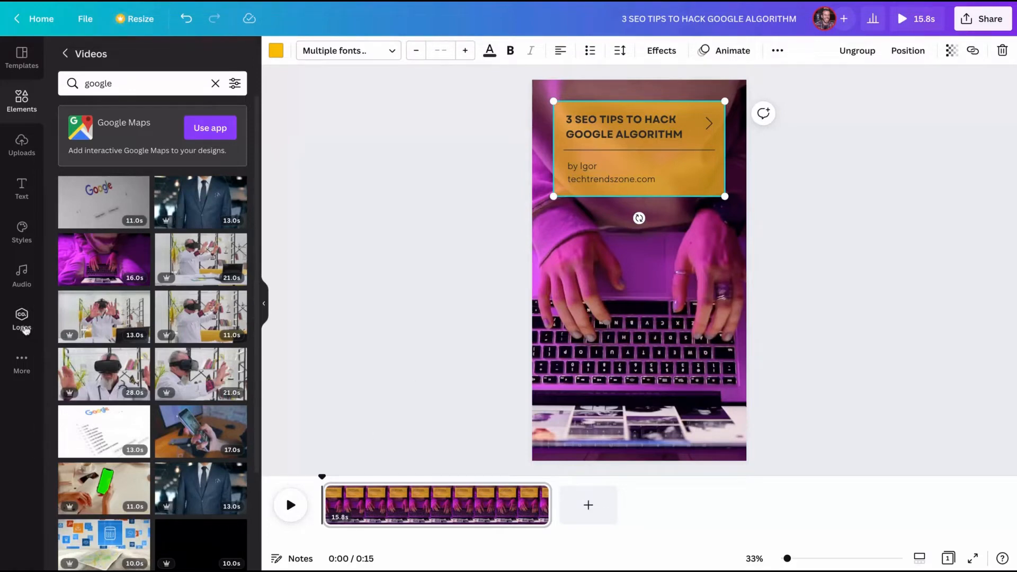
Step: Add the yellow Z brand logo at the right of the title card
{"action": "left_click", "coordinate": [21, 318]}
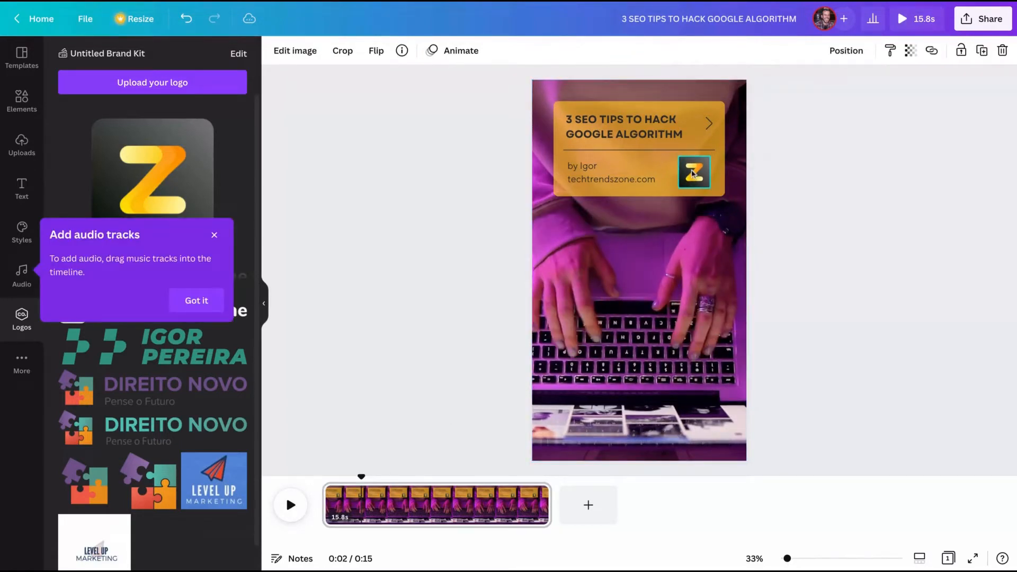
{"action": "left_click", "coordinate": [693, 173]}
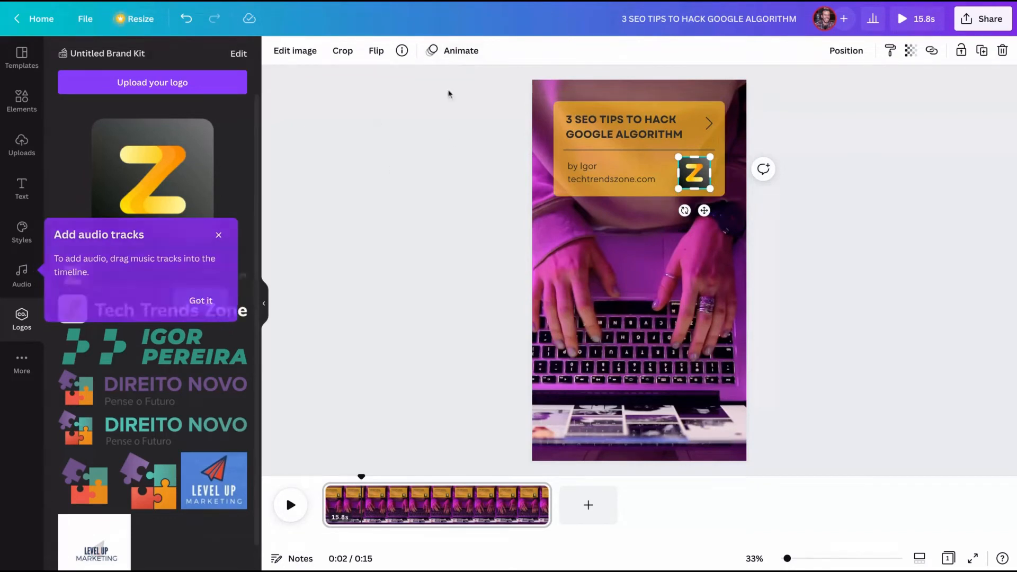
{"action": "left_click", "coordinate": [462, 51]}
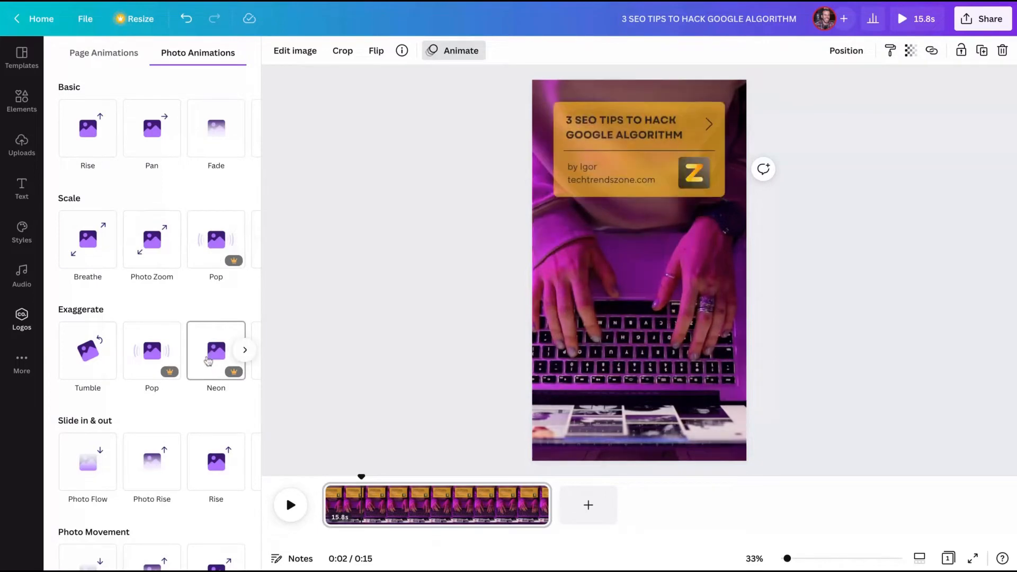
Step: Give the Z logo the Pop animation and preview the title page playback
{"action": "left_click", "coordinate": [151, 351]}
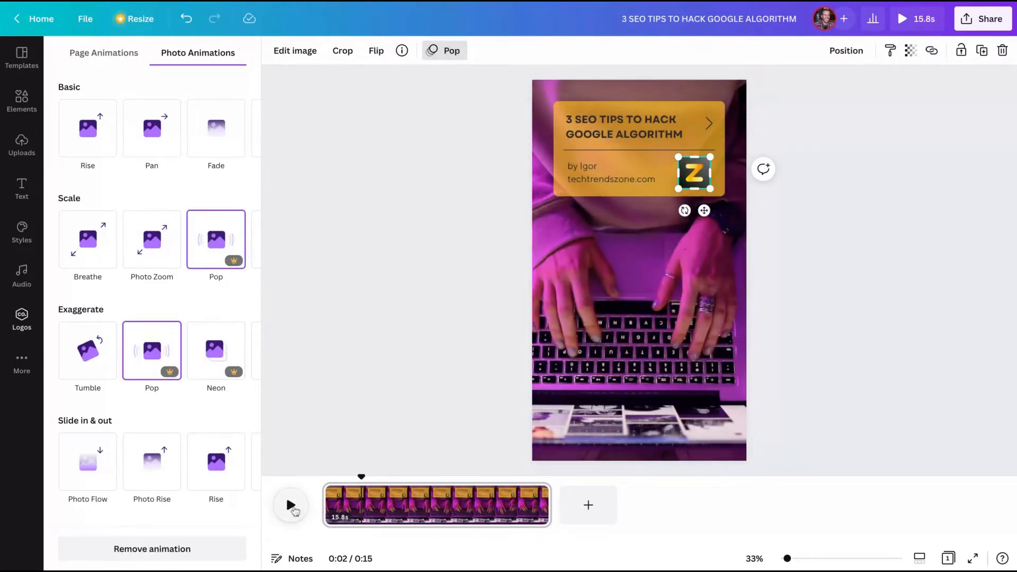
{"action": "left_click", "coordinate": [290, 505]}
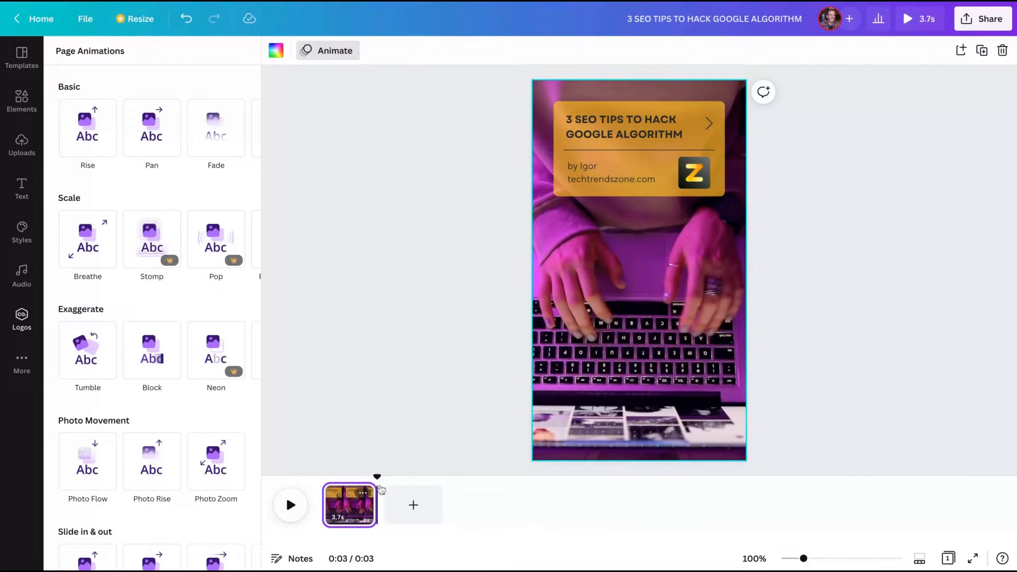
{"action": "left_click", "coordinate": [290, 505]}
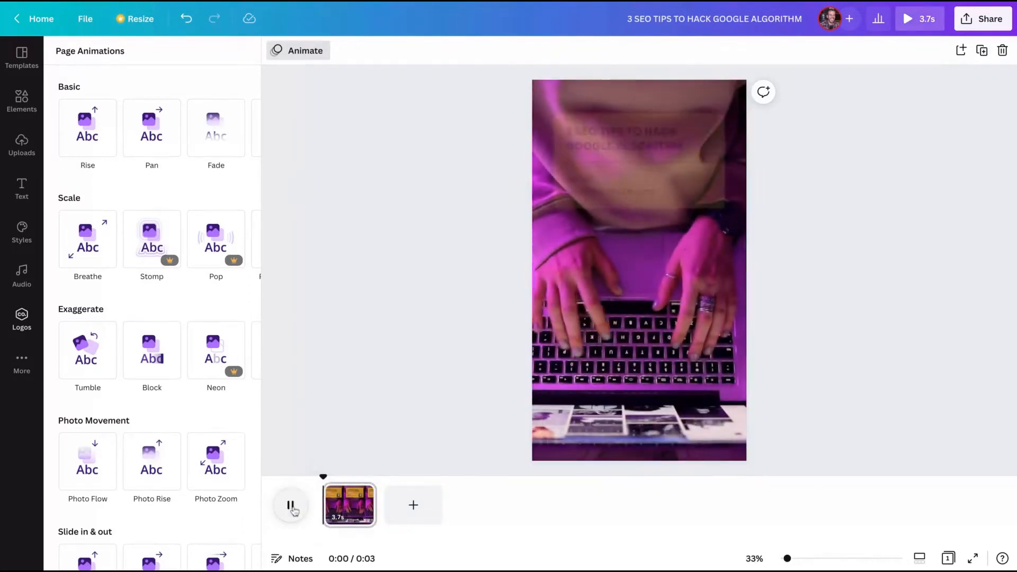
{"action": "left_click", "coordinate": [290, 505]}
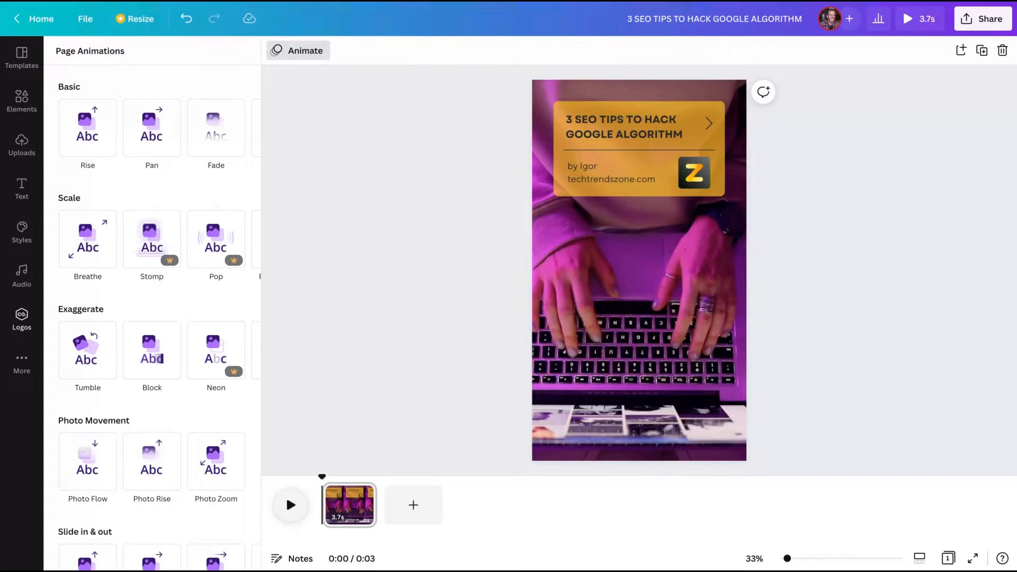
{"action": "mouse_move", "coordinate": [293, 175]}
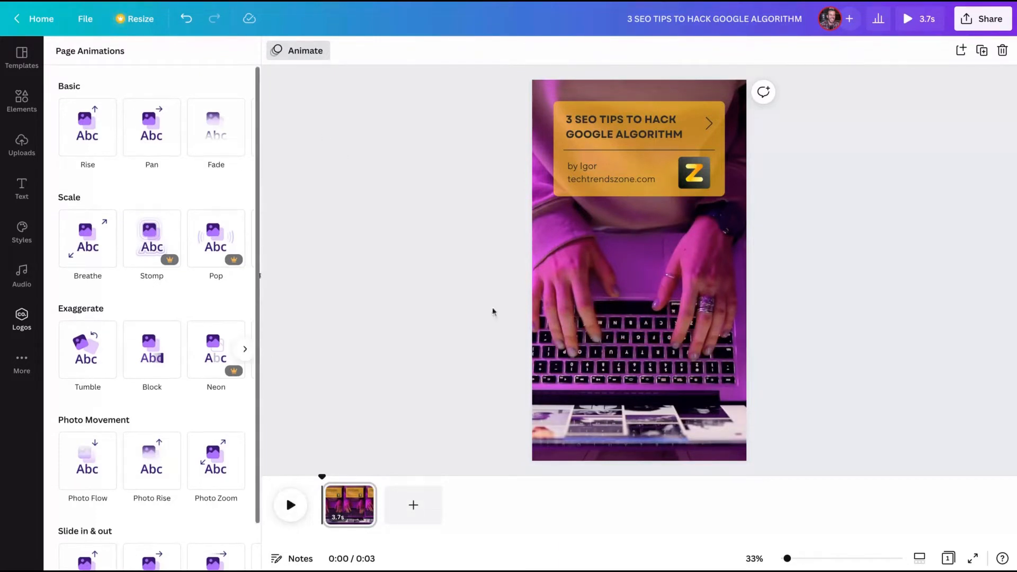
{"action": "mouse_move", "coordinate": [413, 506]}
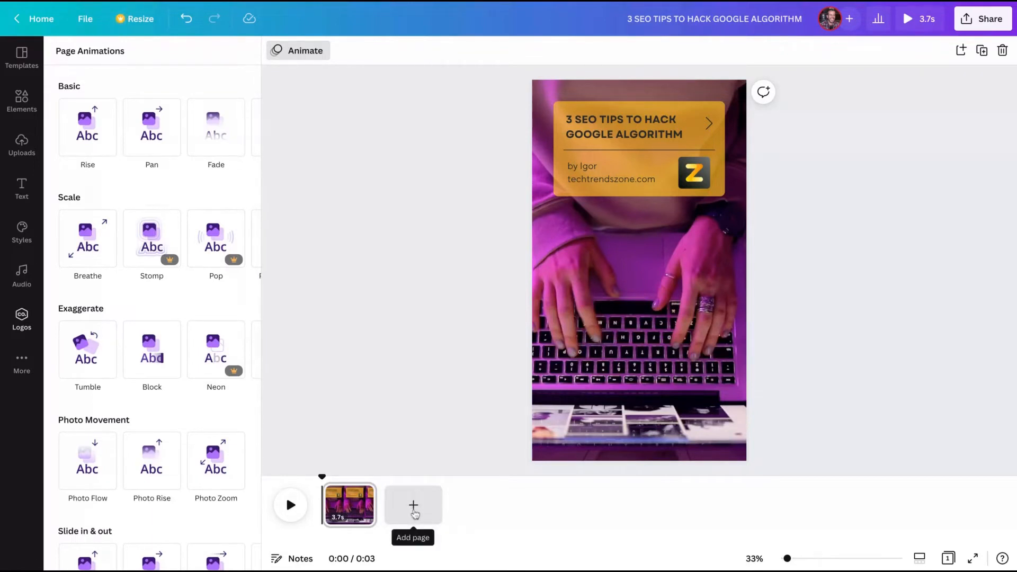
Step: Add a second page and fill it with the travel template's crashing-waves page
{"action": "left_click", "coordinate": [413, 505]}
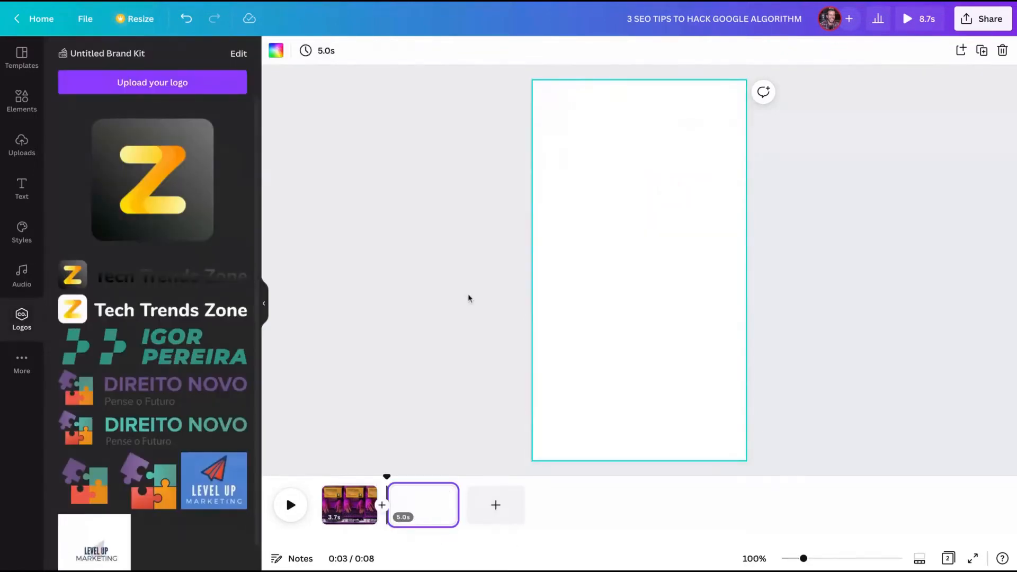
{"action": "mouse_move", "coordinate": [21, 59]}
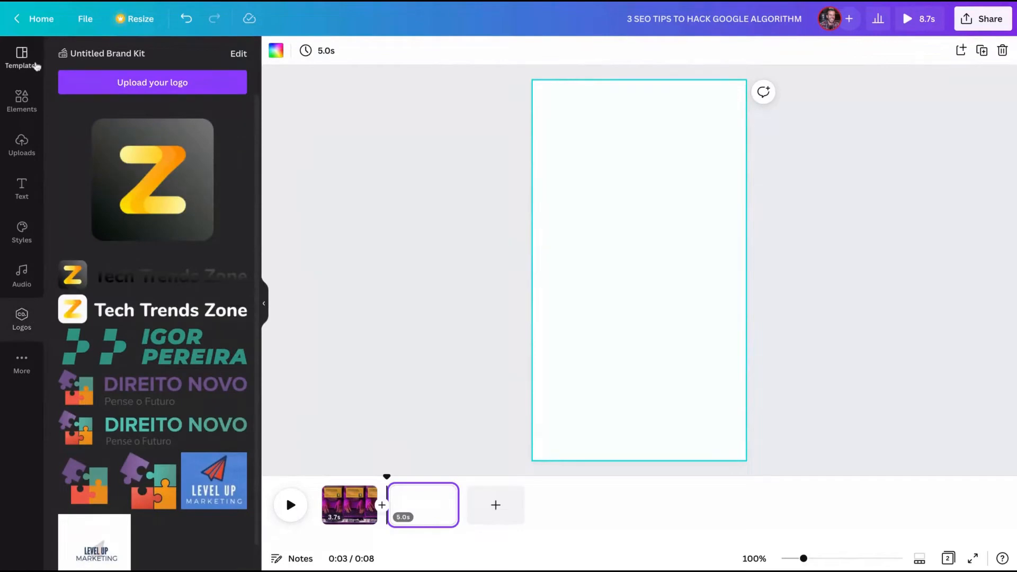
{"action": "left_click", "coordinate": [21, 58]}
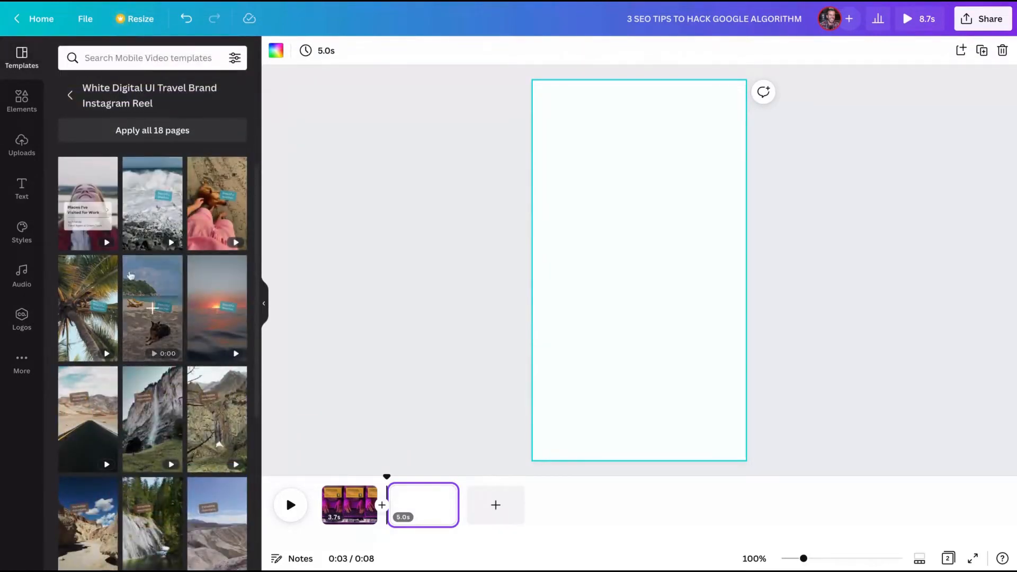
{"action": "mouse_move", "coordinate": [88, 419]}
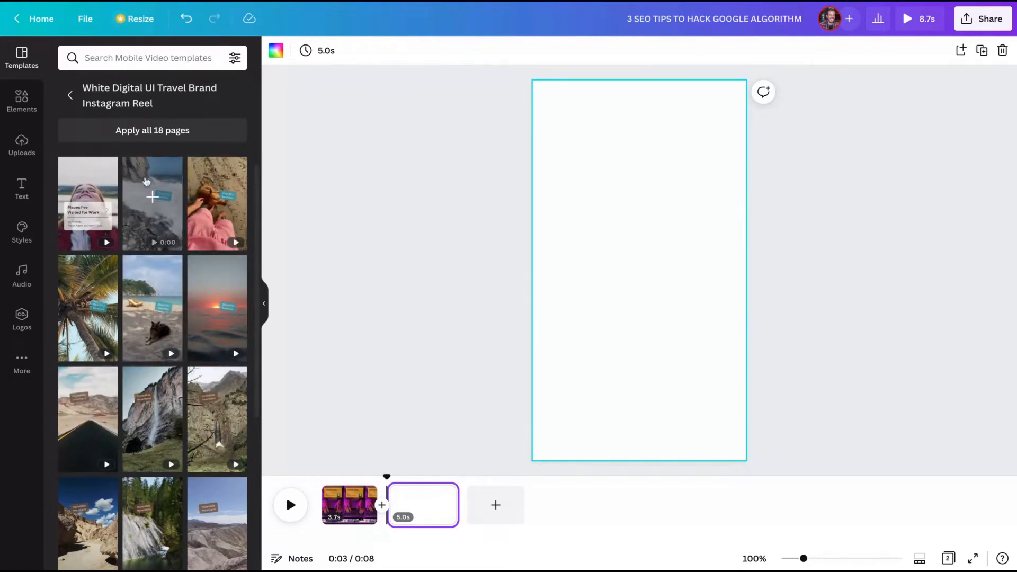
{"action": "left_click", "coordinate": [349, 504]}
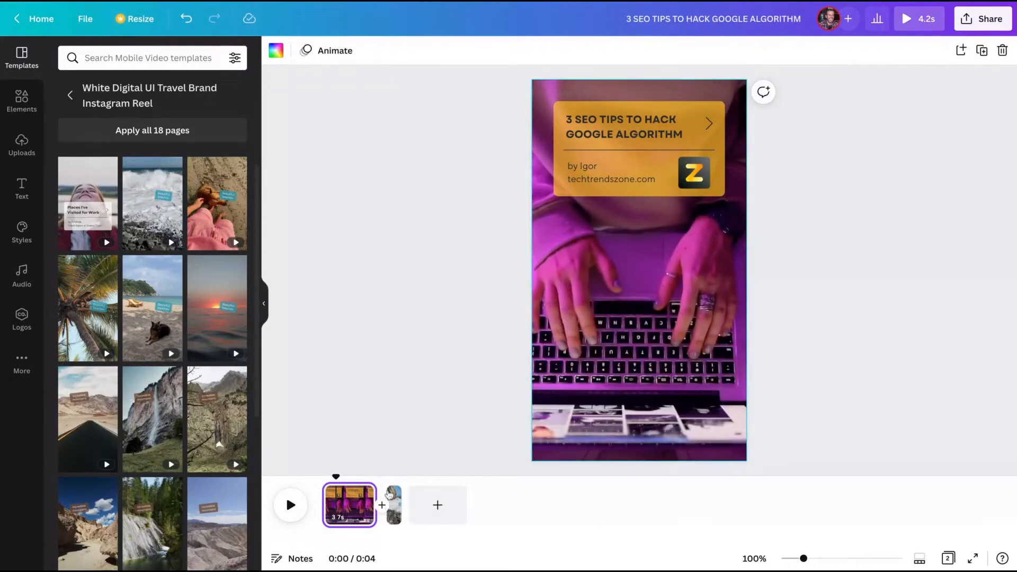
Step: Change the sticker text to 'High-Quality Backlinks' and reselect it for styling
{"action": "left_click", "coordinate": [392, 505]}
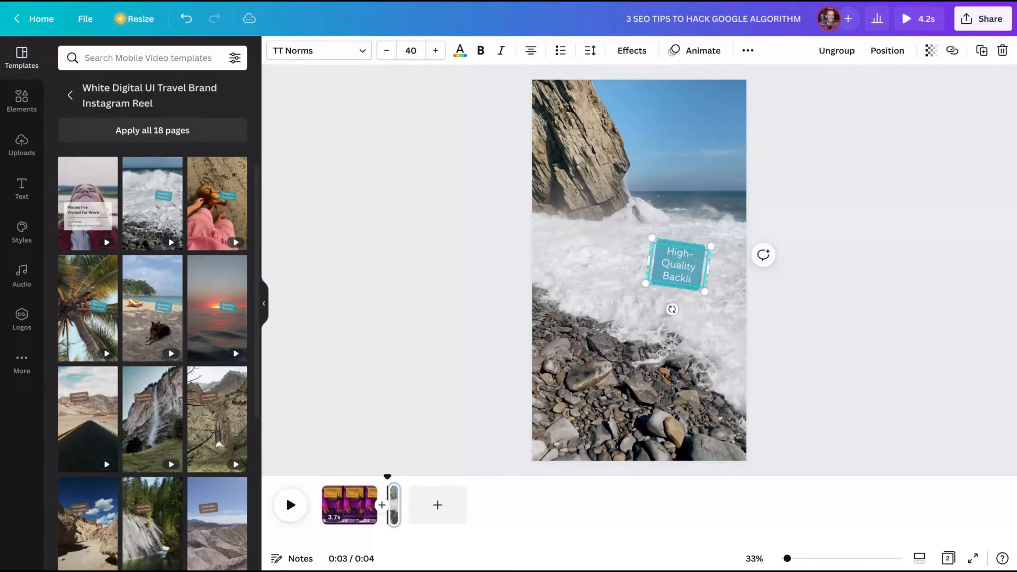
{"action": "type", "text": "nks"}
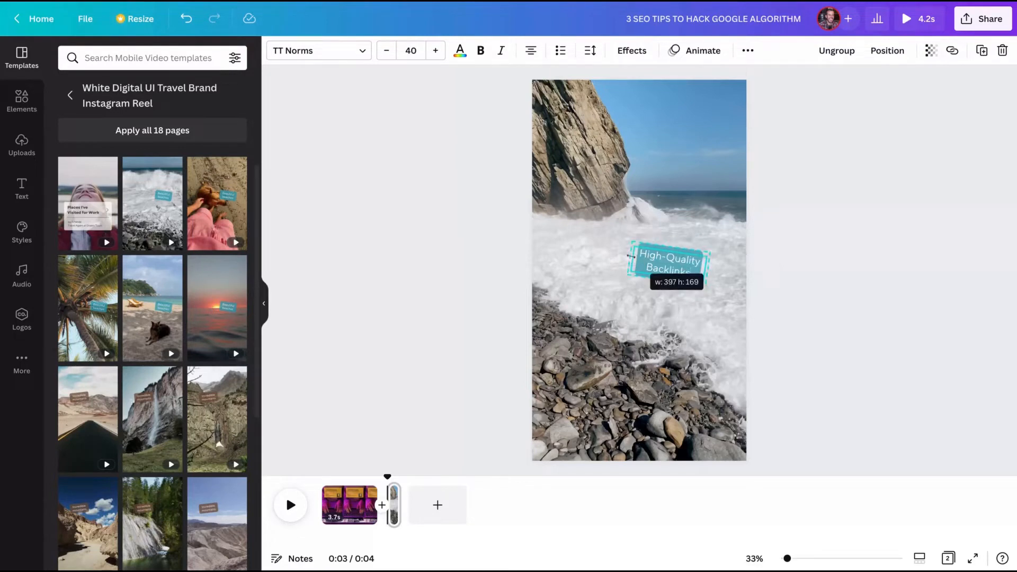
{"action": "left_click", "coordinate": [638, 269]}
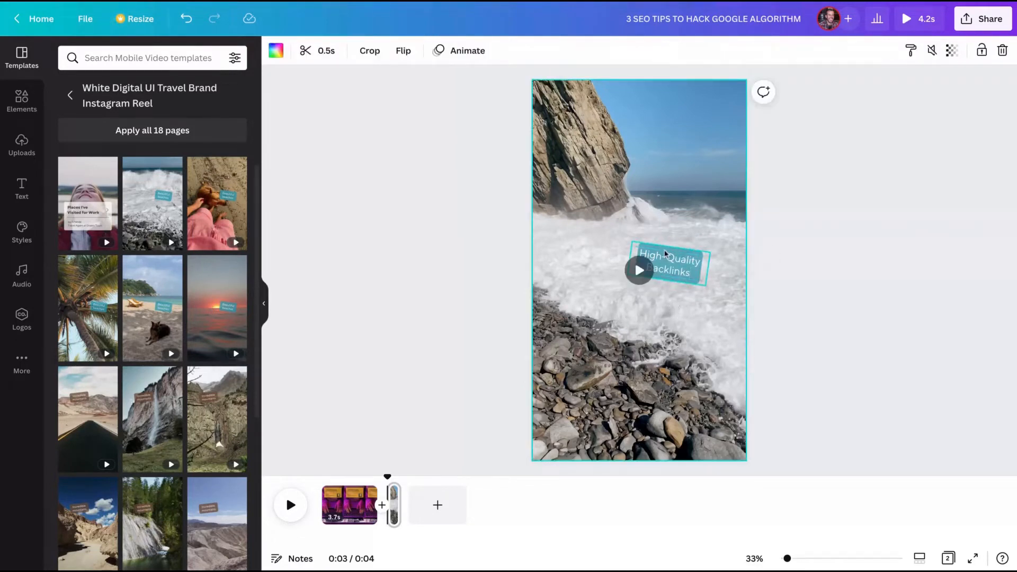
{"action": "left_click", "coordinate": [669, 265]}
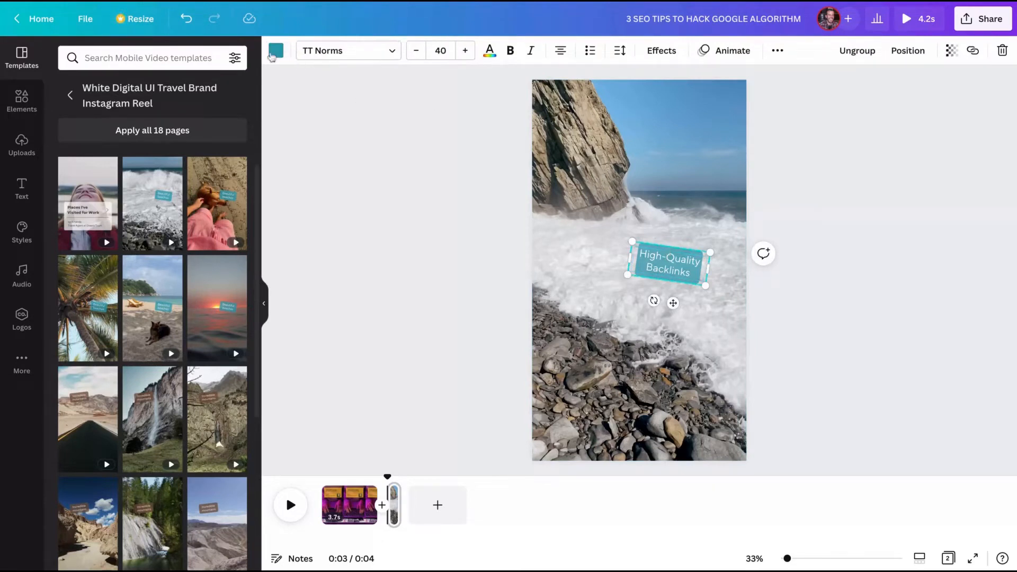
Step: Make the sticker brand yellow with dark bold text and move it toward the top right
{"action": "left_click", "coordinate": [103, 200]}
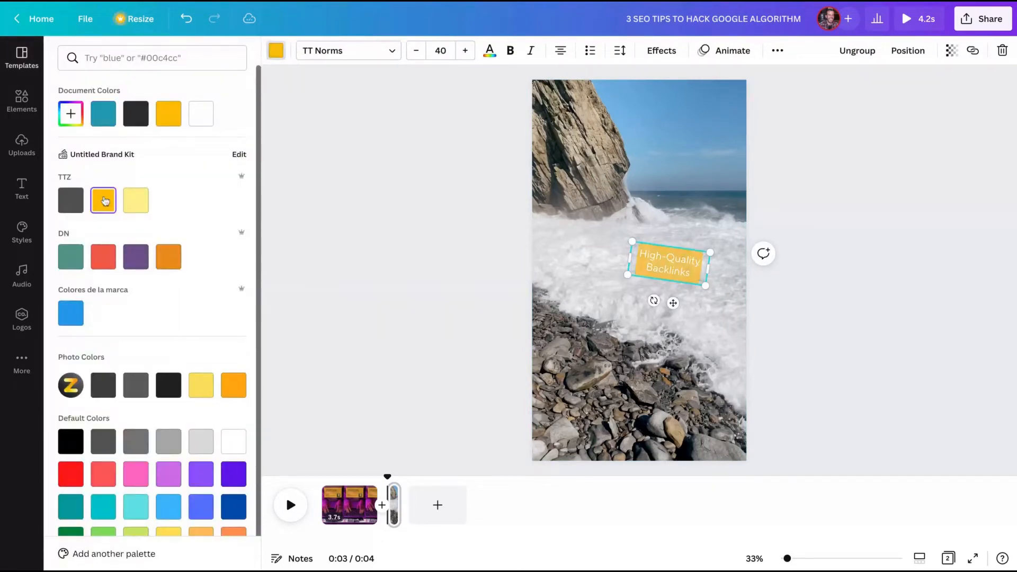
{"action": "left_click", "coordinate": [21, 57]}
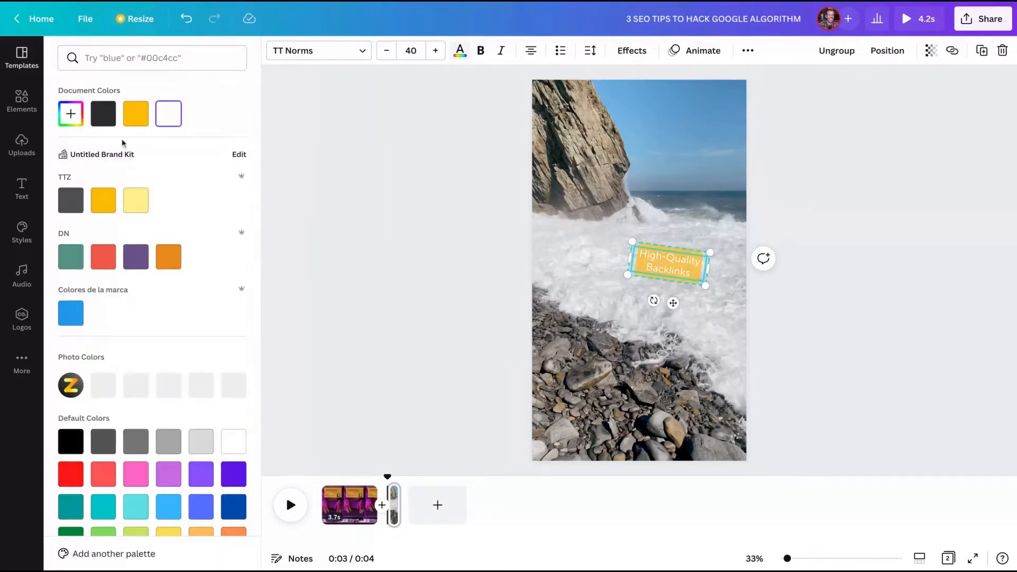
{"action": "left_click", "coordinate": [103, 113]}
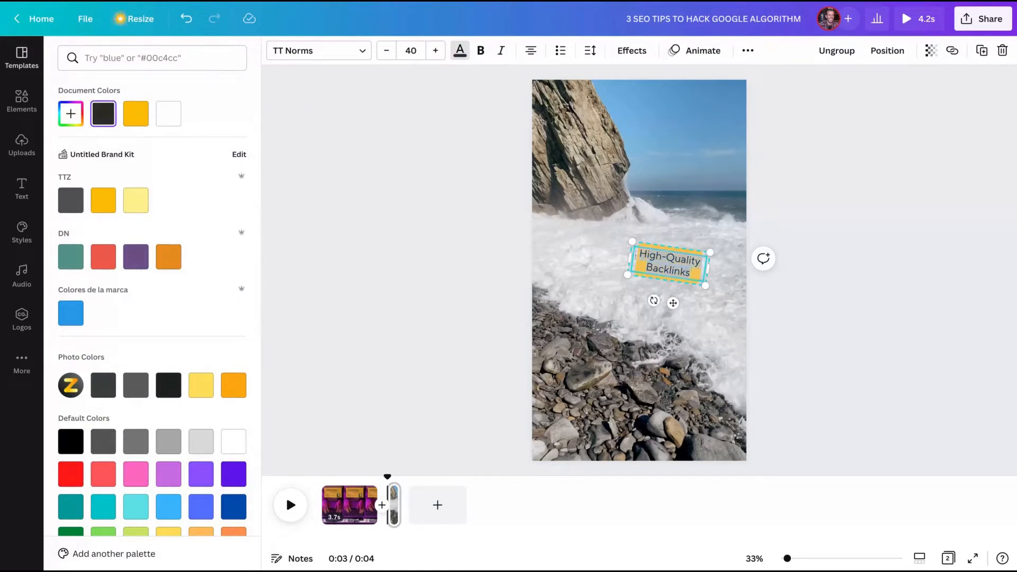
{"action": "left_click", "coordinate": [21, 57]}
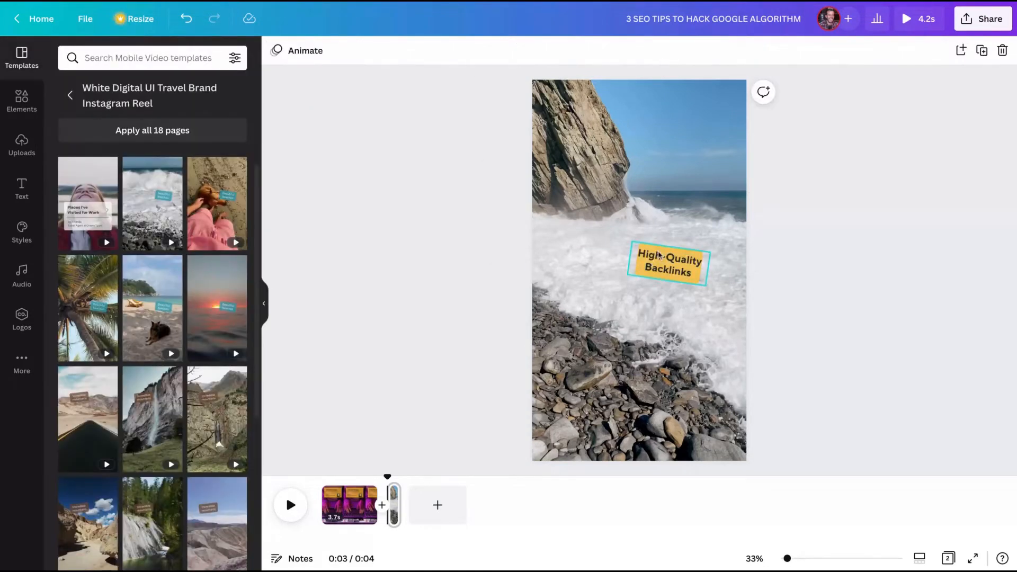
{"action": "left_click", "coordinate": [668, 265]}
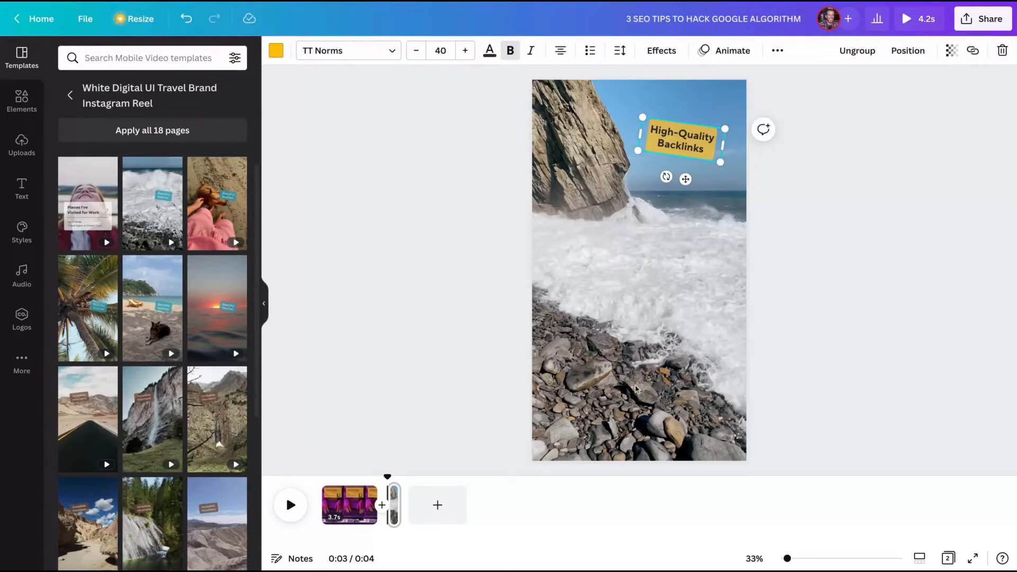
{"action": "mouse_move", "coordinate": [685, 392]}
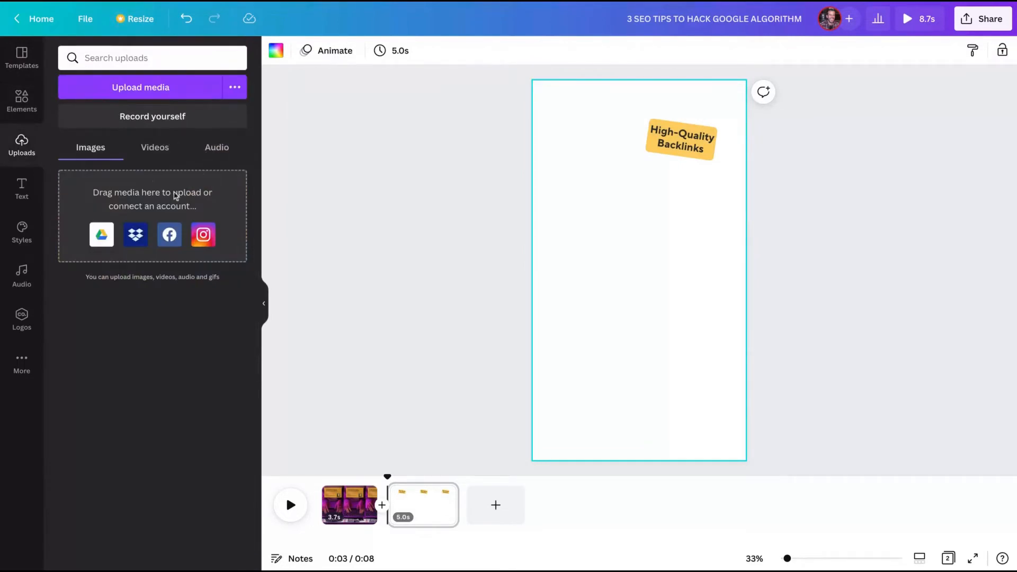
{"action": "mouse_move", "coordinate": [119, 316]}
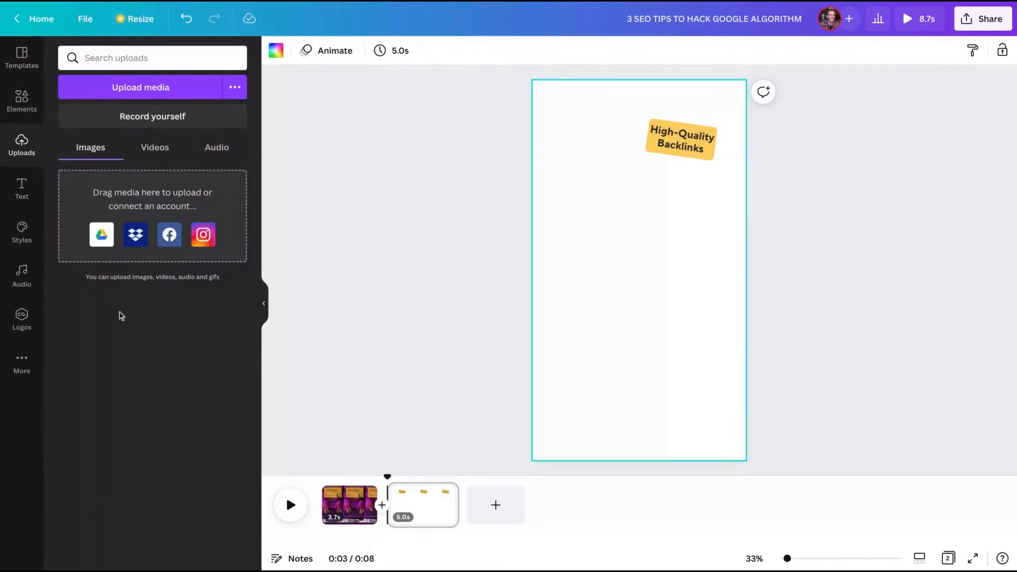
{"action": "mouse_move", "coordinate": [172, 199]}
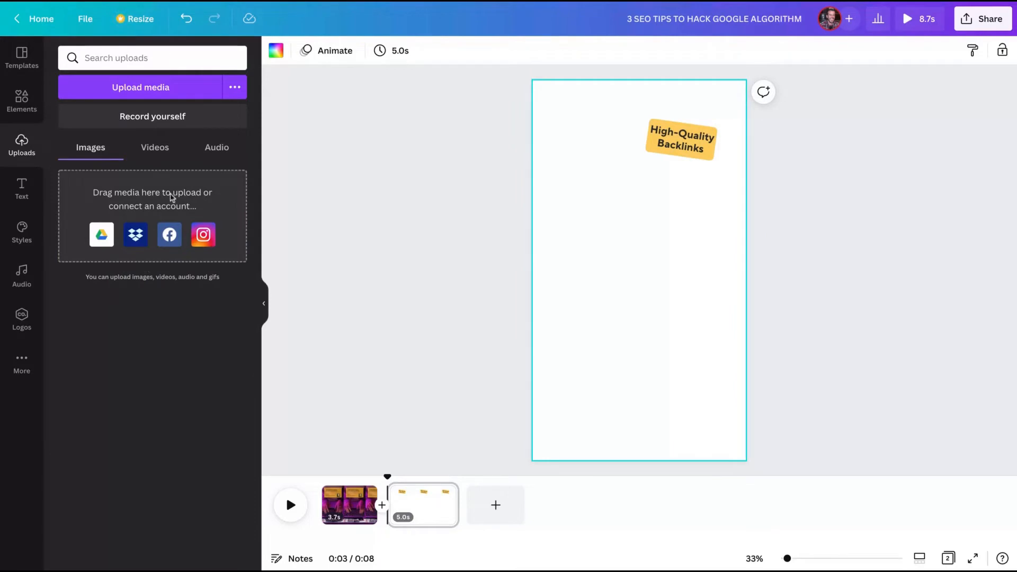
Step: Set the uploaded red silhouette video as page 2's background, sticker centred, page 2.5 s
{"action": "left_click", "coordinate": [155, 147]}
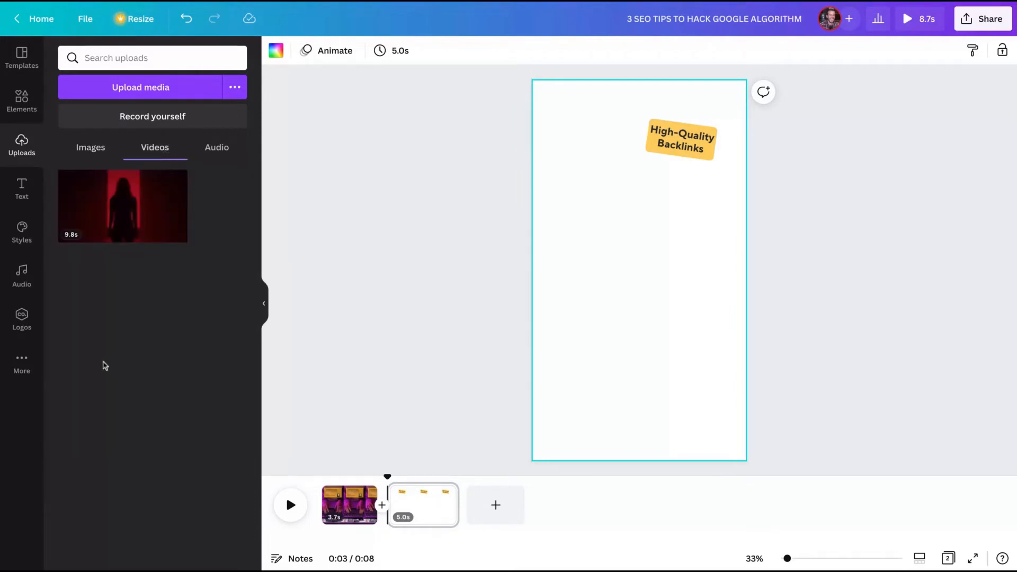
{"action": "mouse_move", "coordinate": [140, 197]}
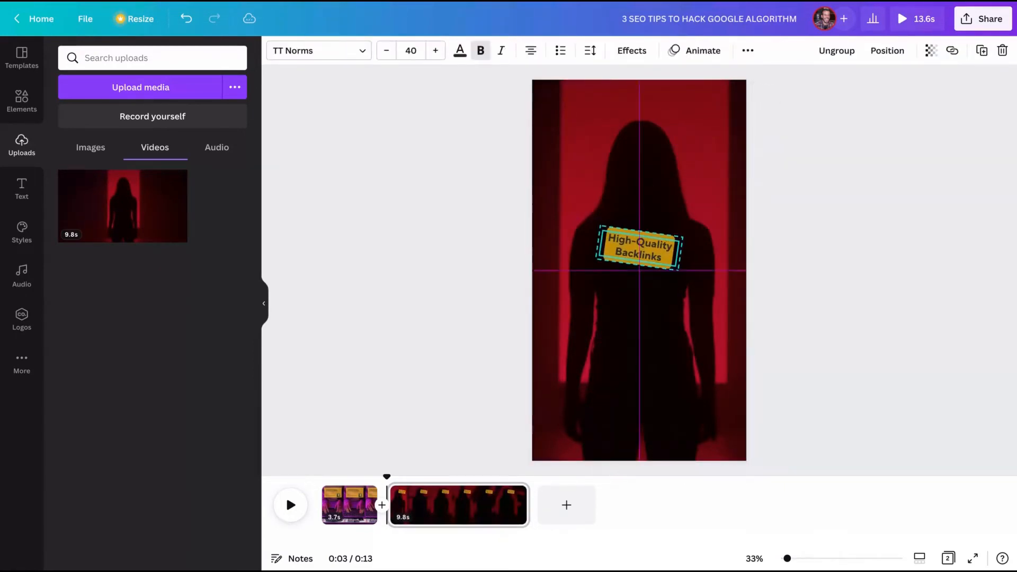
{"action": "left_click", "coordinate": [646, 299]}
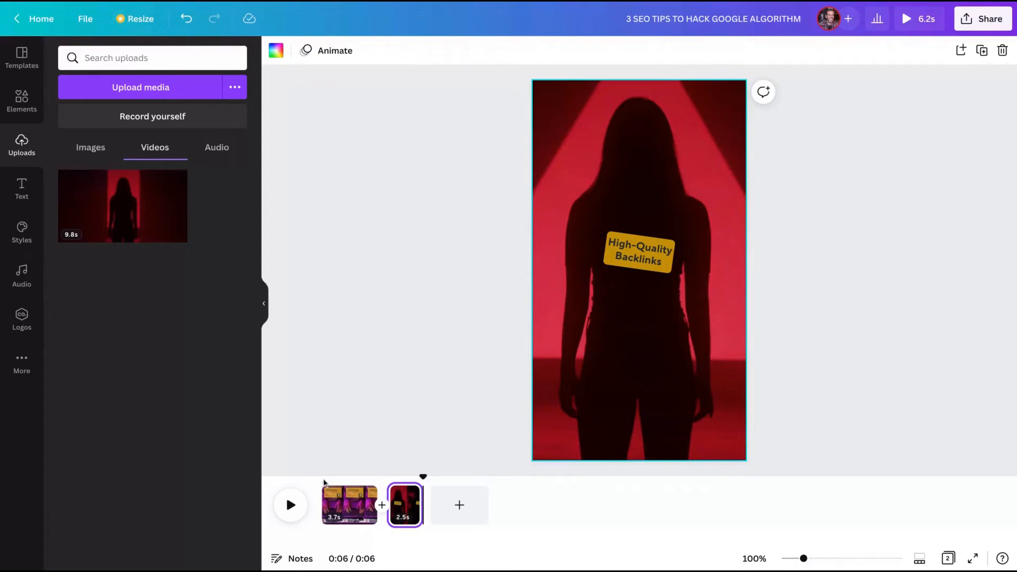
Step: Preview the 6.2-second reel from the title card, then return to the silhouette page
{"action": "left_click", "coordinate": [349, 505]}
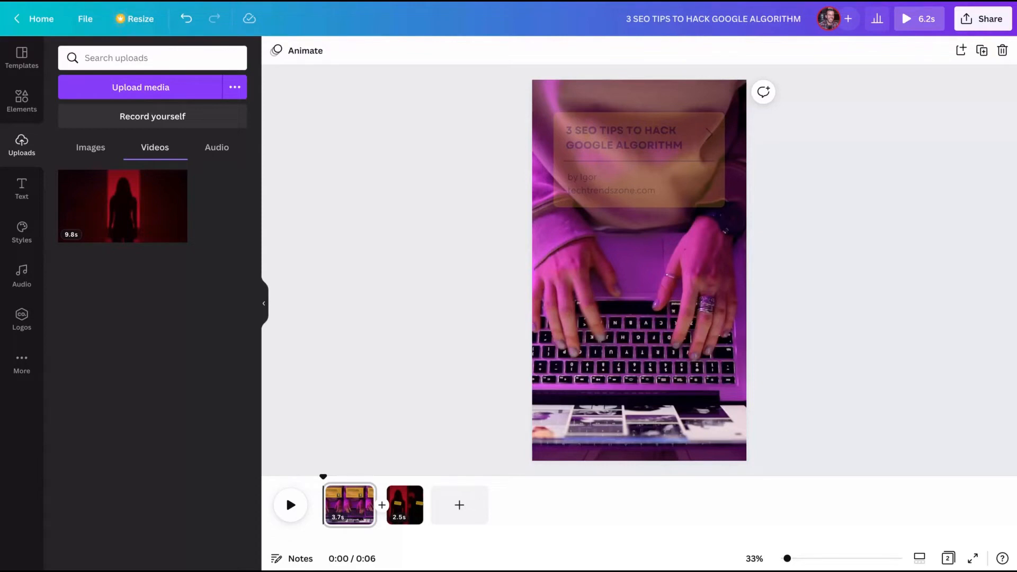
{"action": "left_click", "coordinate": [290, 504]}
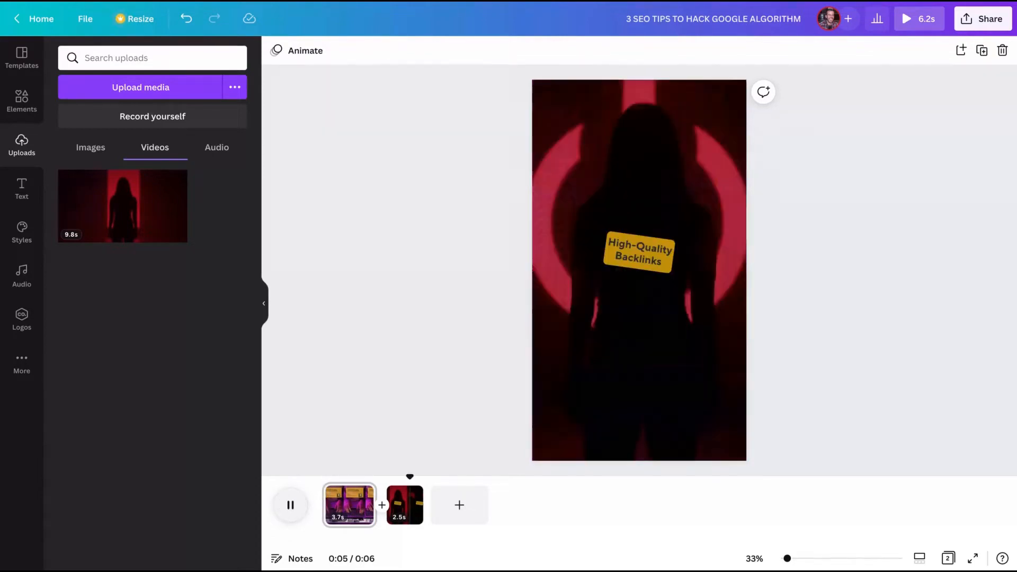
{"action": "left_click", "coordinate": [291, 505]}
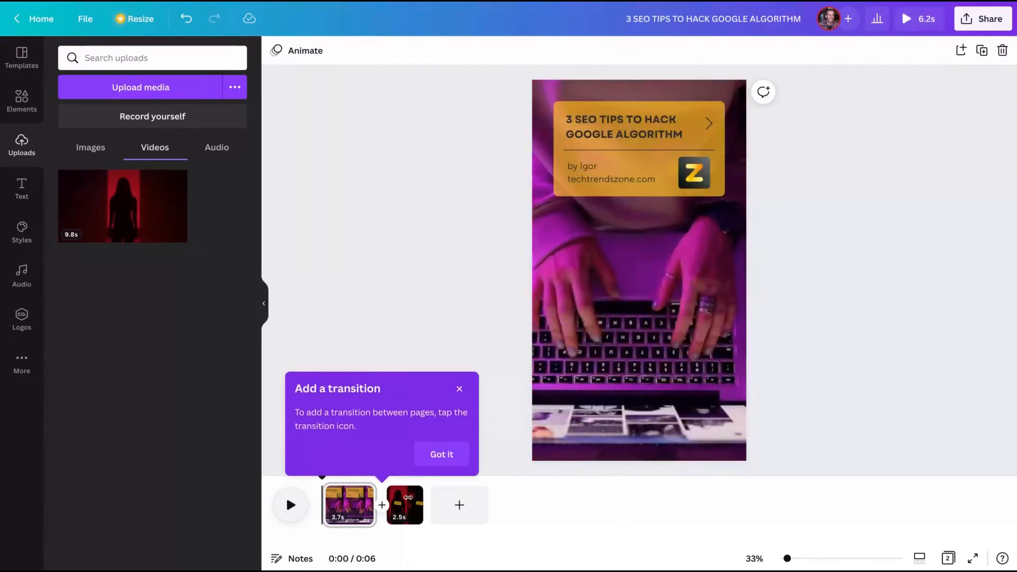
{"action": "left_click", "coordinate": [441, 455]}
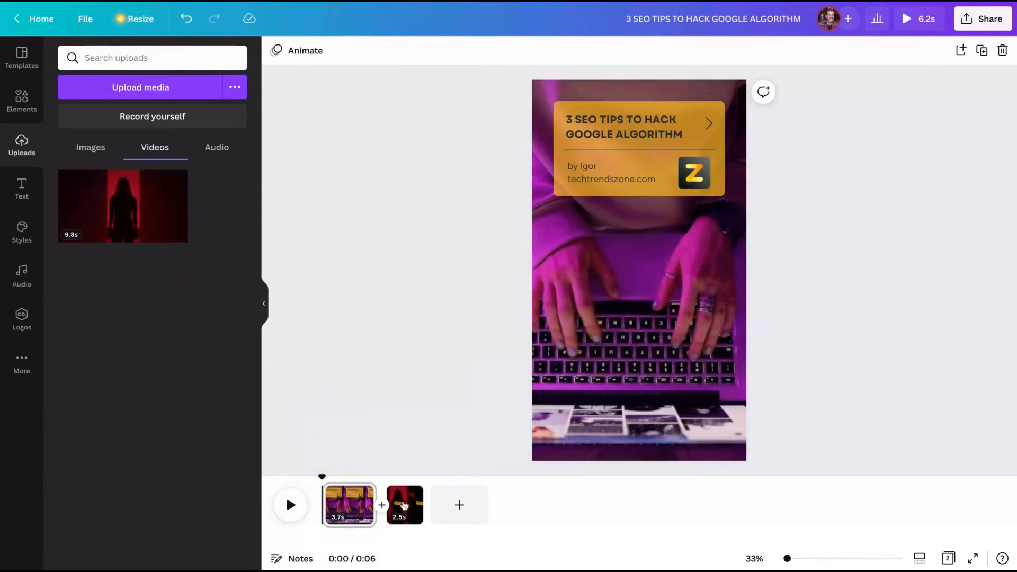
{"action": "left_click", "coordinate": [404, 505]}
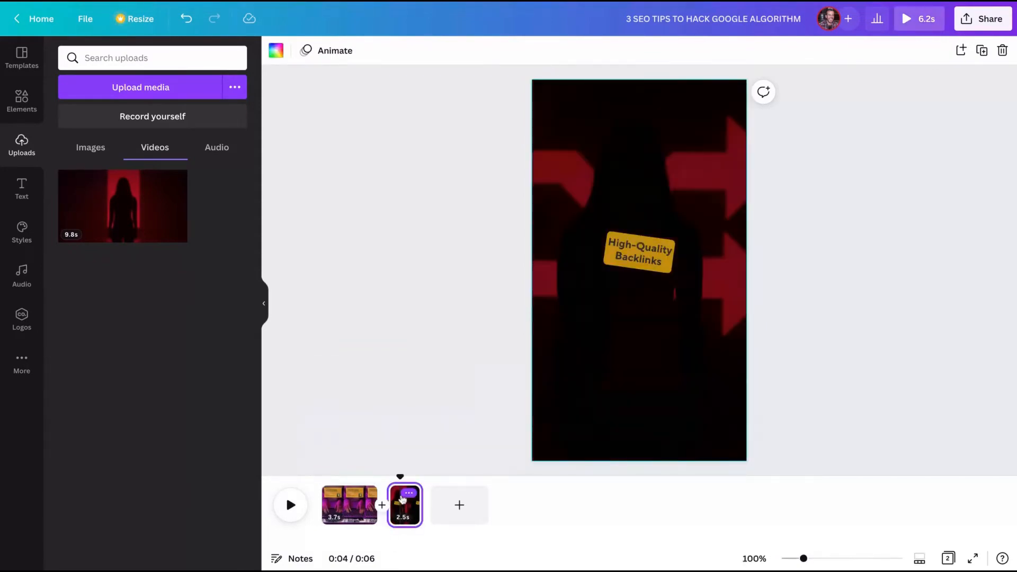
{"action": "mouse_move", "coordinate": [404, 504]}
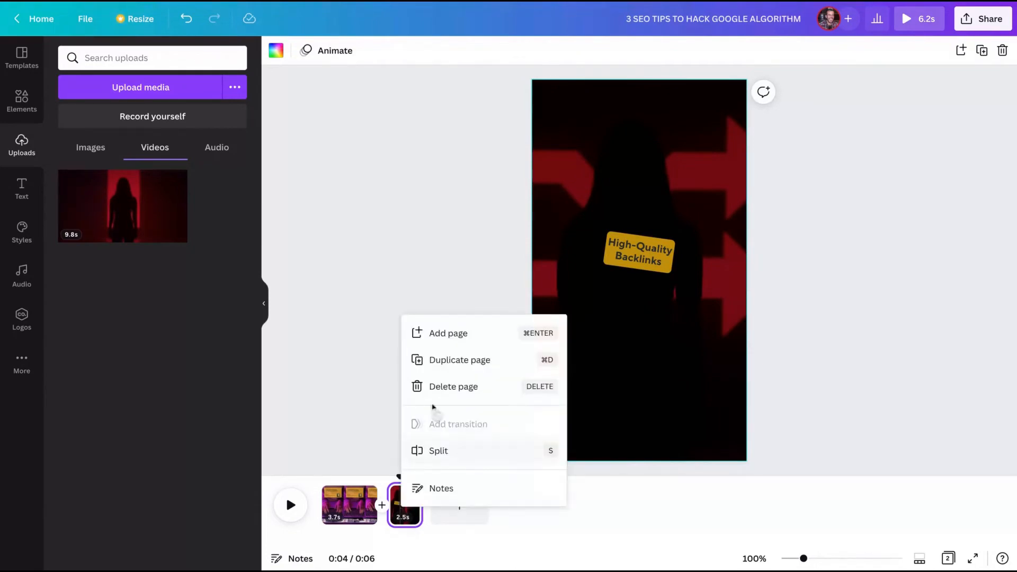
{"action": "mouse_move", "coordinate": [447, 368]}
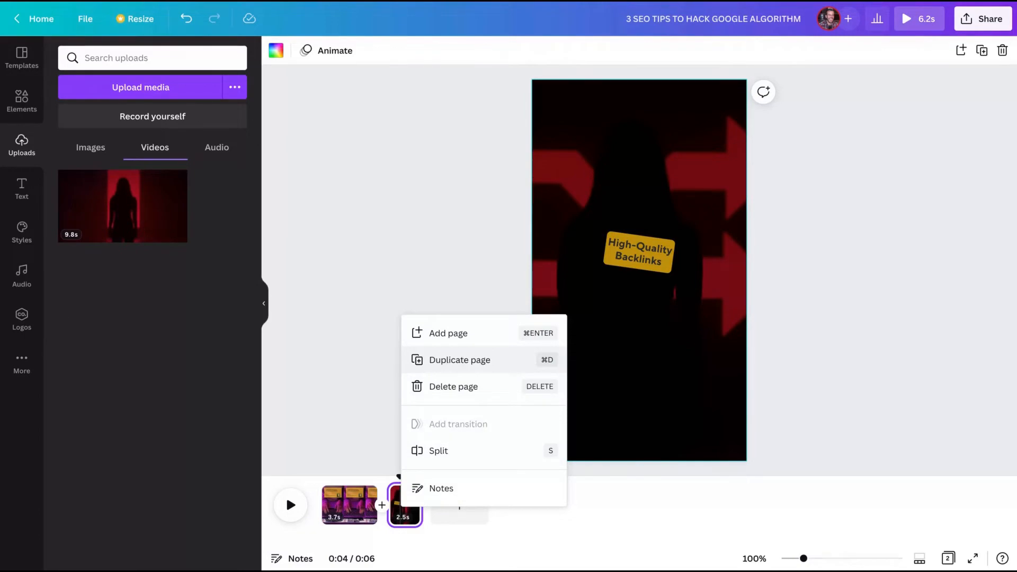
Step: Duplicate the Backlinks page and delete the silhouette video from the copy
{"action": "left_click", "coordinate": [459, 360]}
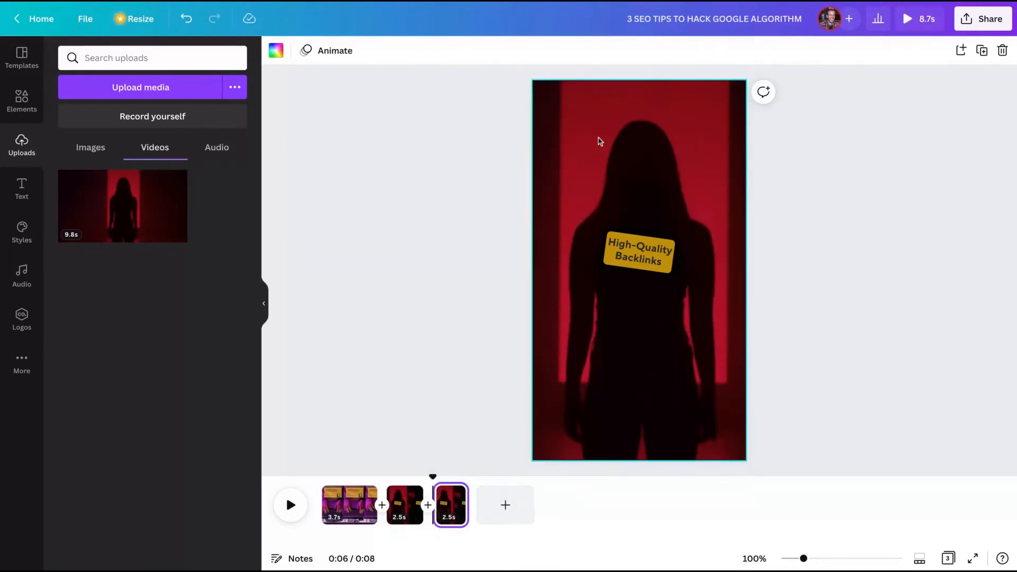
{"action": "left_click", "coordinate": [638, 253]}
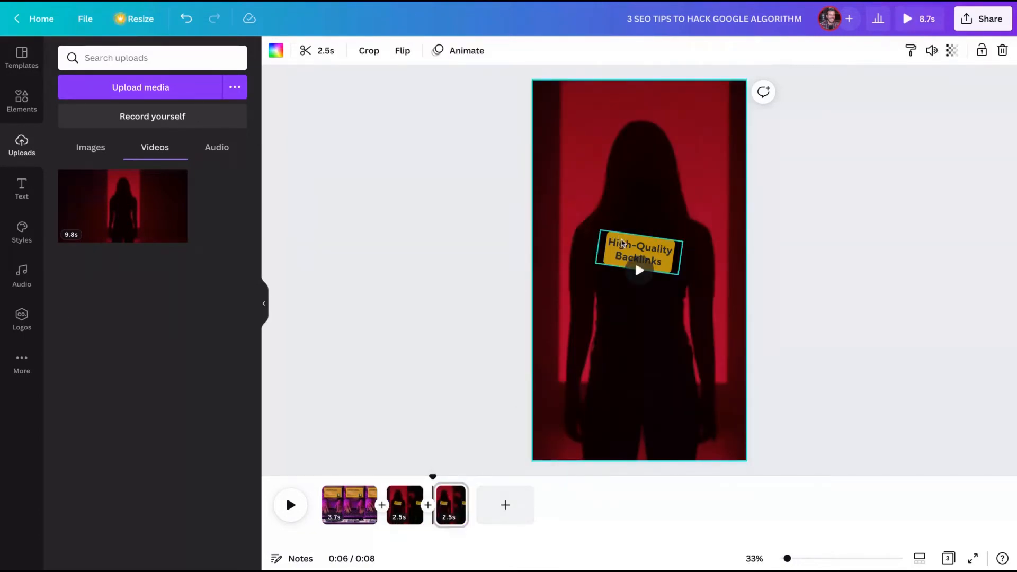
{"action": "left_click", "coordinate": [638, 253]}
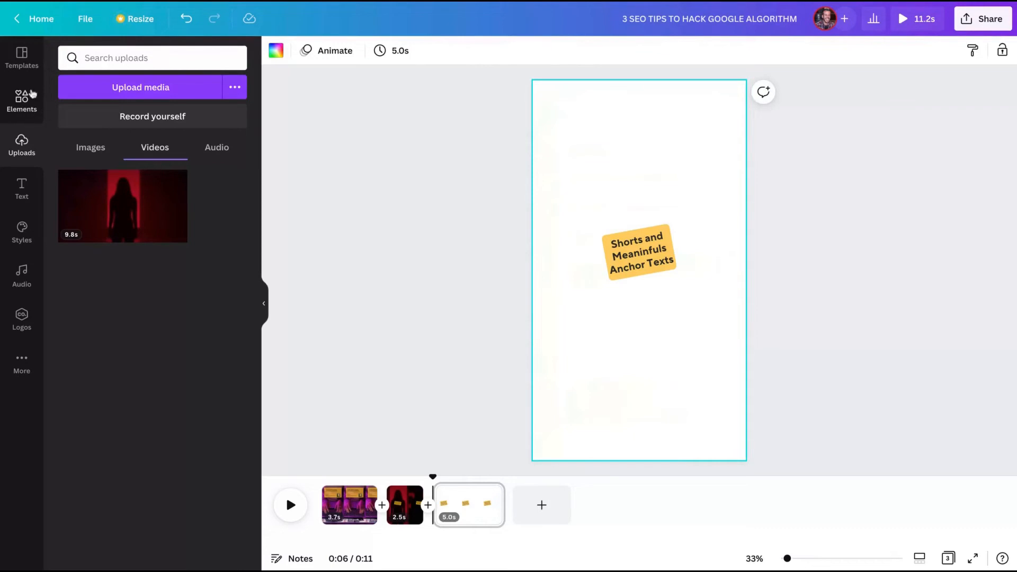
Step: Add a stock clip of a woman tapping a phone as the Anchor Texts background, trimmed to 2.5 s
{"action": "type", "text": "google"}
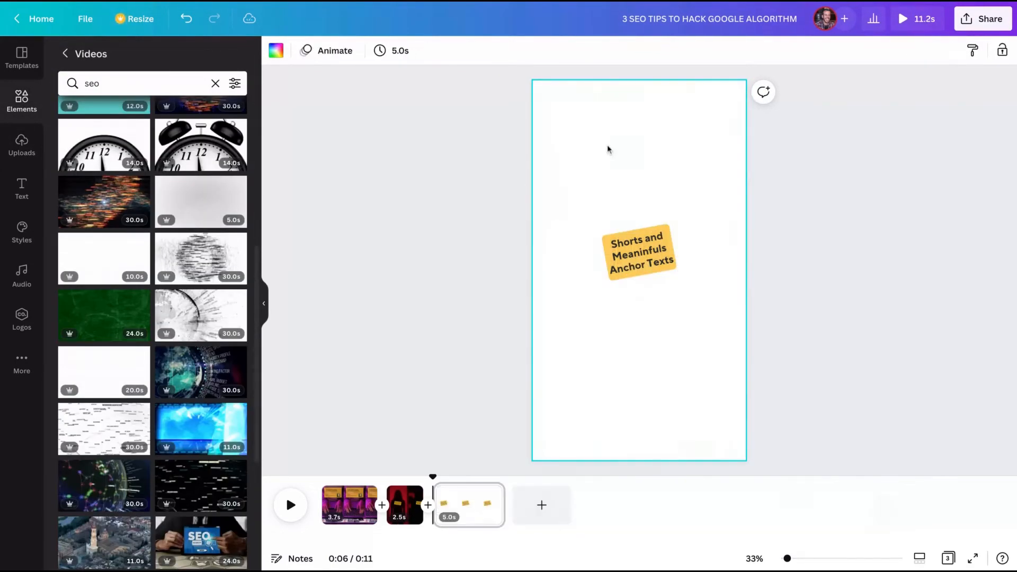
{"action": "scroll", "scroll_direction": "down", "scroll_amount": 3}
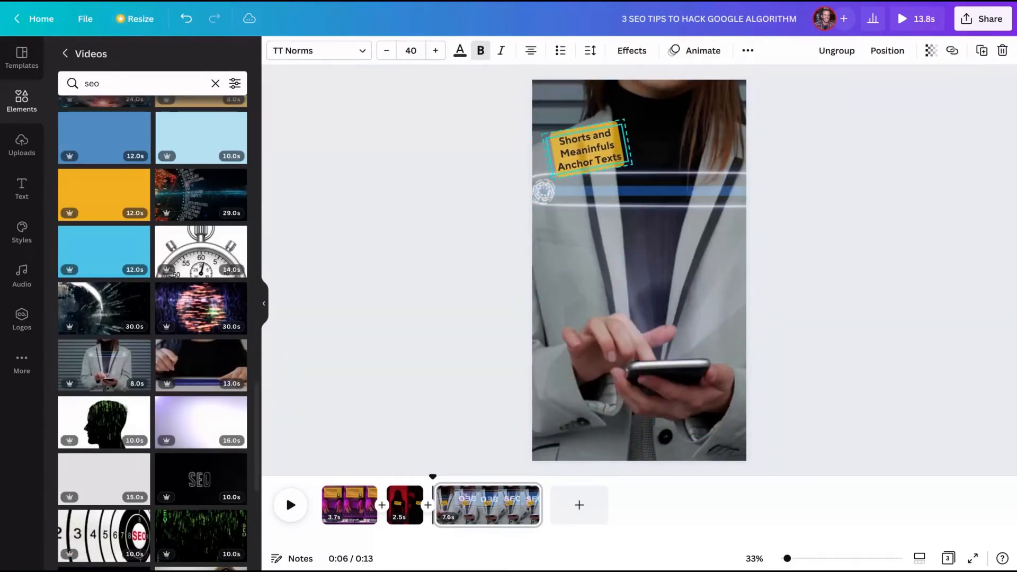
{"action": "left_click", "coordinate": [585, 144]}
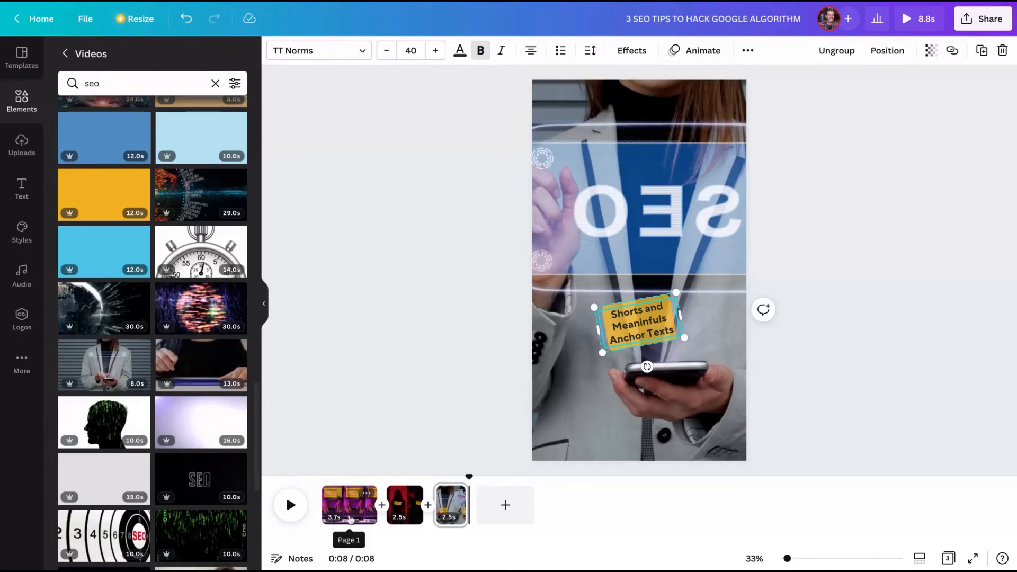
{"action": "mouse_move", "coordinate": [506, 505]}
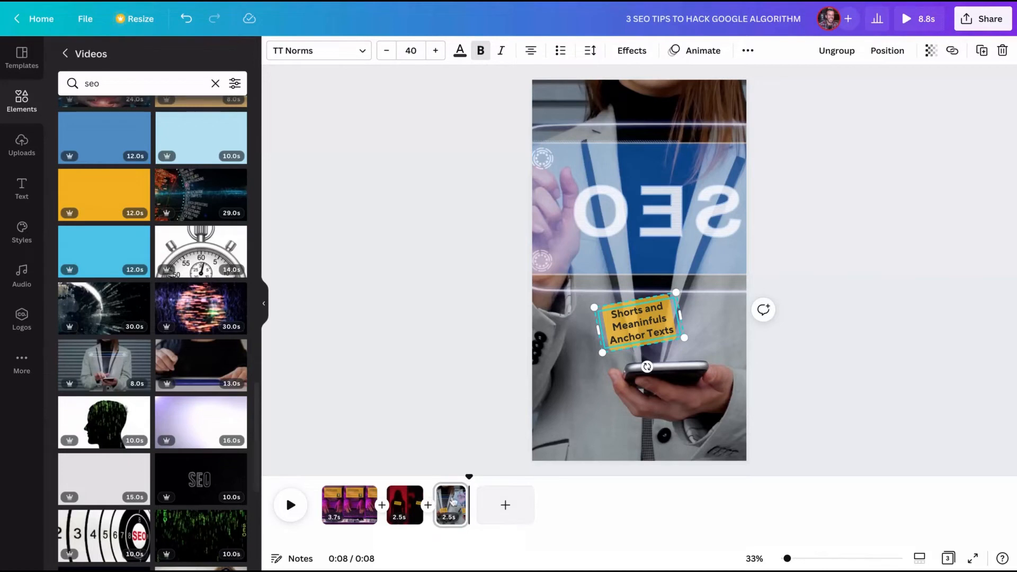
{"action": "mouse_move", "coordinate": [450, 504]}
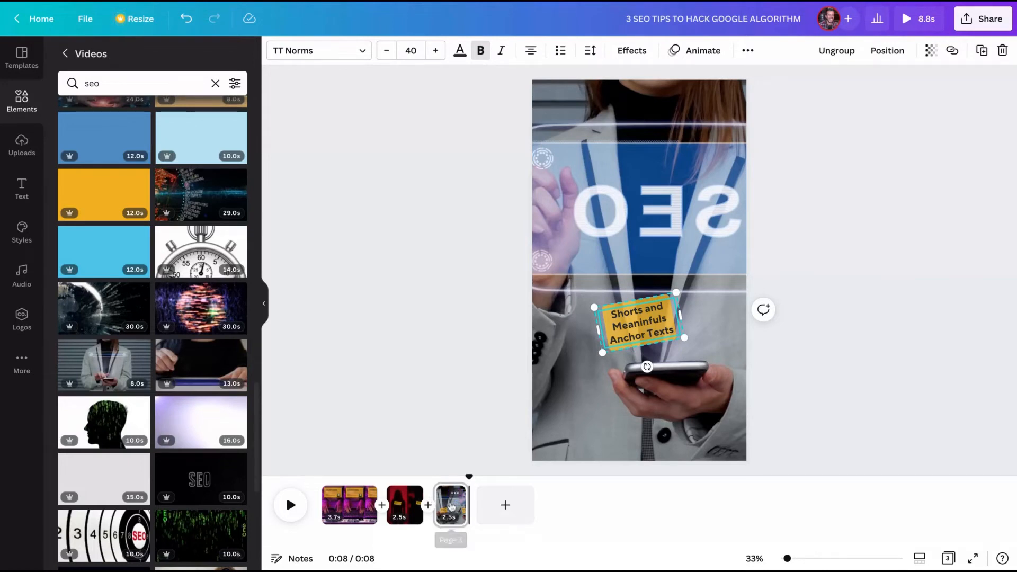
Step: Add a fourth page with a 'Pillar Page & Keyword Clustering' sticker and a two-women-on-steps clip
{"action": "left_click", "coordinate": [504, 505]}
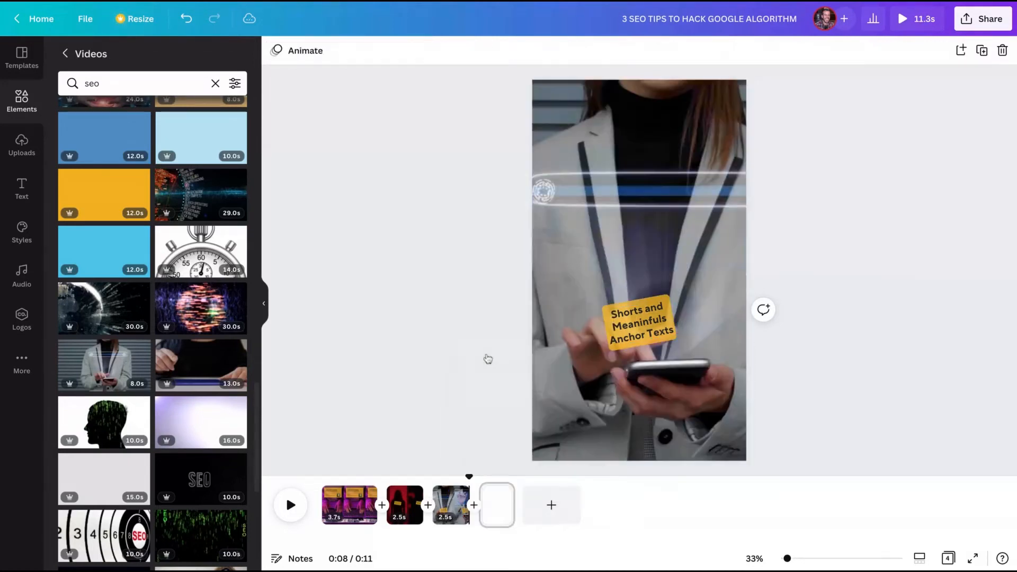
{"action": "left_click", "coordinate": [637, 320]}
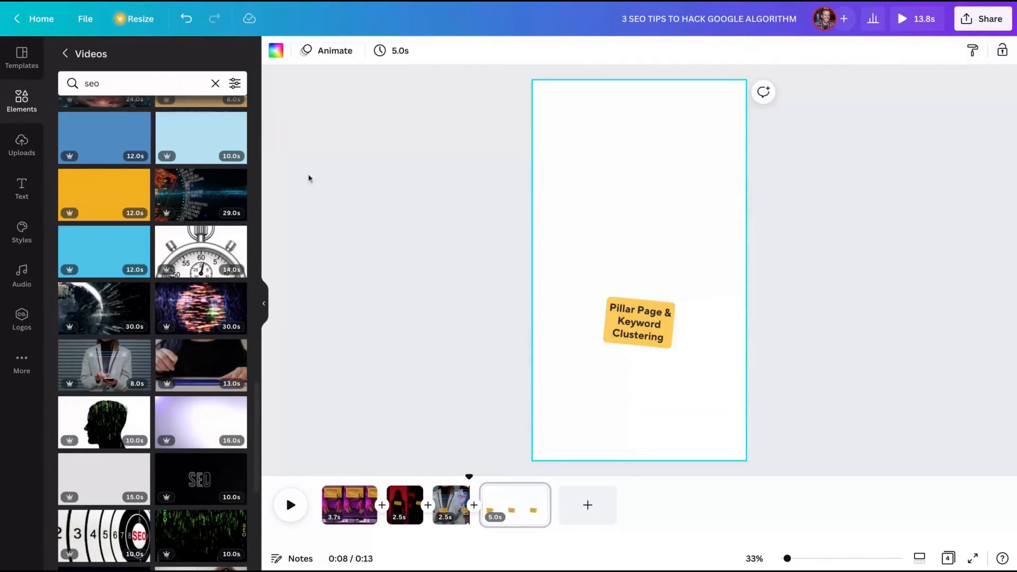
{"action": "left_click", "coordinate": [130, 83]}
{"action": "type", "text": "google"}
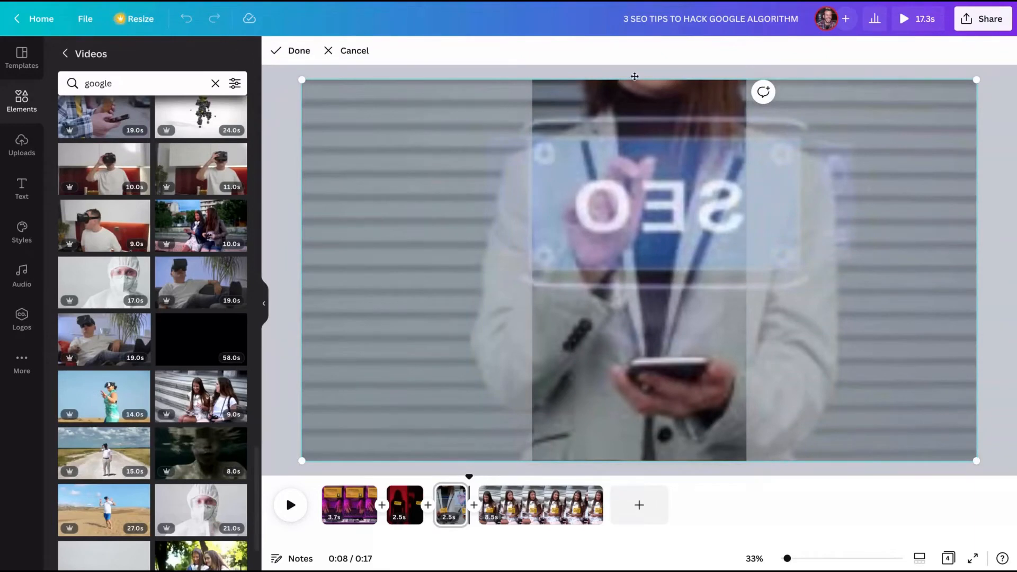
Step: Reframe the fourth page's background video, trim to 2.5 s and set the sticker high
{"action": "left_click", "coordinate": [298, 51]}
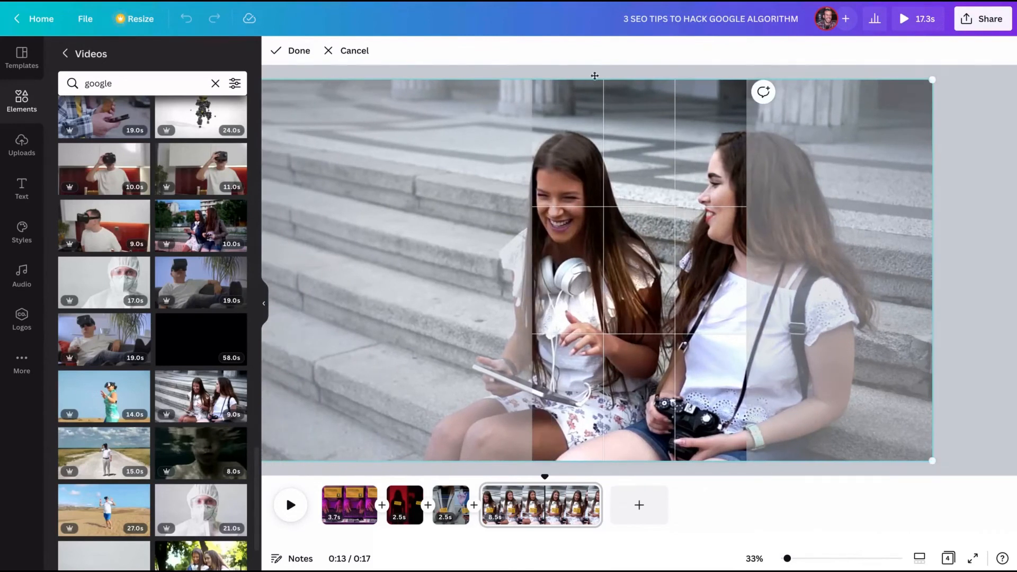
{"action": "mouse_move", "coordinate": [608, 64]}
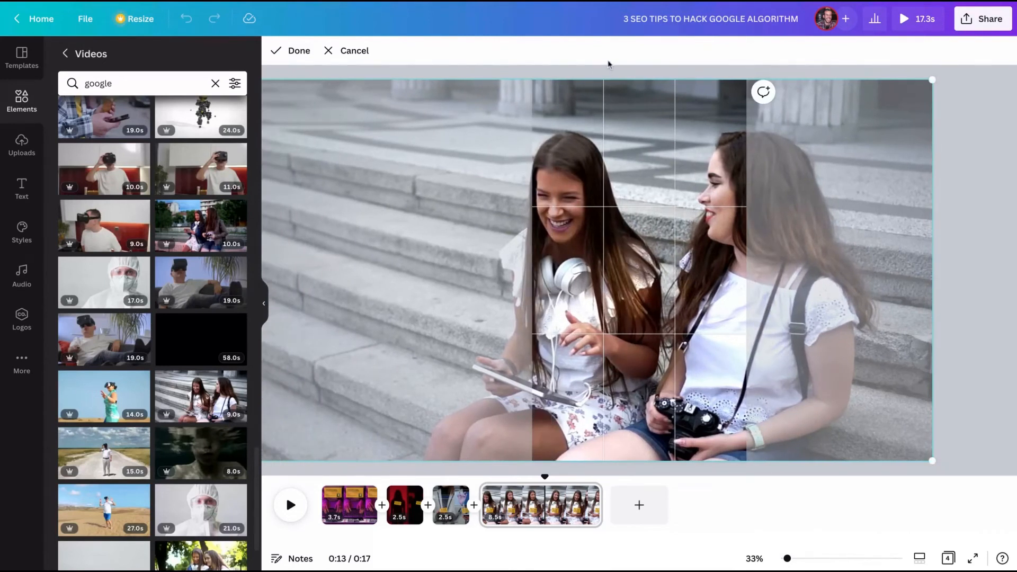
{"action": "left_click", "coordinate": [299, 50]}
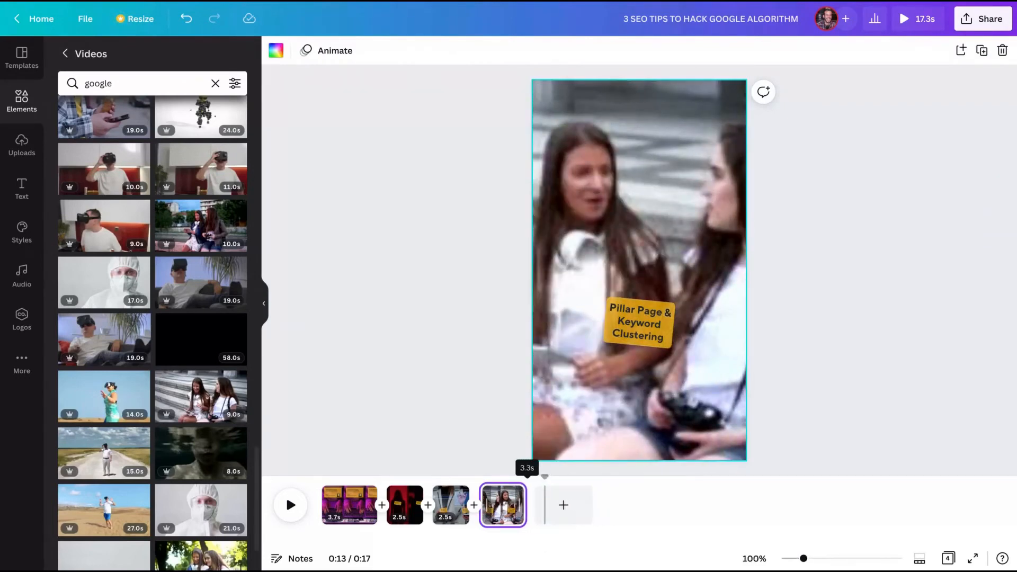
{"action": "left_click", "coordinate": [639, 323]}
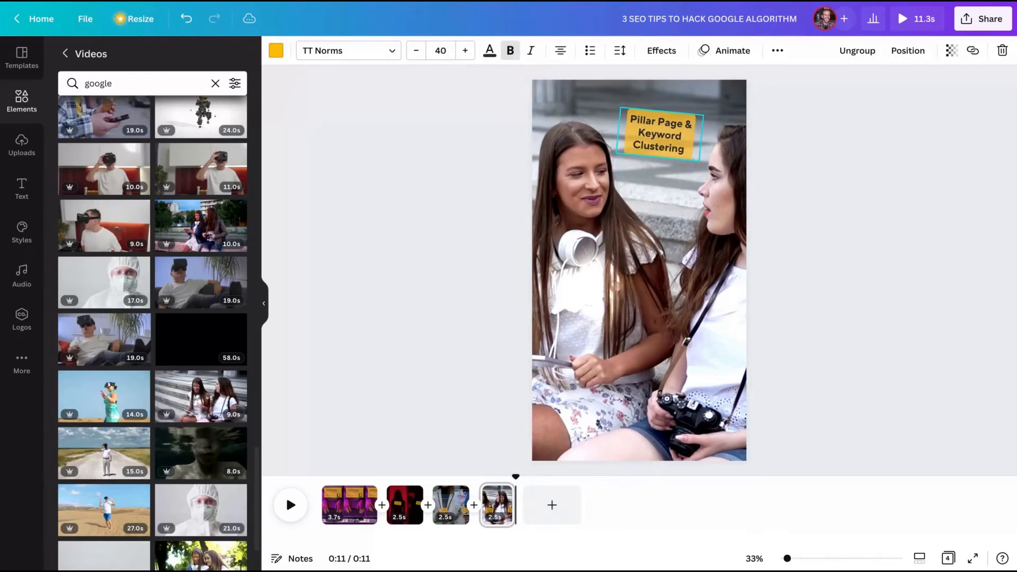
{"action": "left_click", "coordinate": [659, 134]}
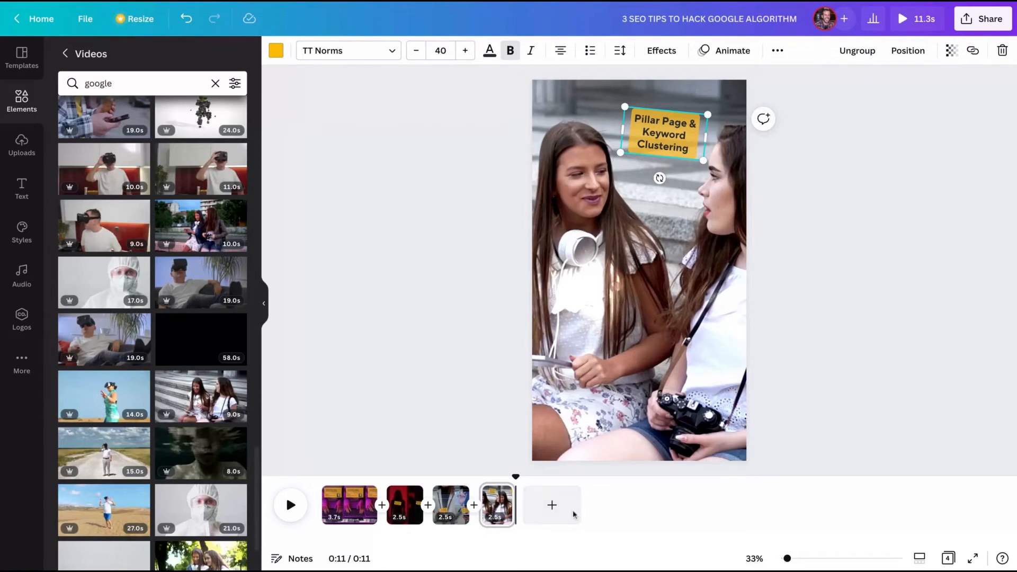
Step: Add a fifth page from the SIGA-ME! Instagram Reels end-frame template
{"action": "left_click", "coordinate": [551, 504]}
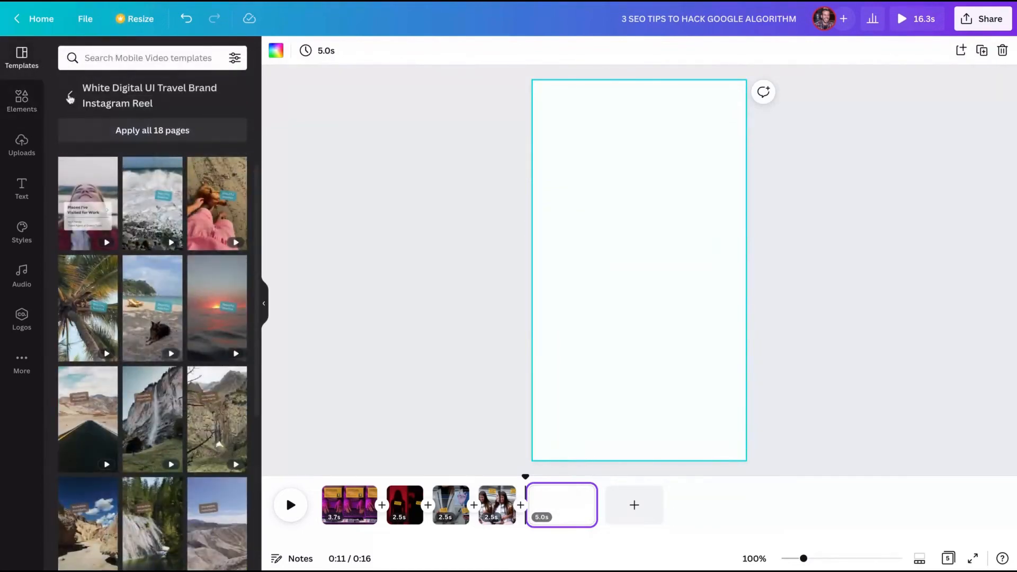
{"action": "scroll", "scroll_direction": "down", "scroll_amount": 3}
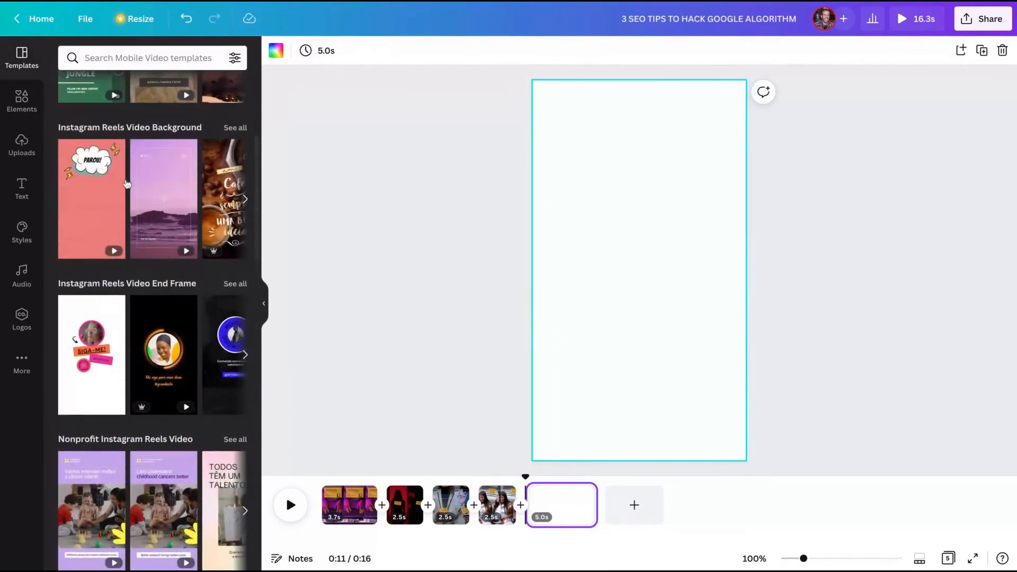
{"action": "left_click", "coordinate": [236, 284]}
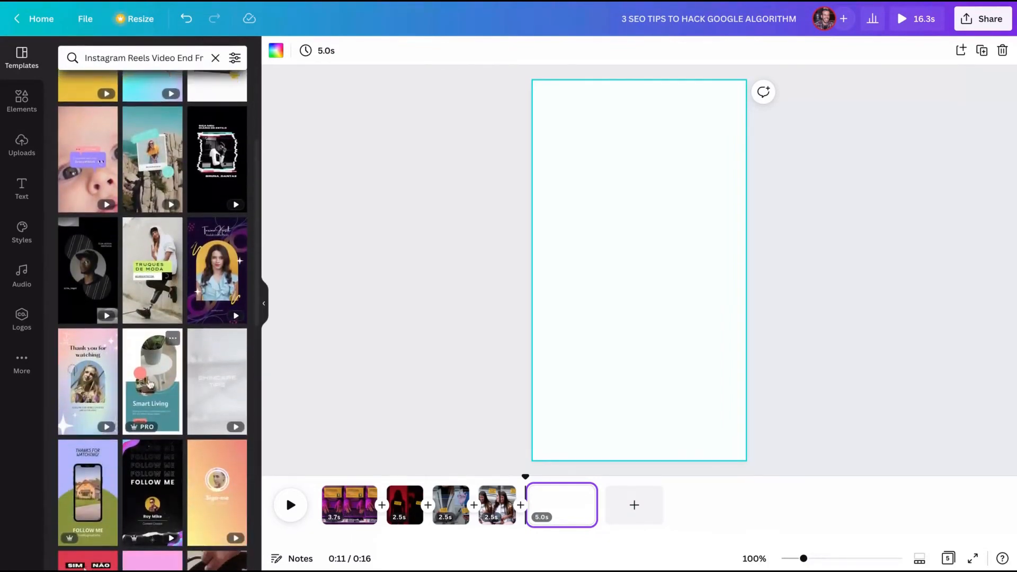
{"action": "scroll", "scroll_direction": "down", "scroll_amount": 3}
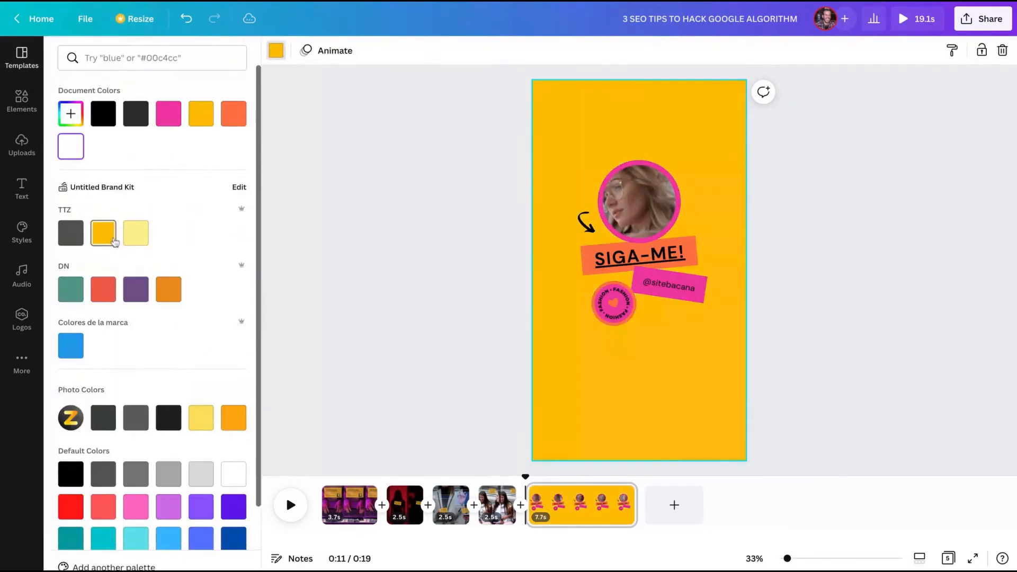
Step: Set the end frame background to black after trying yellow and white
{"action": "left_click", "coordinate": [103, 233]}
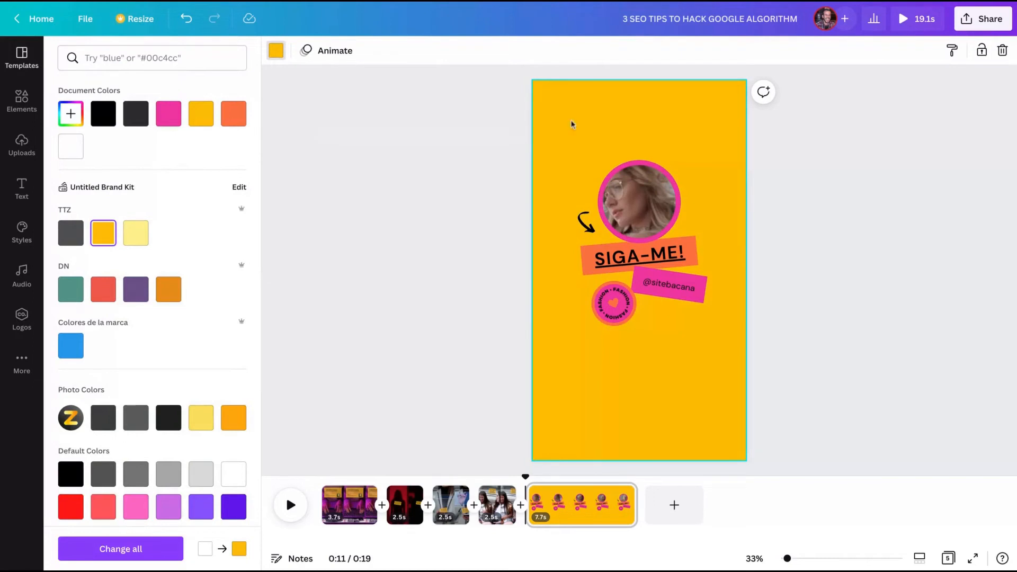
{"action": "left_click", "coordinate": [70, 145]}
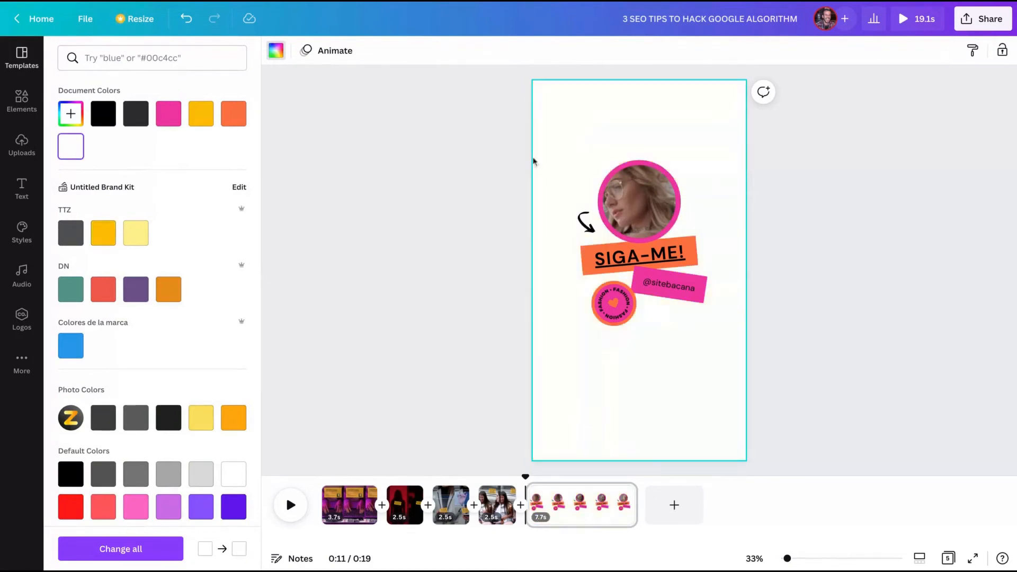
{"action": "left_click", "coordinate": [103, 114]}
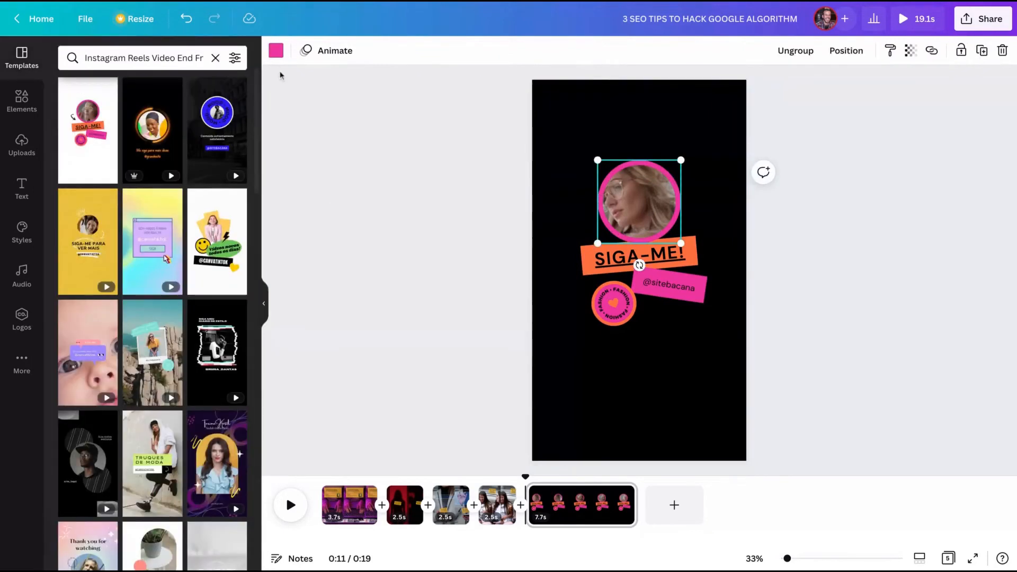
{"action": "left_click", "coordinate": [275, 50]}
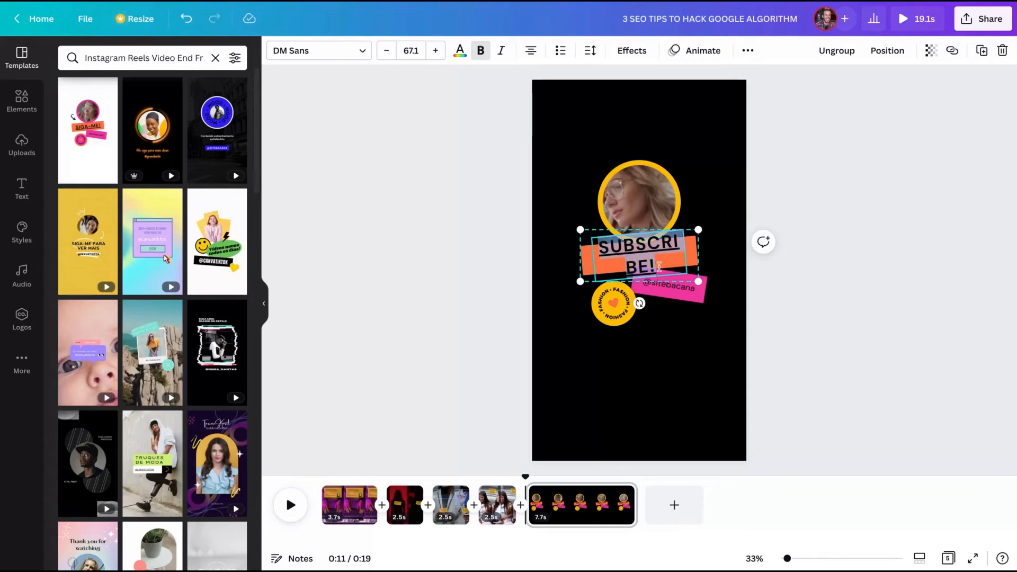
{"action": "left_click", "coordinate": [385, 50]}
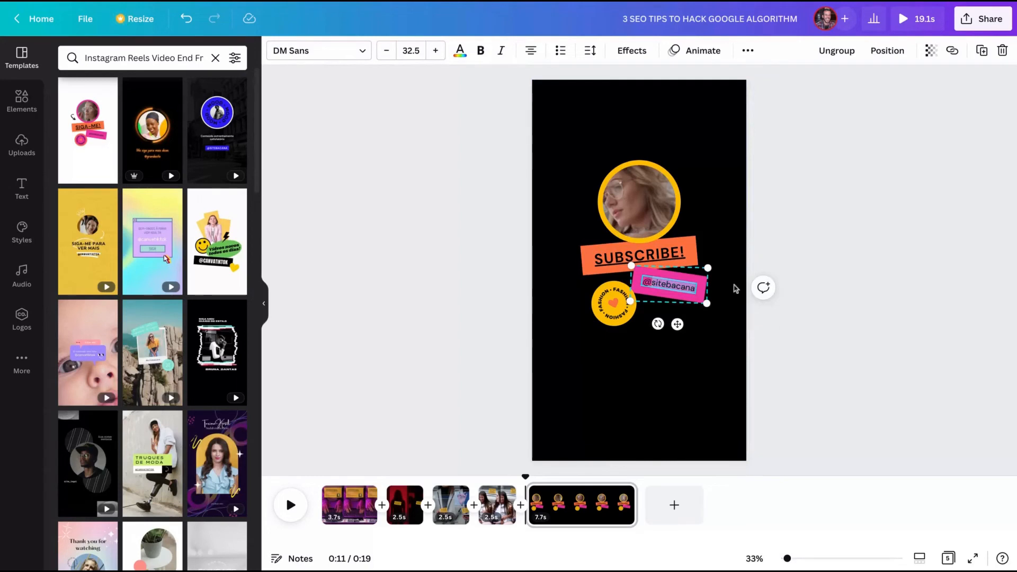
{"action": "type", "text": "techtrends"}
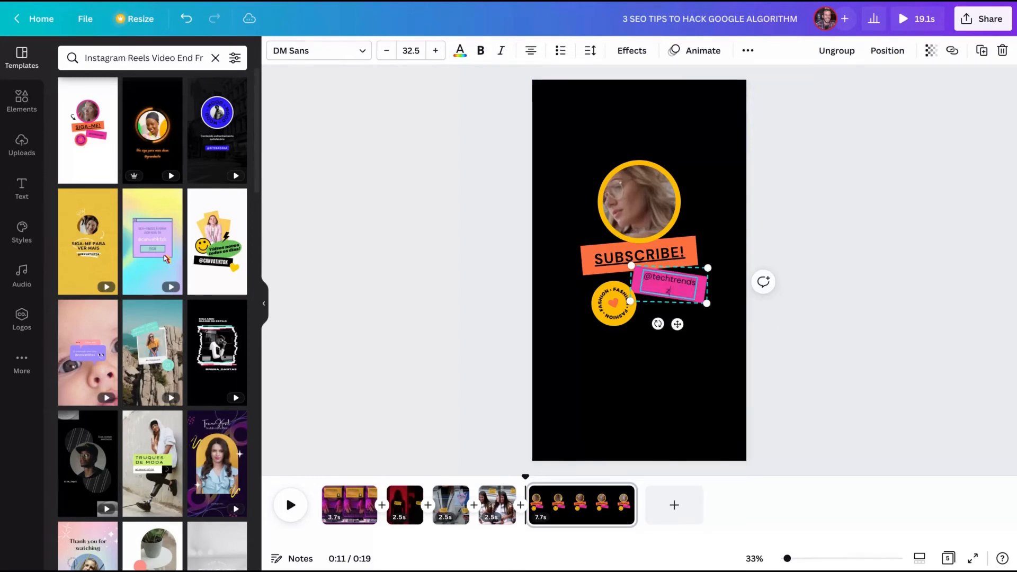
Step: Ungroup the sticker group and delete the round FASHION badge
{"action": "left_click", "coordinate": [459, 51]}
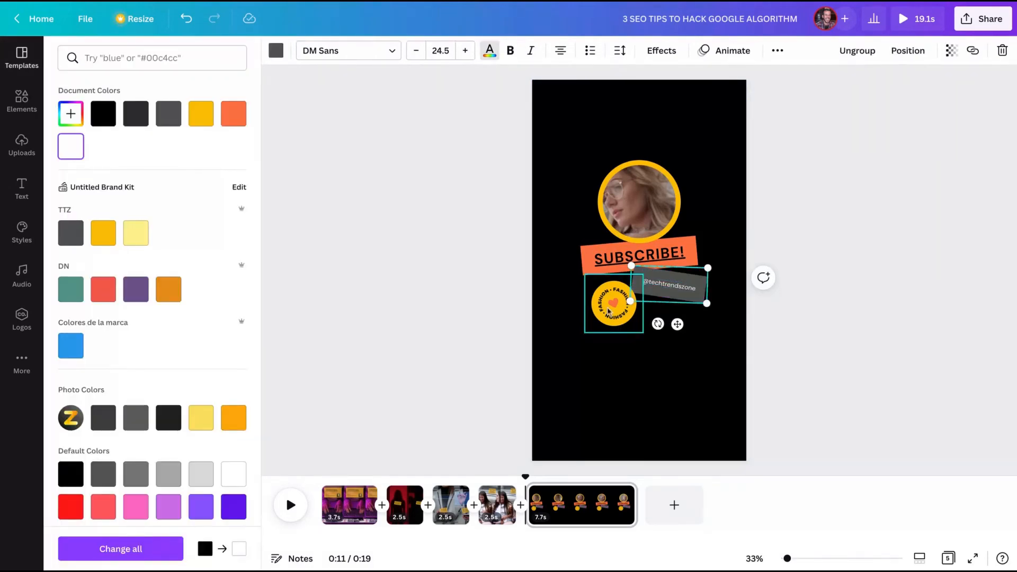
{"action": "left_click", "coordinate": [613, 304]}
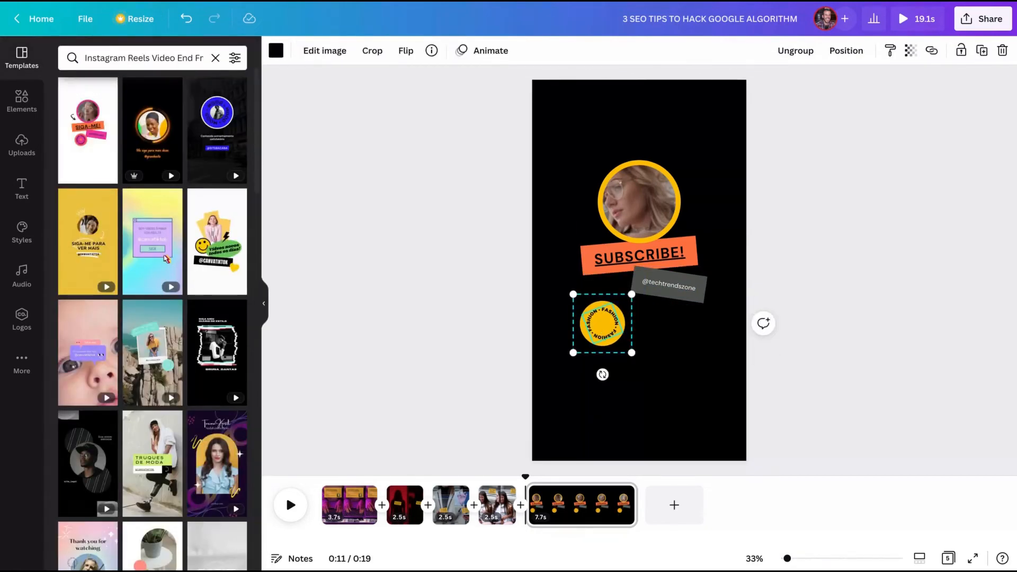
{"action": "left_click", "coordinate": [602, 323]}
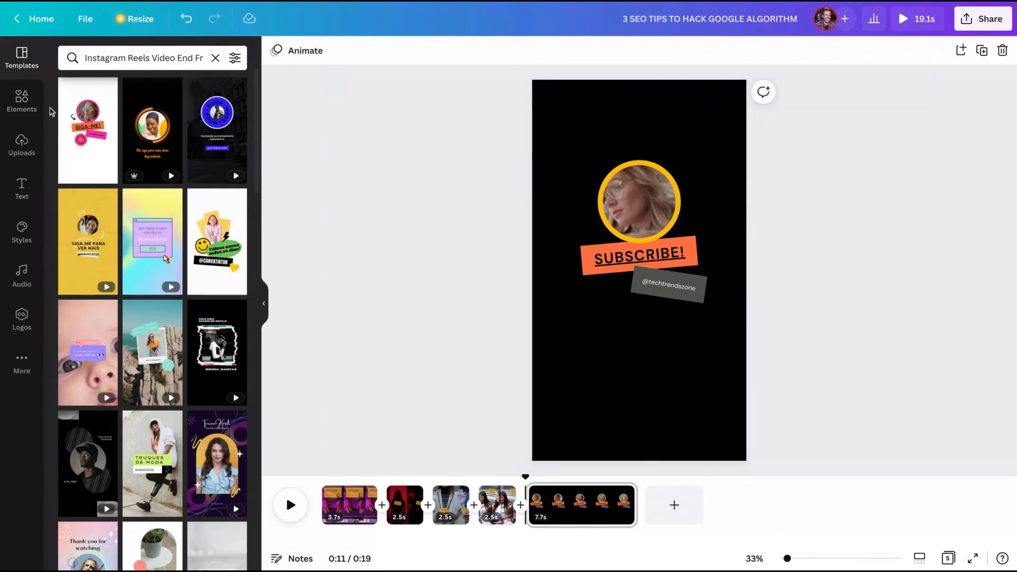
Step: Put a blue sky stock video behind the subscribe end frame with an arrow
{"action": "left_click", "coordinate": [21, 101]}
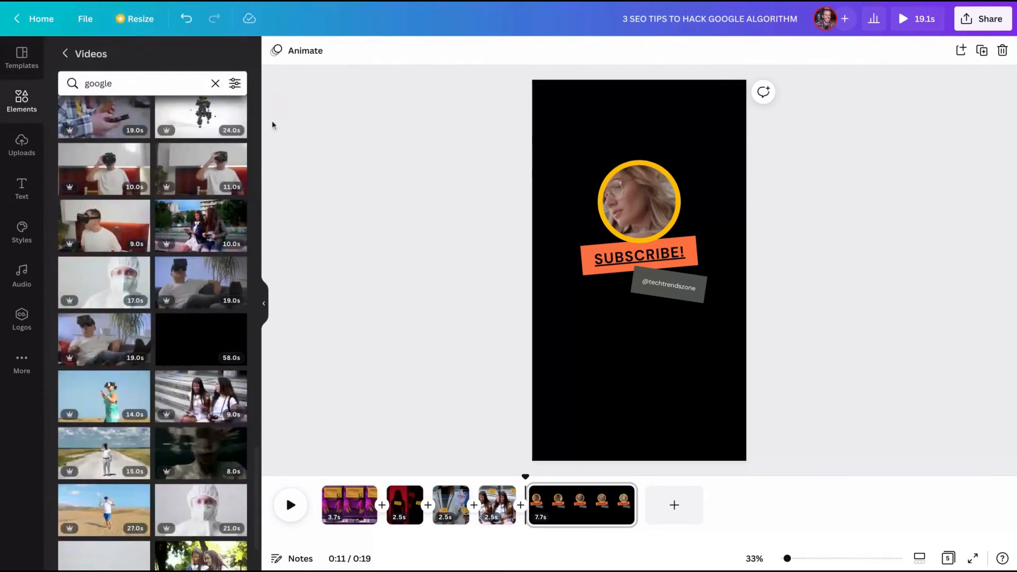
{"action": "scroll", "scroll_direction": "down", "scroll_amount": 3}
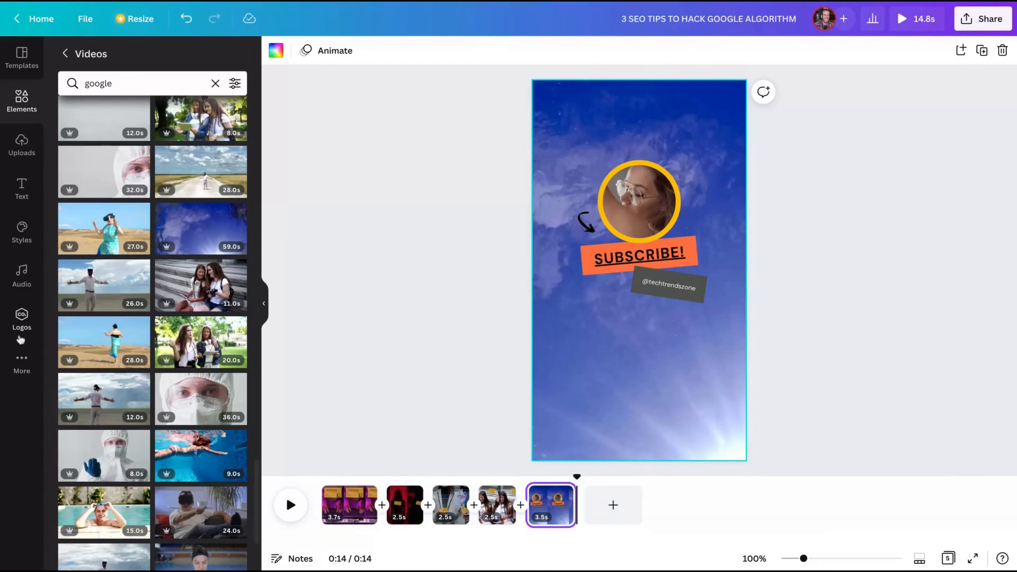
{"action": "left_click", "coordinate": [22, 318]}
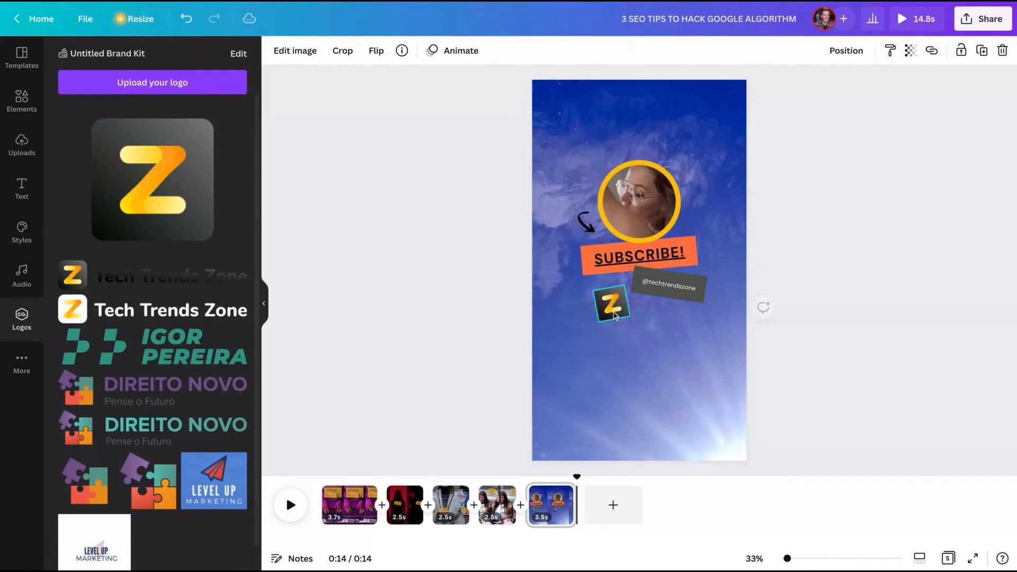
Step: Insert the Z brand logo below the banner and give it an entrance animation
{"action": "left_click", "coordinate": [610, 306]}
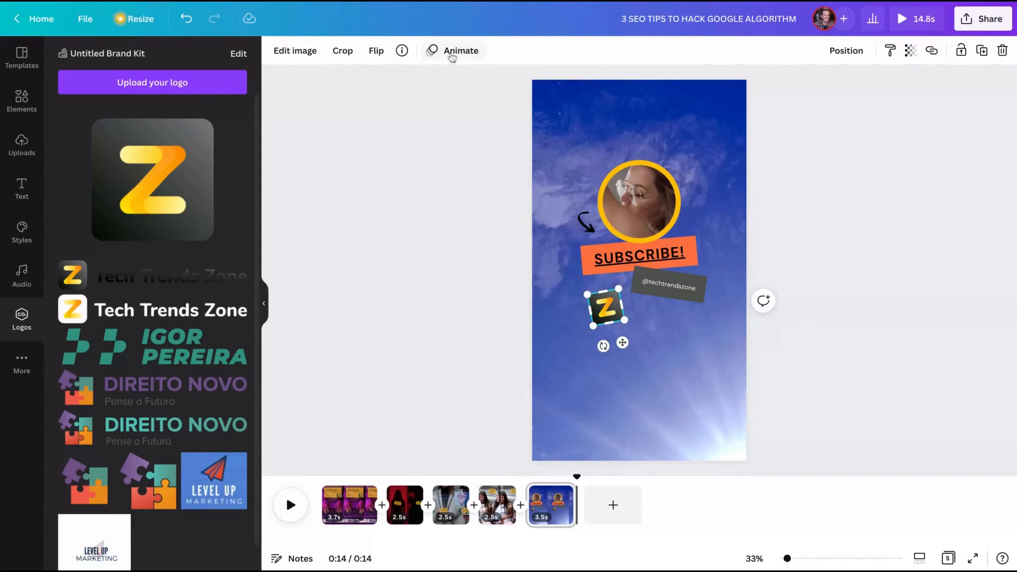
{"action": "left_click", "coordinate": [461, 51]}
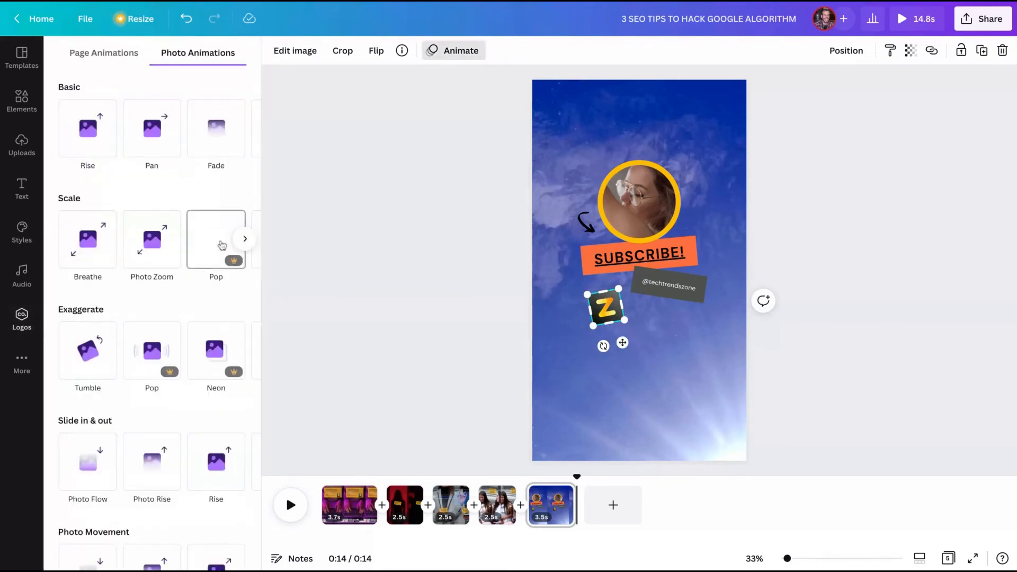
{"action": "left_click", "coordinate": [21, 318]}
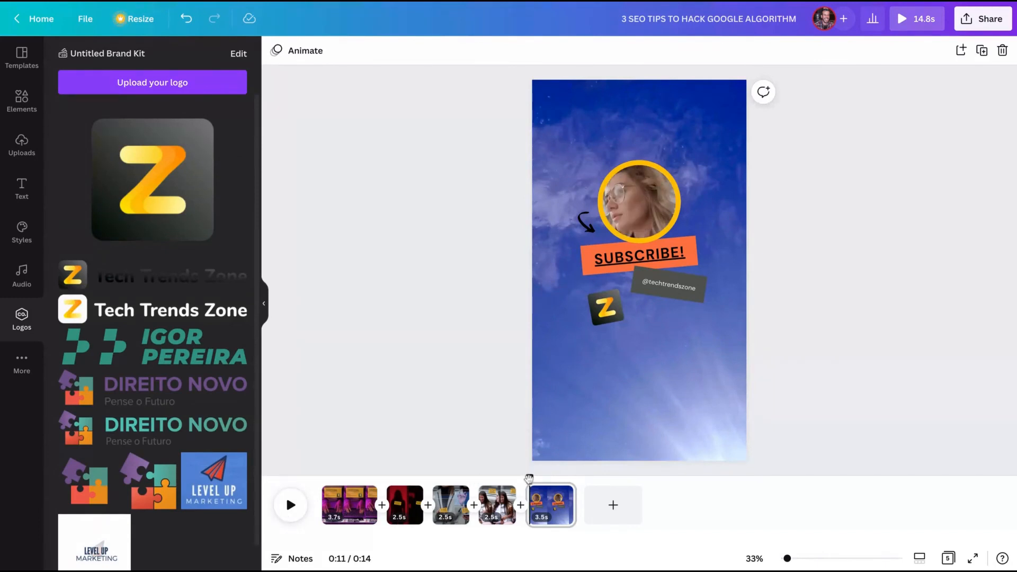
Step: Play the reel from the title page and open the end frame's page options
{"action": "left_click", "coordinate": [290, 504]}
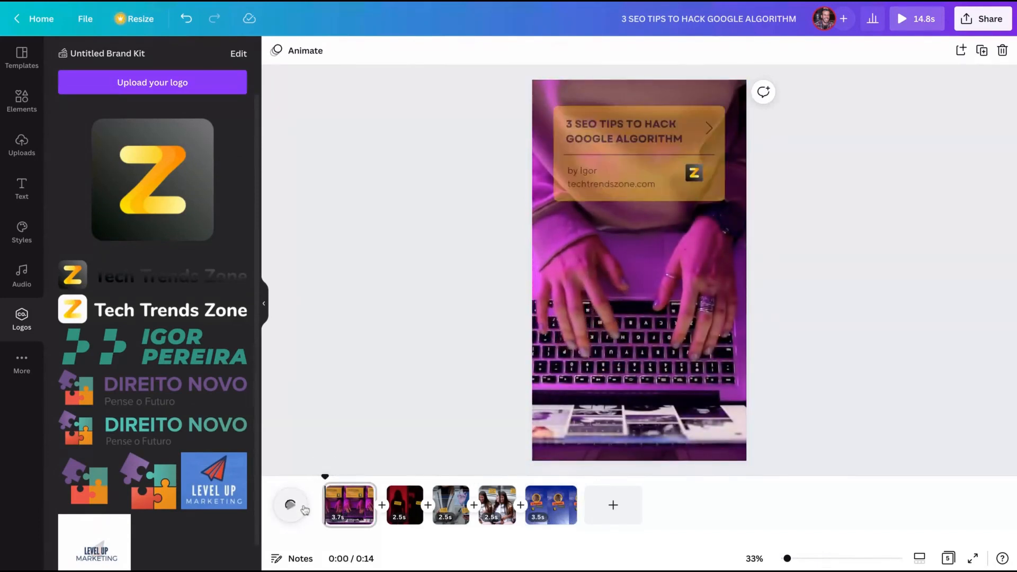
{"action": "left_click", "coordinate": [290, 504]}
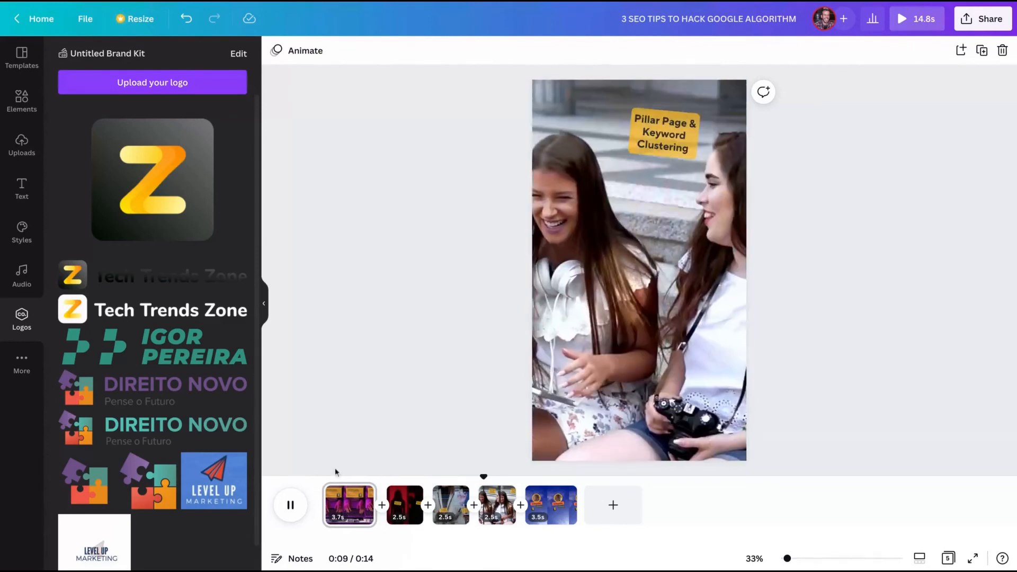
{"action": "left_click", "coordinate": [550, 504]}
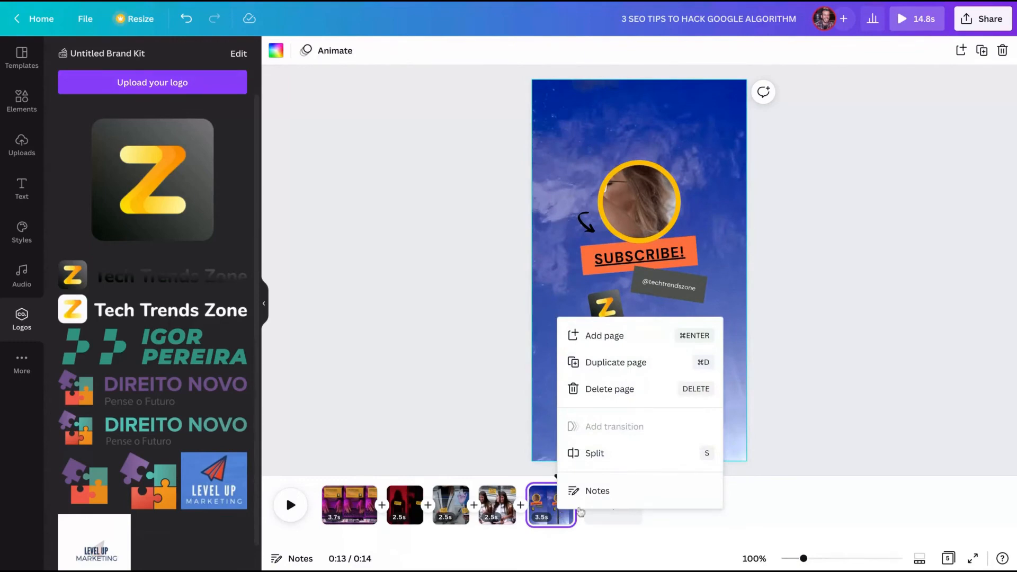
Step: Reframe the SEO phone clip on the Anchor Texts page and search stock videos for 'space'
{"action": "left_click", "coordinate": [497, 506]}
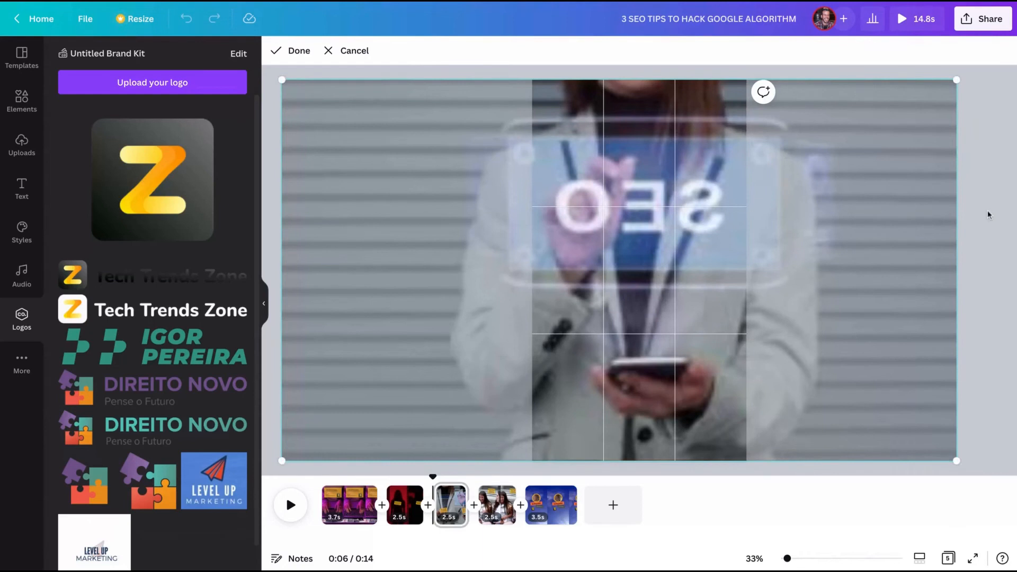
{"action": "left_click", "coordinate": [292, 51]}
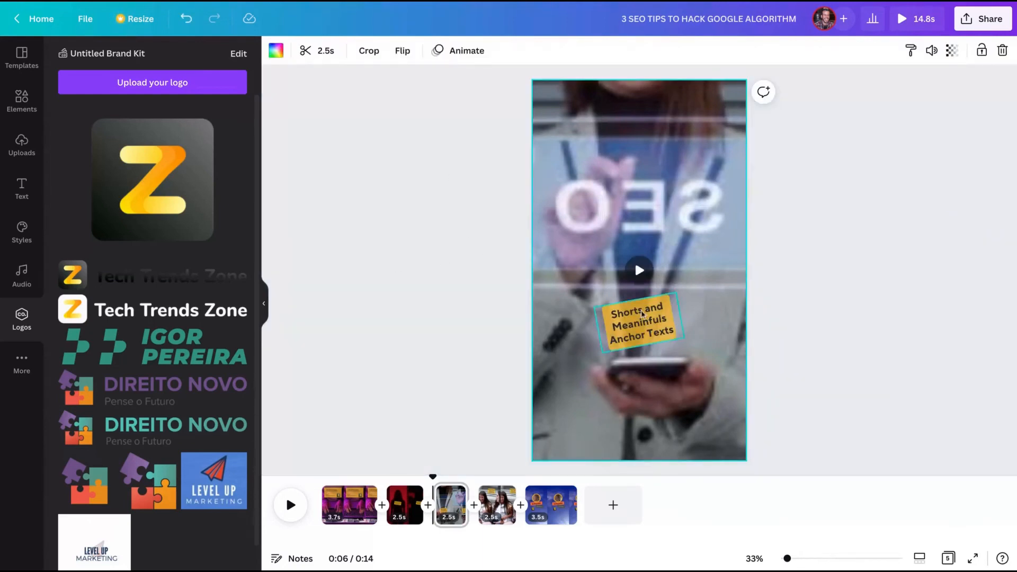
{"action": "left_click", "coordinate": [550, 505]}
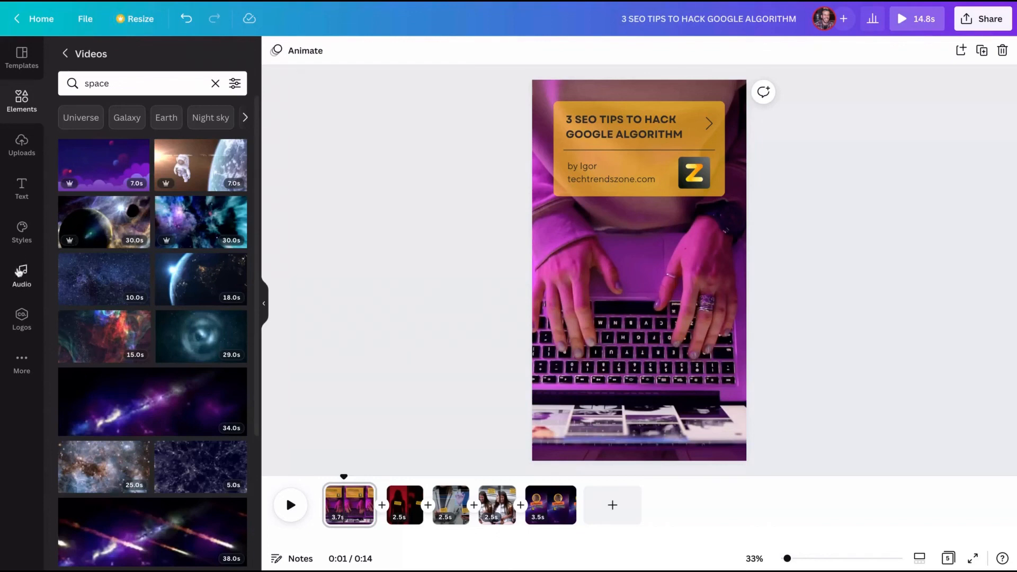
{"action": "mouse_move", "coordinate": [36, 277]}
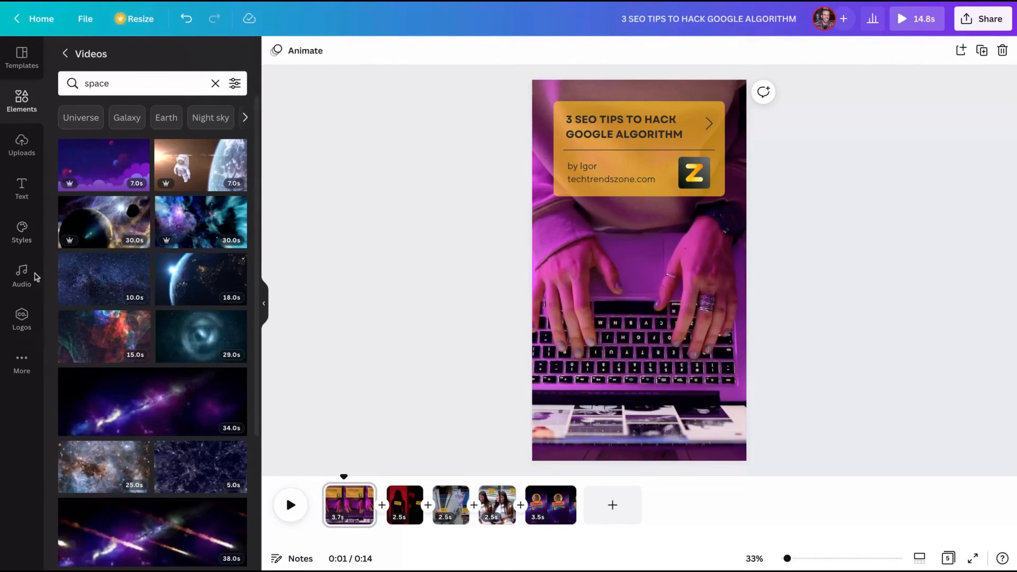
Step: Add the Pretty People track as background music under the full 14.8-second reel
{"action": "left_click", "coordinate": [22, 275]}
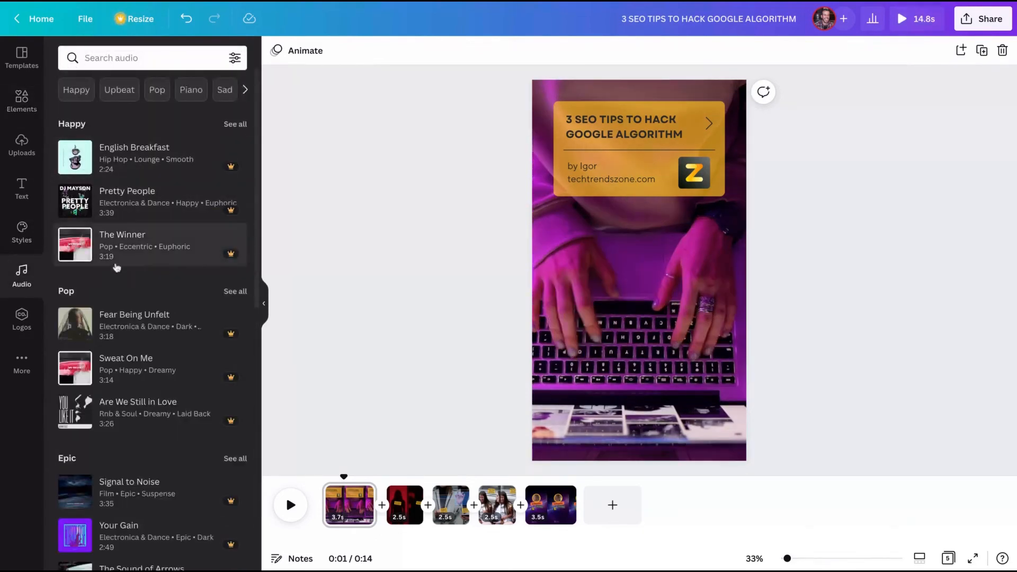
{"action": "mouse_move", "coordinate": [135, 157]}
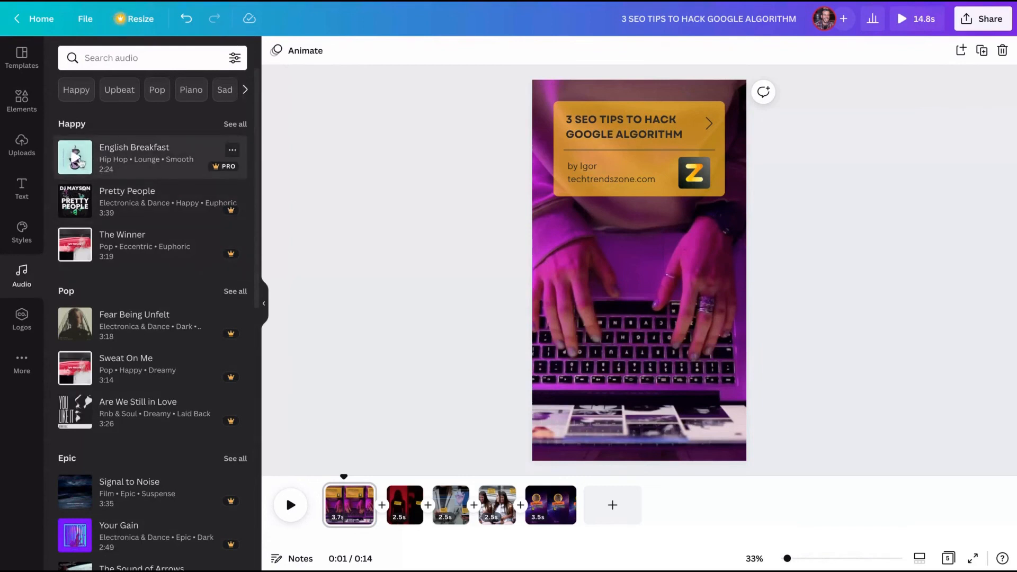
{"action": "left_click", "coordinate": [232, 196]}
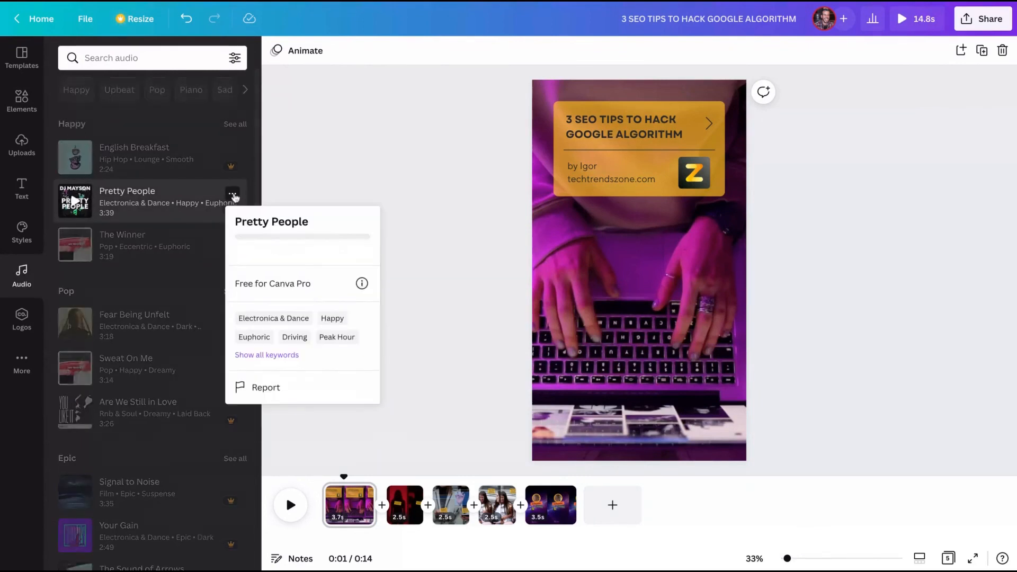
{"action": "left_click", "coordinate": [455, 259]}
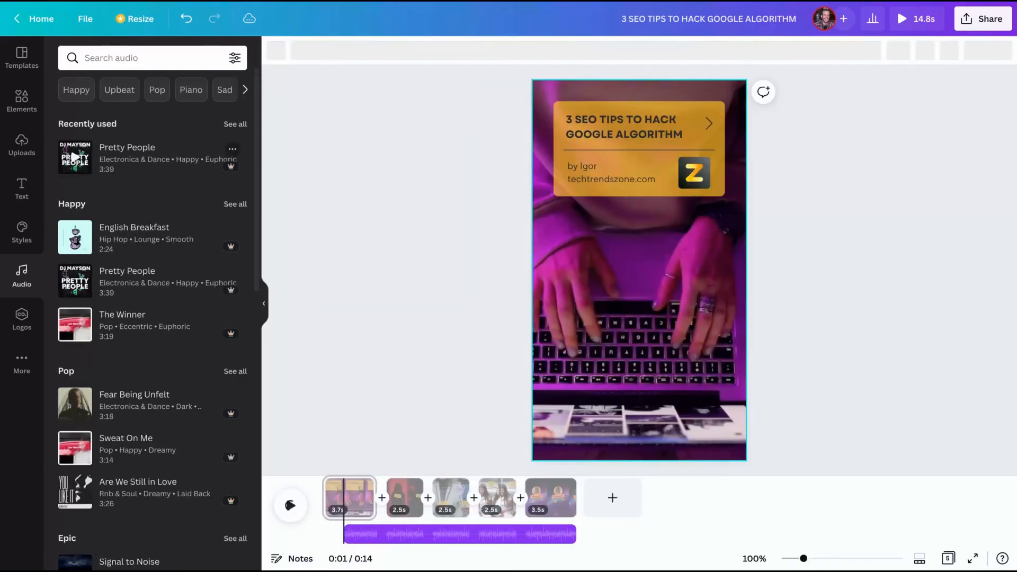
{"action": "left_click", "coordinate": [455, 534]}
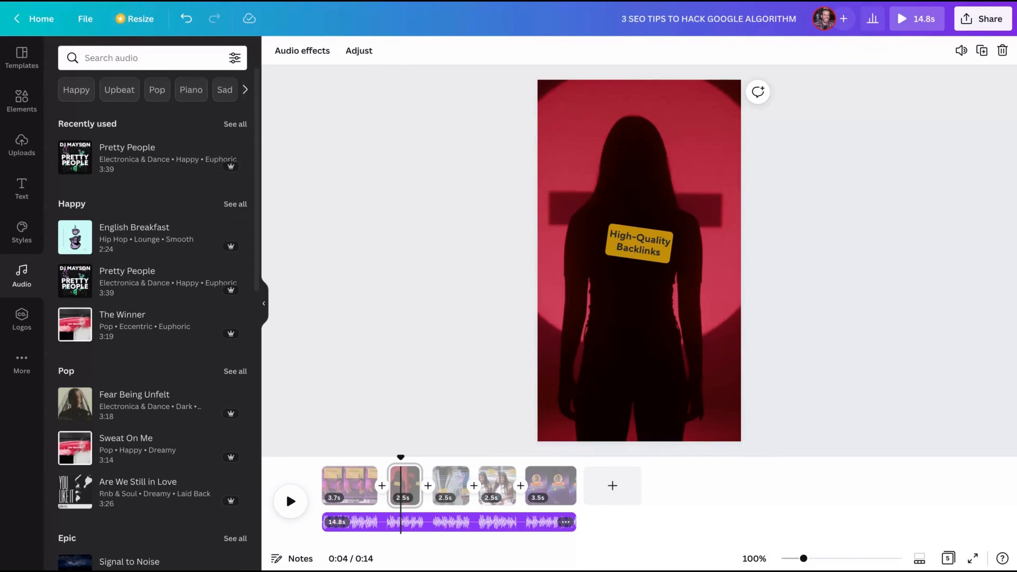
{"action": "mouse_move", "coordinate": [869, 265]}
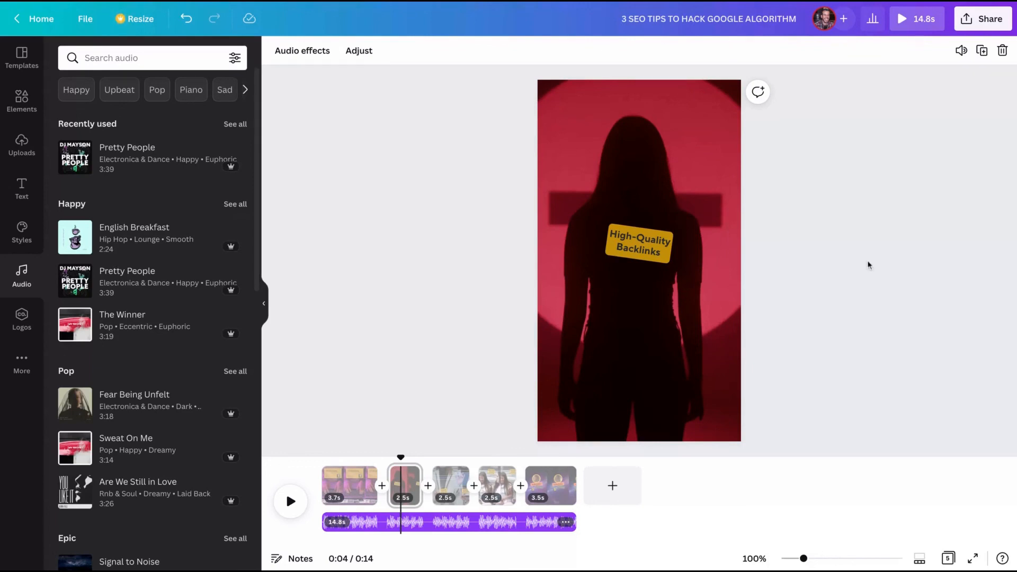
{"action": "mouse_move", "coordinate": [862, 262]}
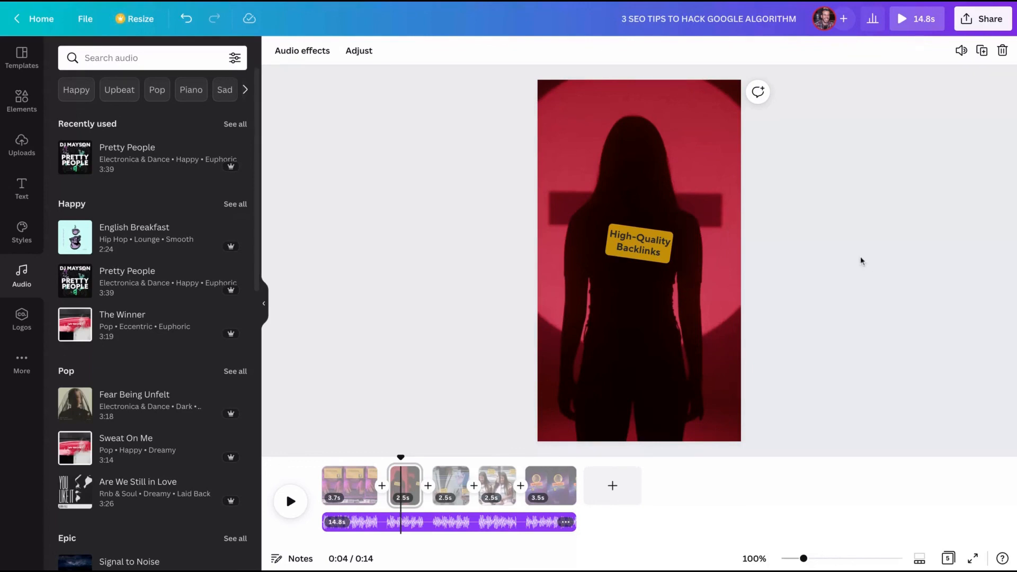
{"action": "mouse_move", "coordinate": [792, 4]}
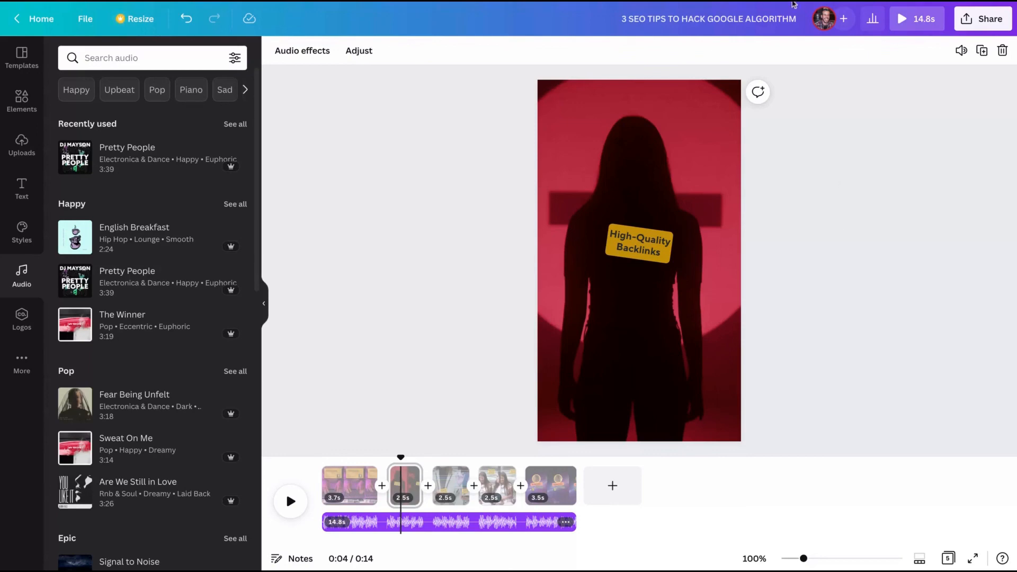